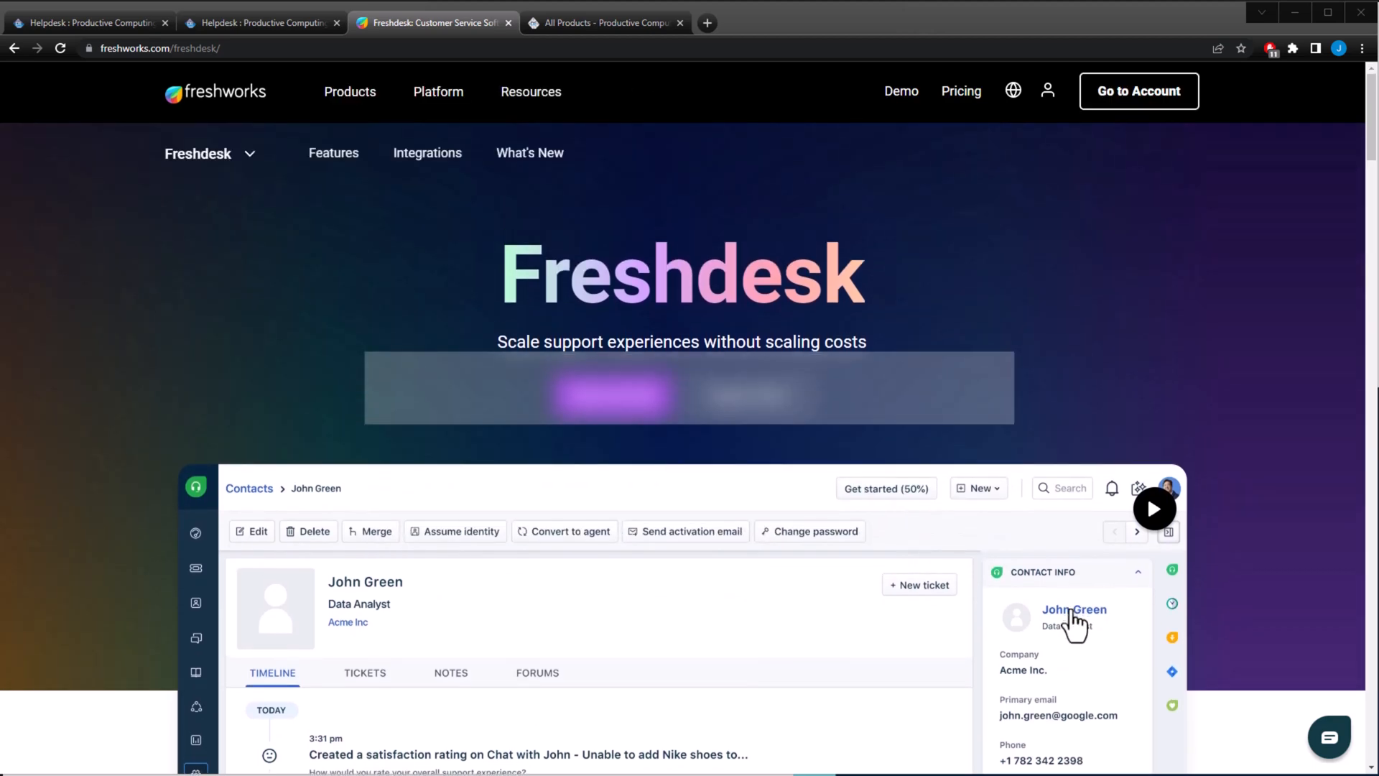
{"action": "left_click", "coordinate": [93, 21]}
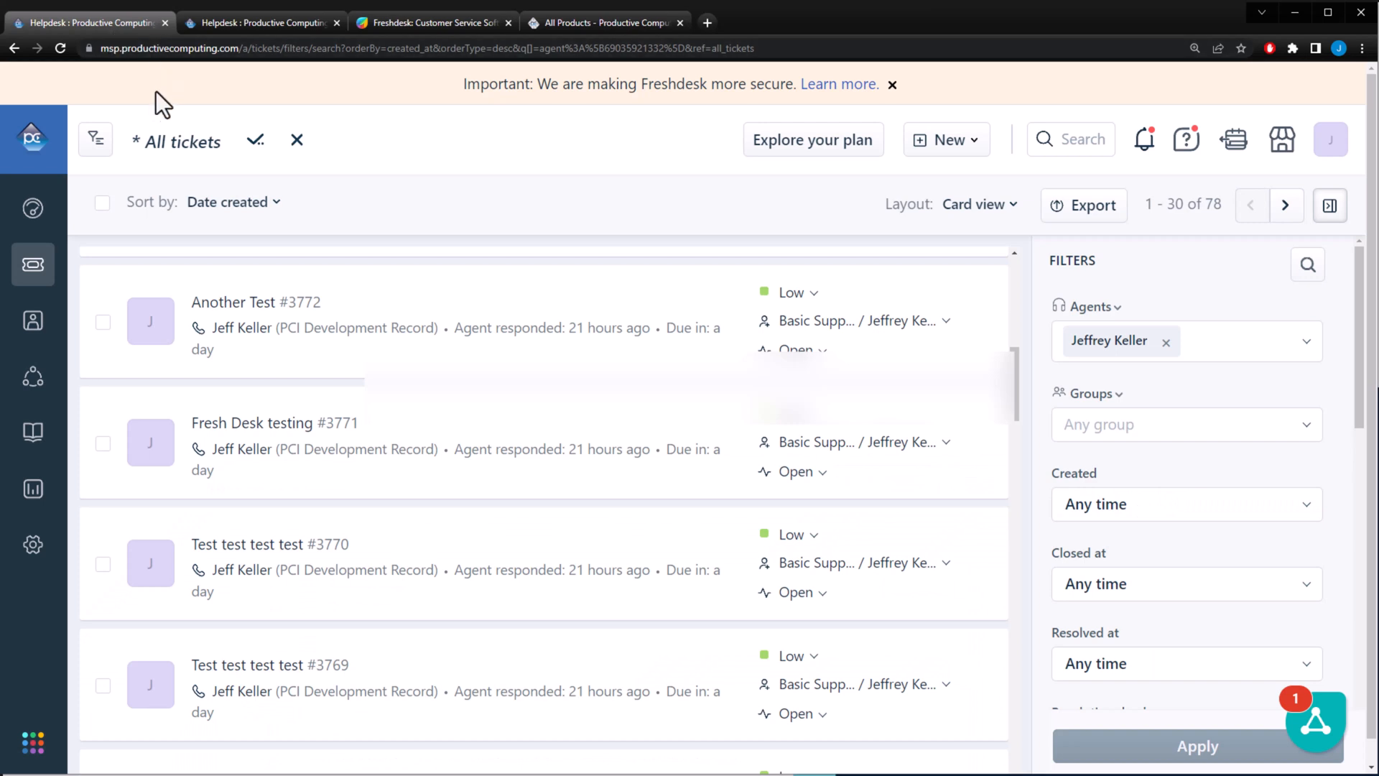
{"action": "mouse_move", "coordinate": [303, 184]}
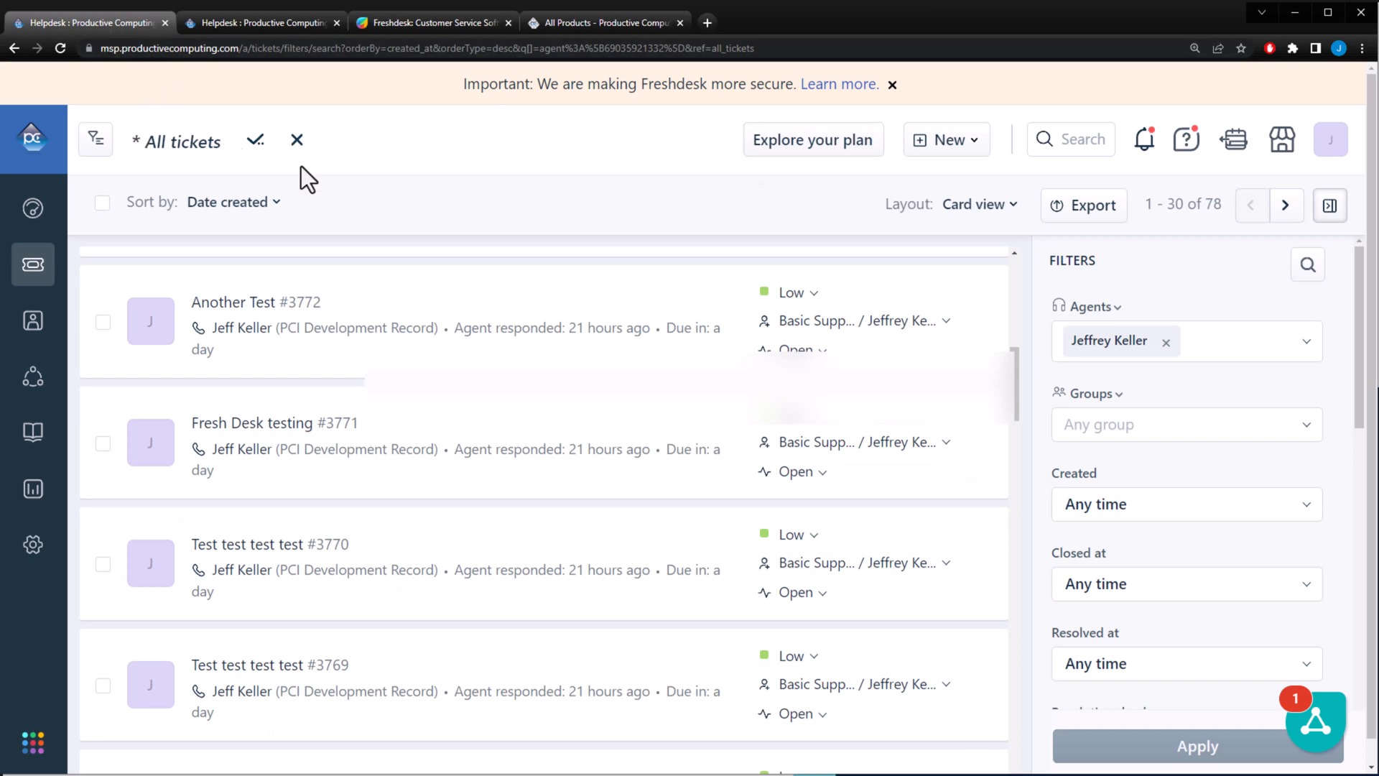
{"action": "mouse_move", "coordinate": [317, 525]}
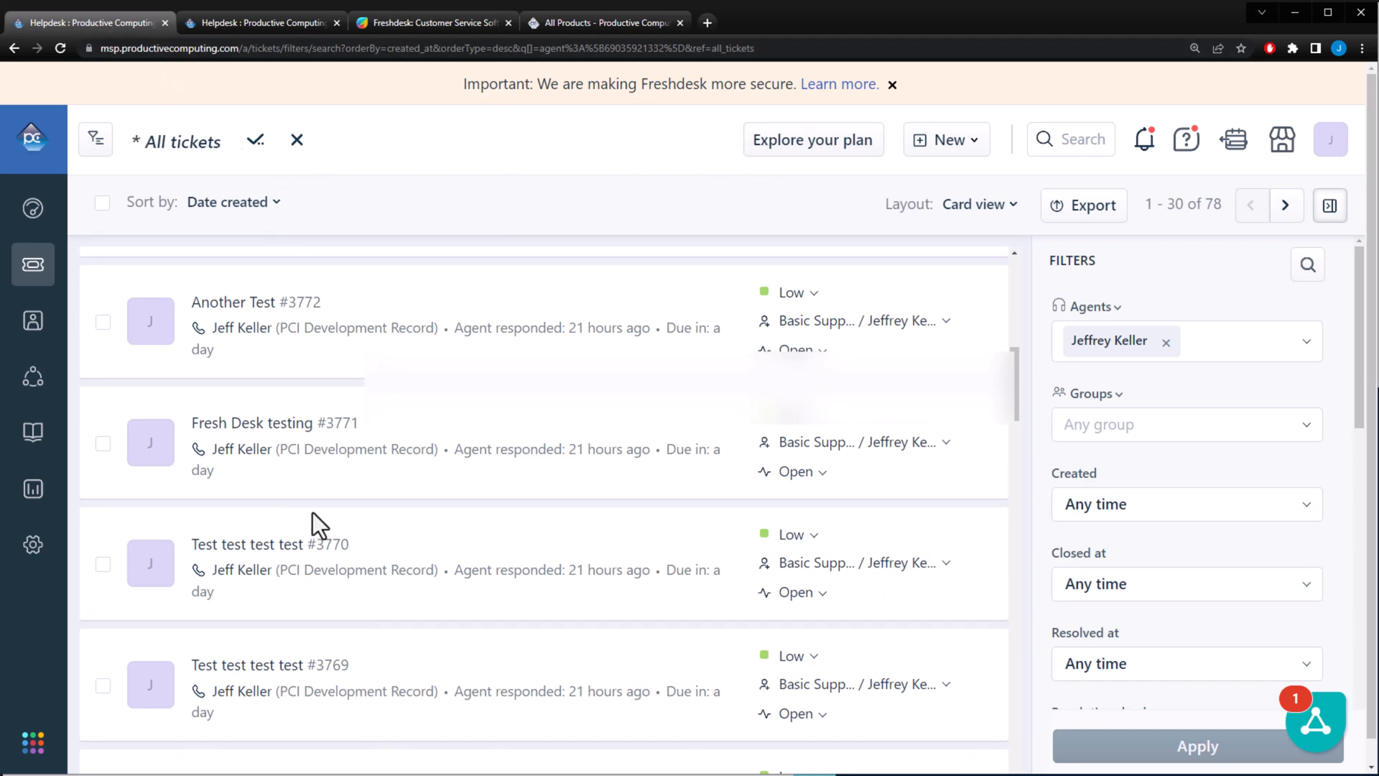
{"action": "mouse_move", "coordinate": [456, 726]}
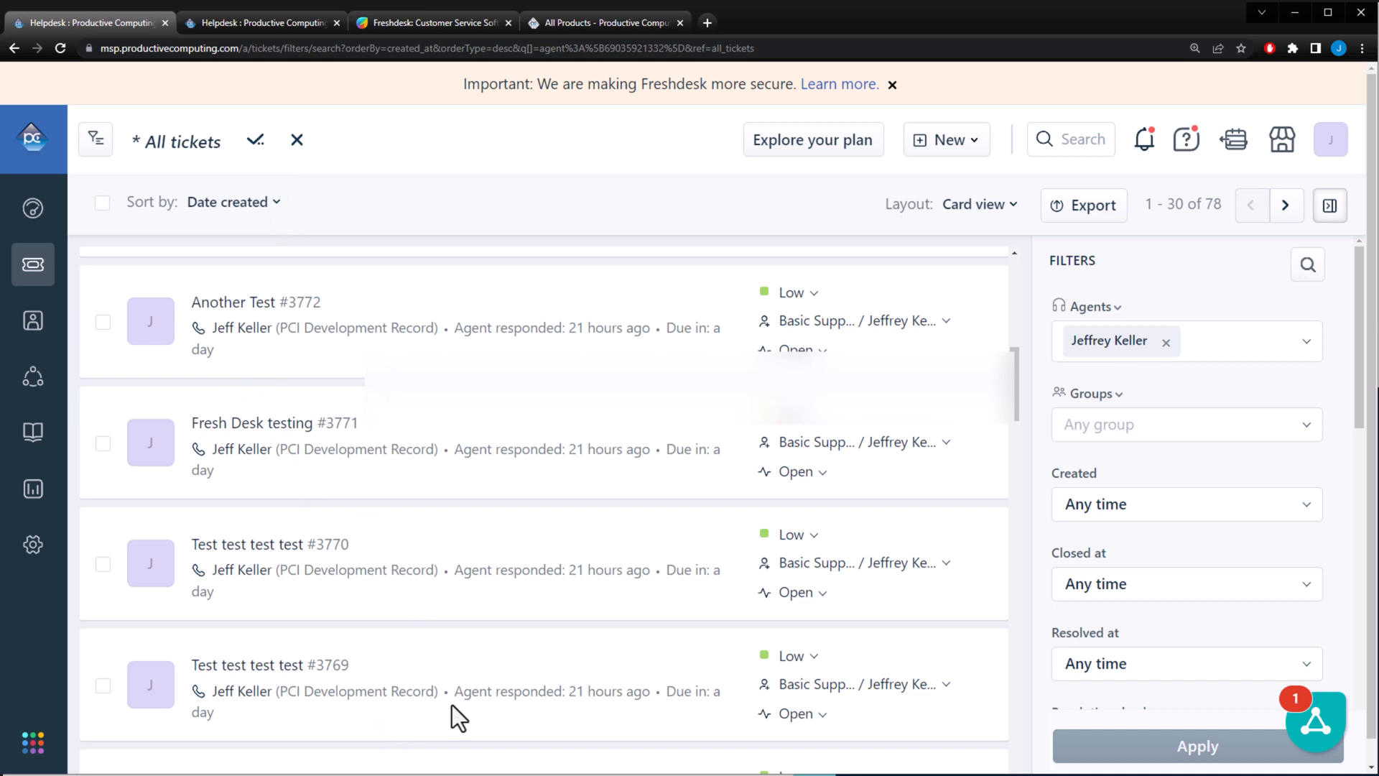
{"action": "mouse_move", "coordinate": [247, 374]}
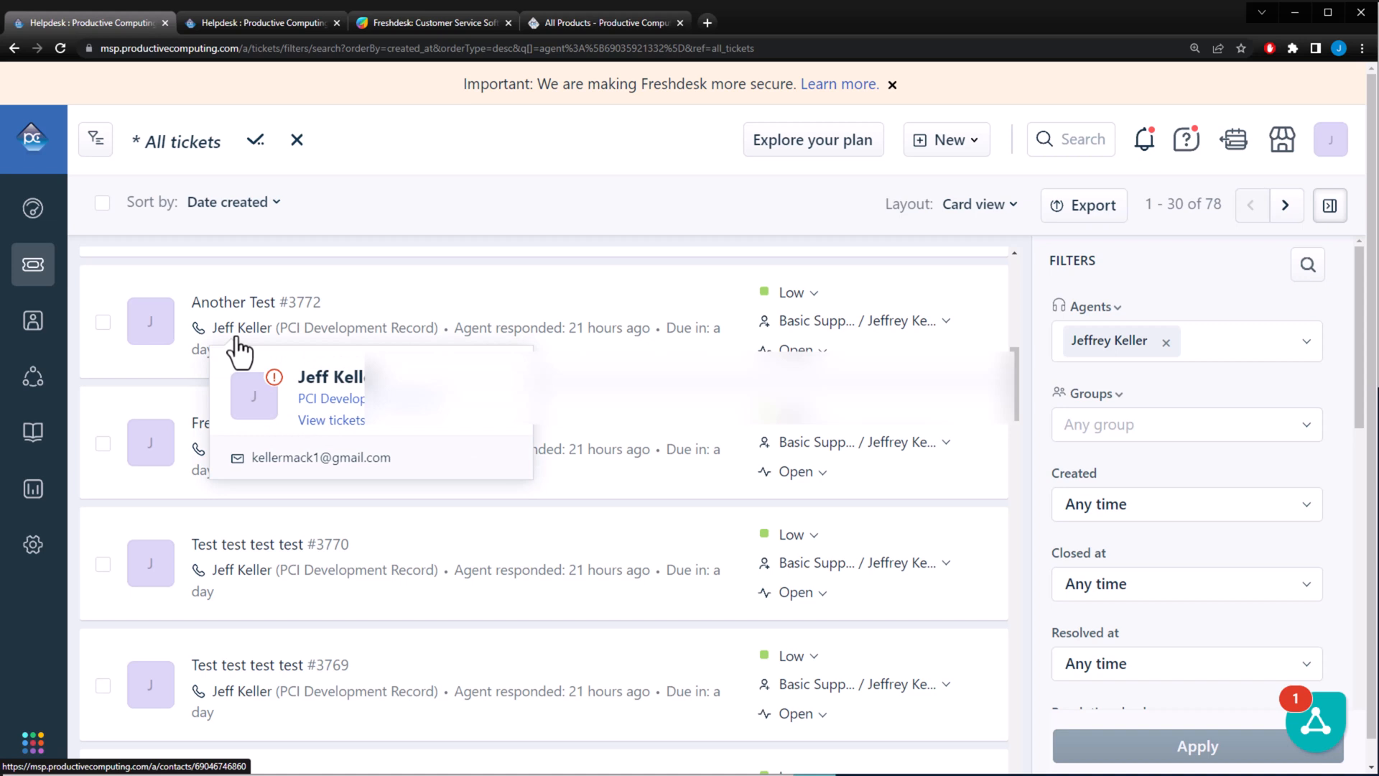
{"action": "mouse_move", "coordinate": [372, 342]}
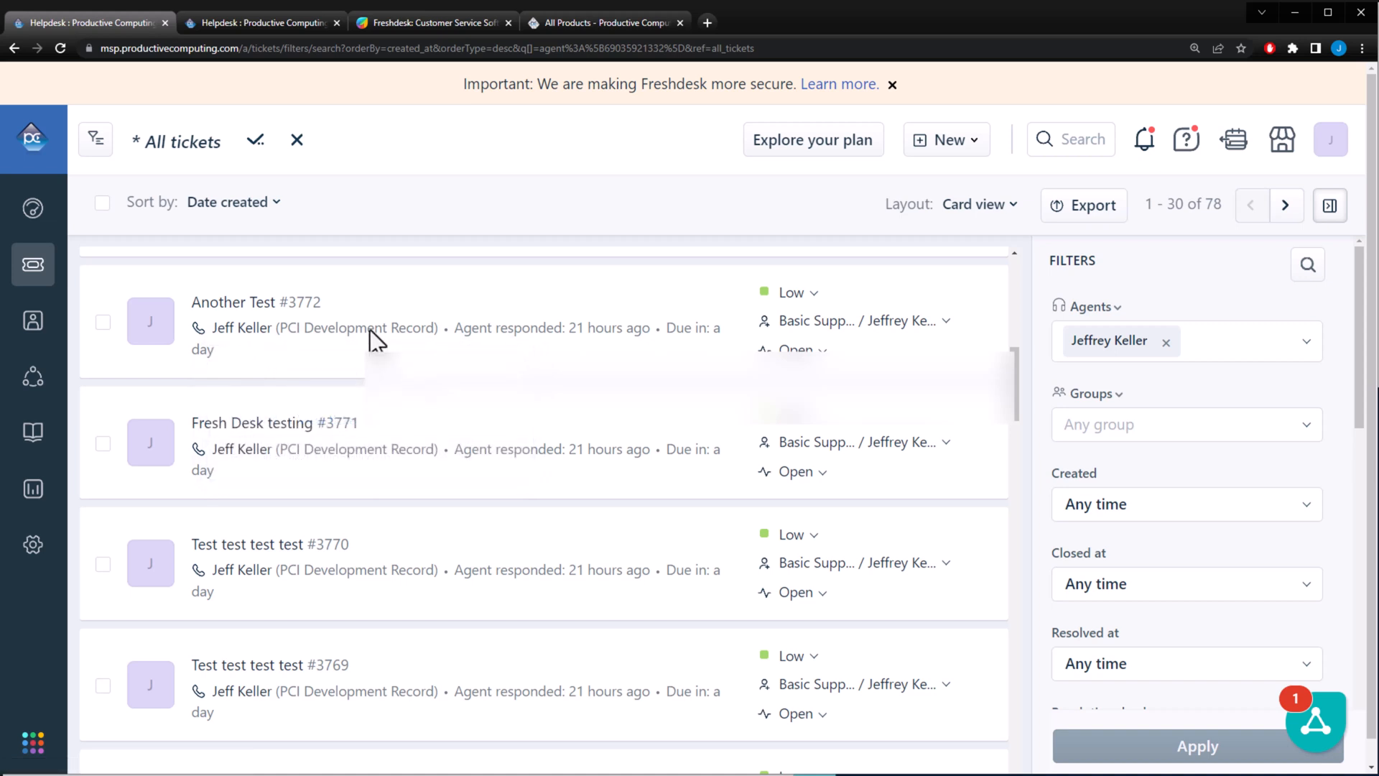
{"action": "mouse_move", "coordinate": [393, 342]}
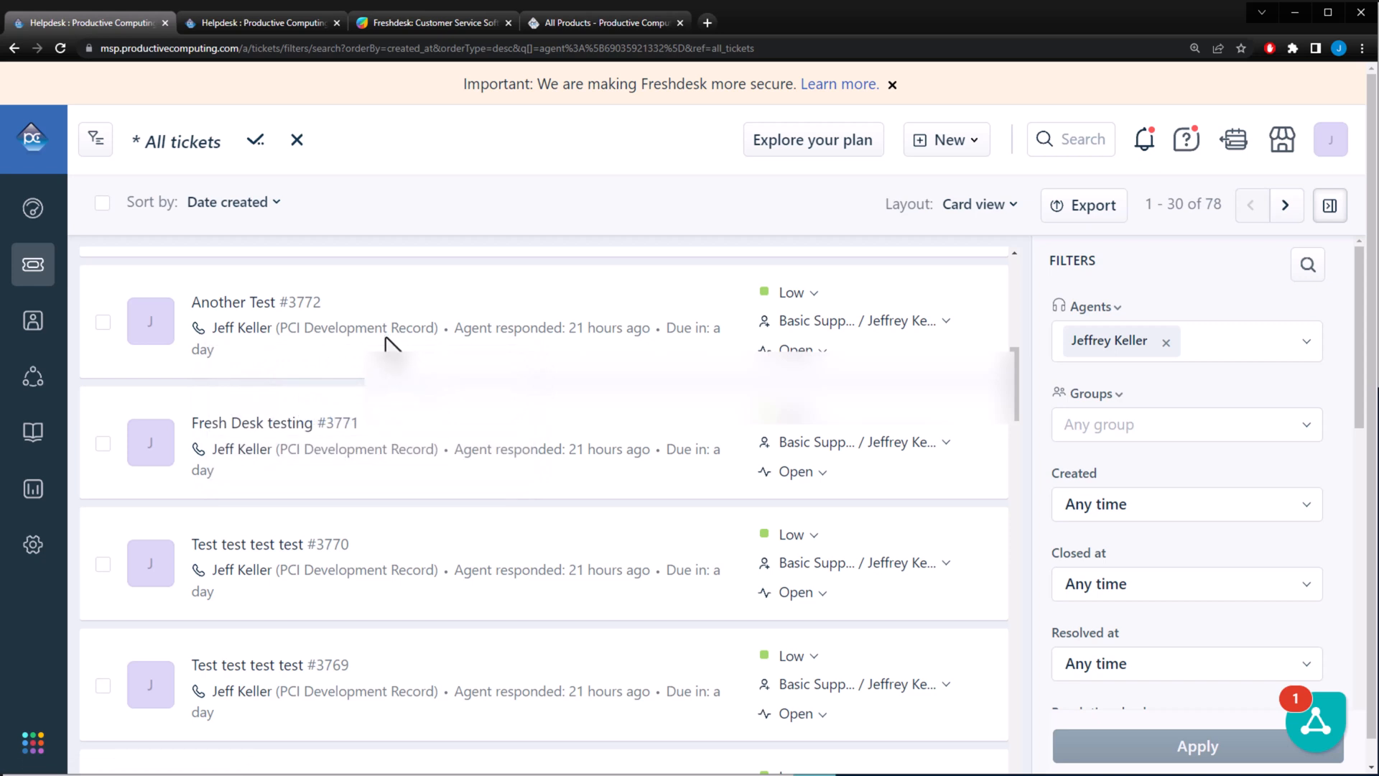
{"action": "mouse_move", "coordinate": [485, 346]}
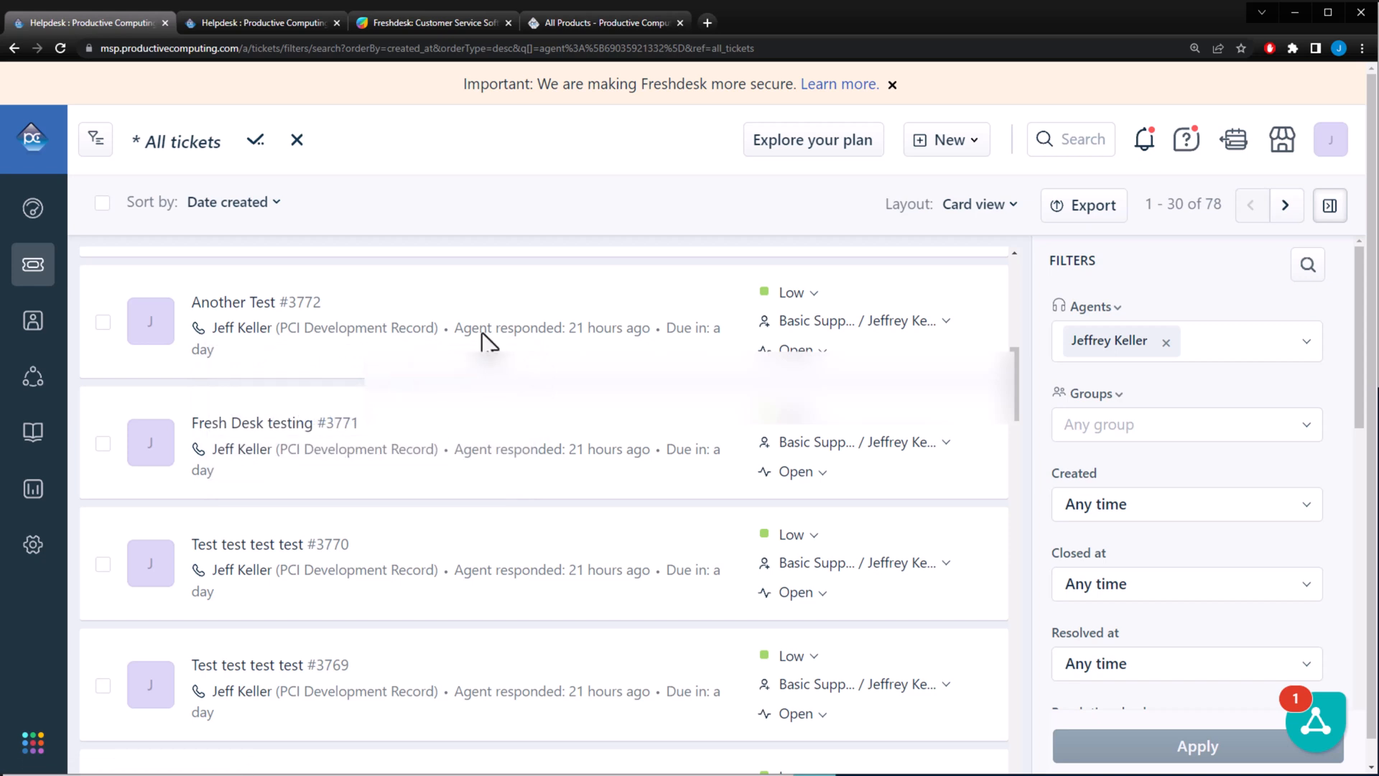
{"action": "mouse_move", "coordinate": [520, 341]}
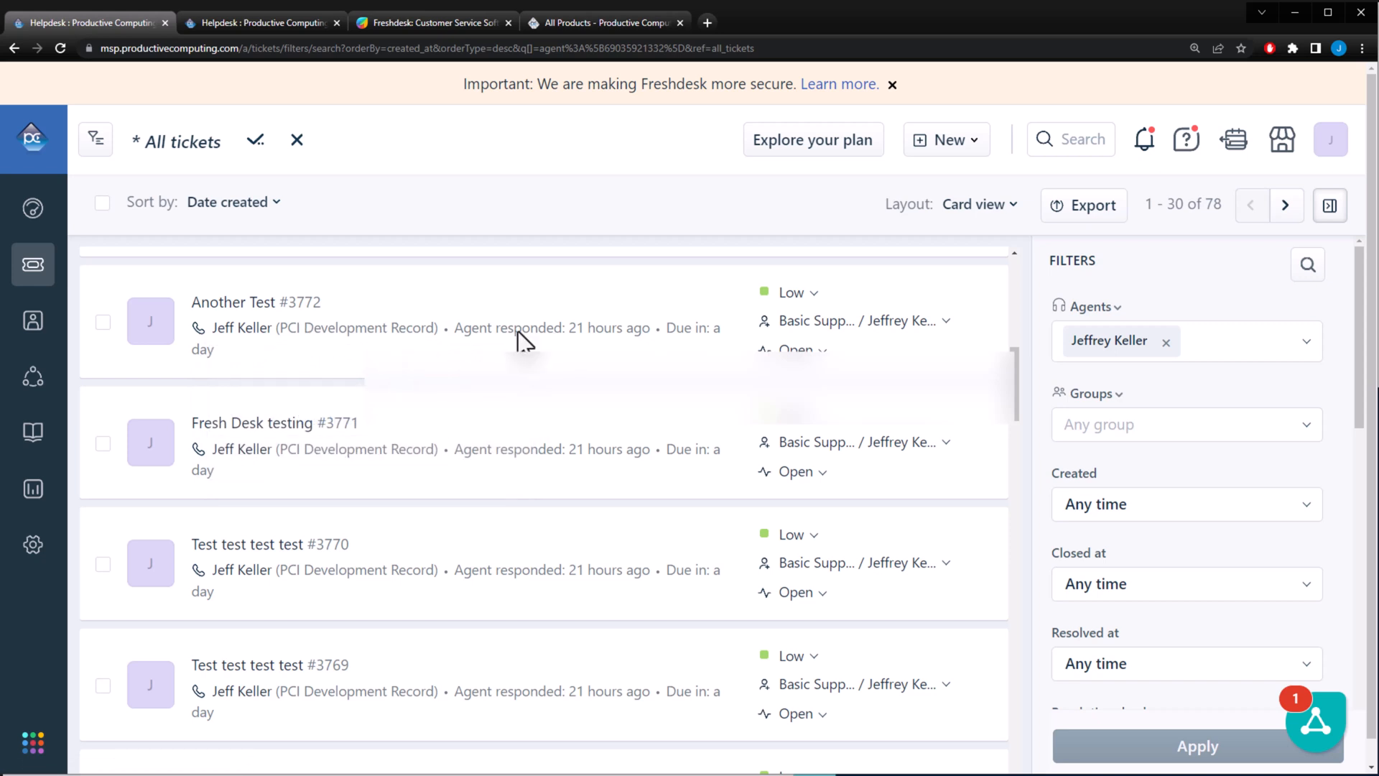
{"action": "mouse_move", "coordinate": [555, 342]}
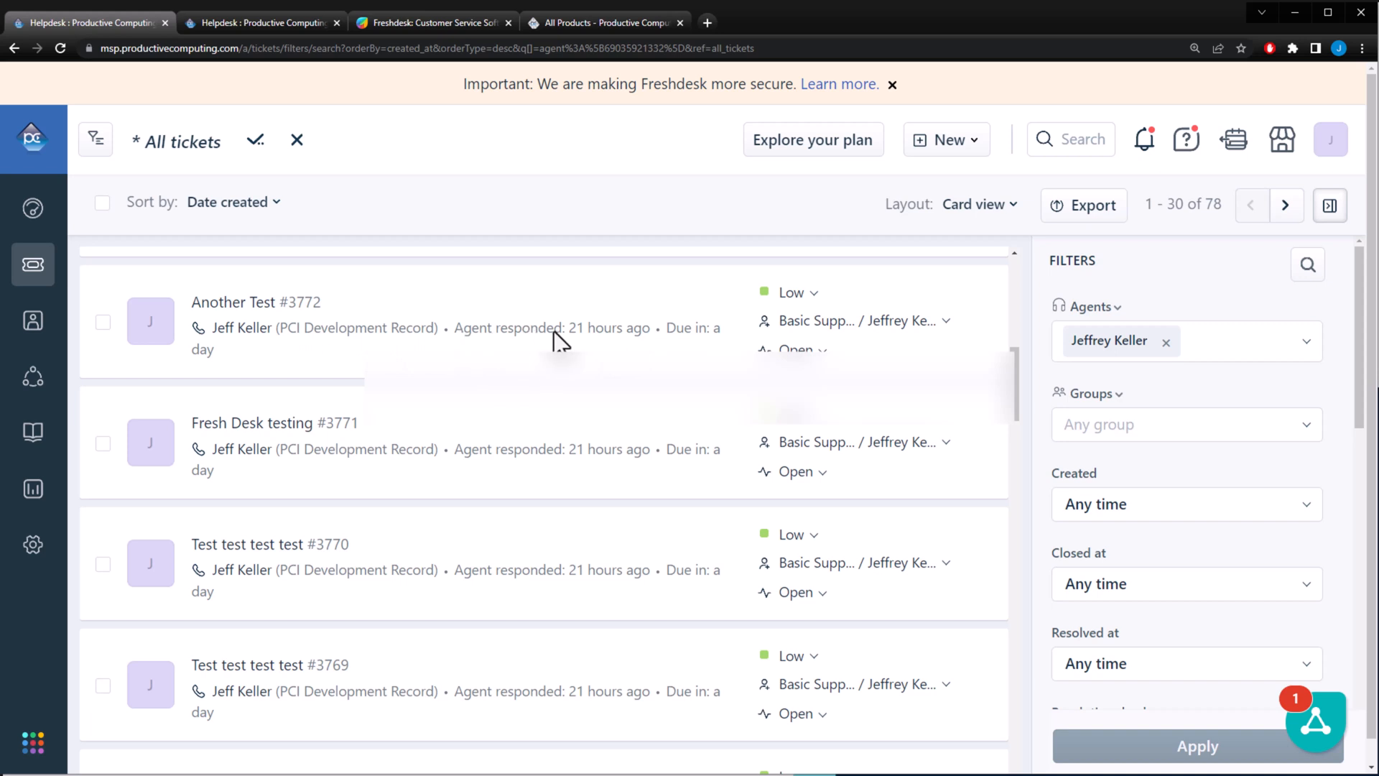
{"action": "mouse_move", "coordinate": [235, 389]}
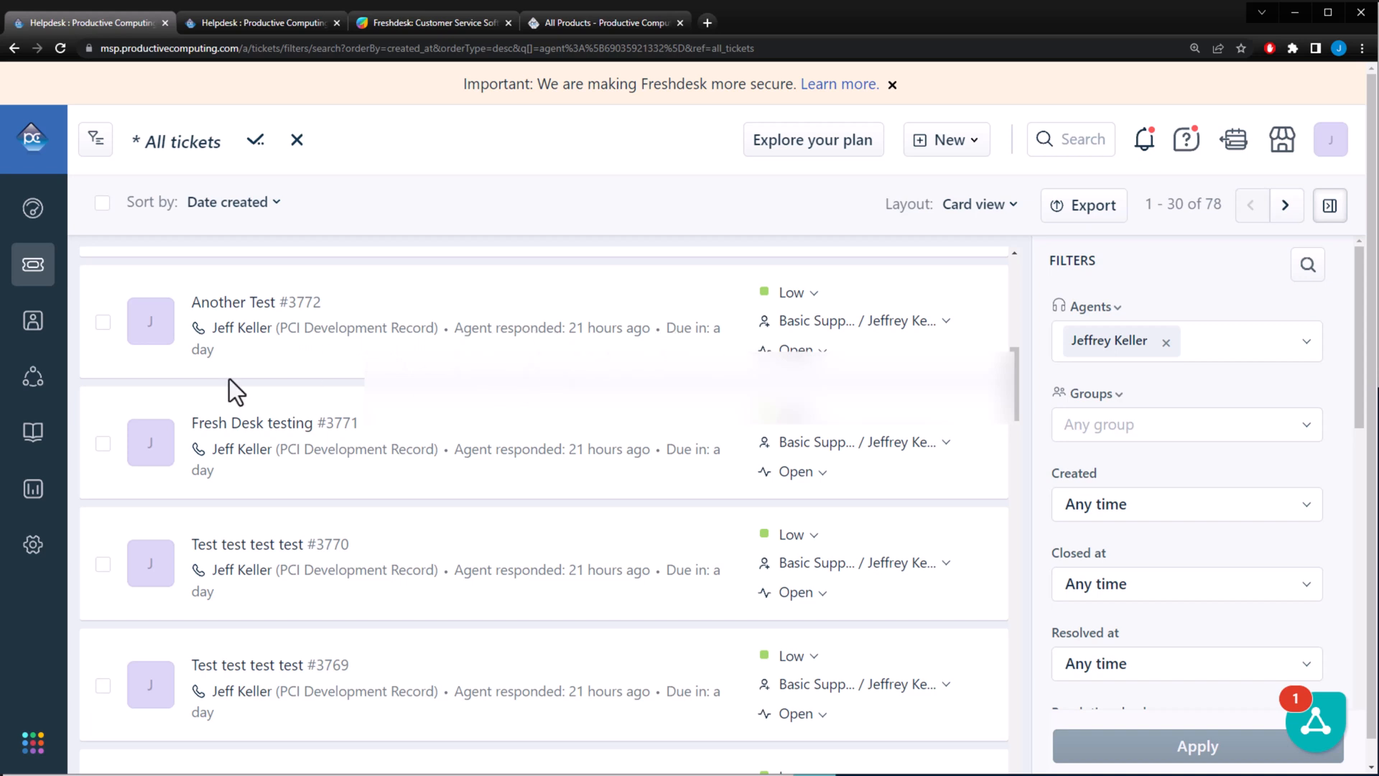
{"action": "mouse_move", "coordinate": [701, 342]}
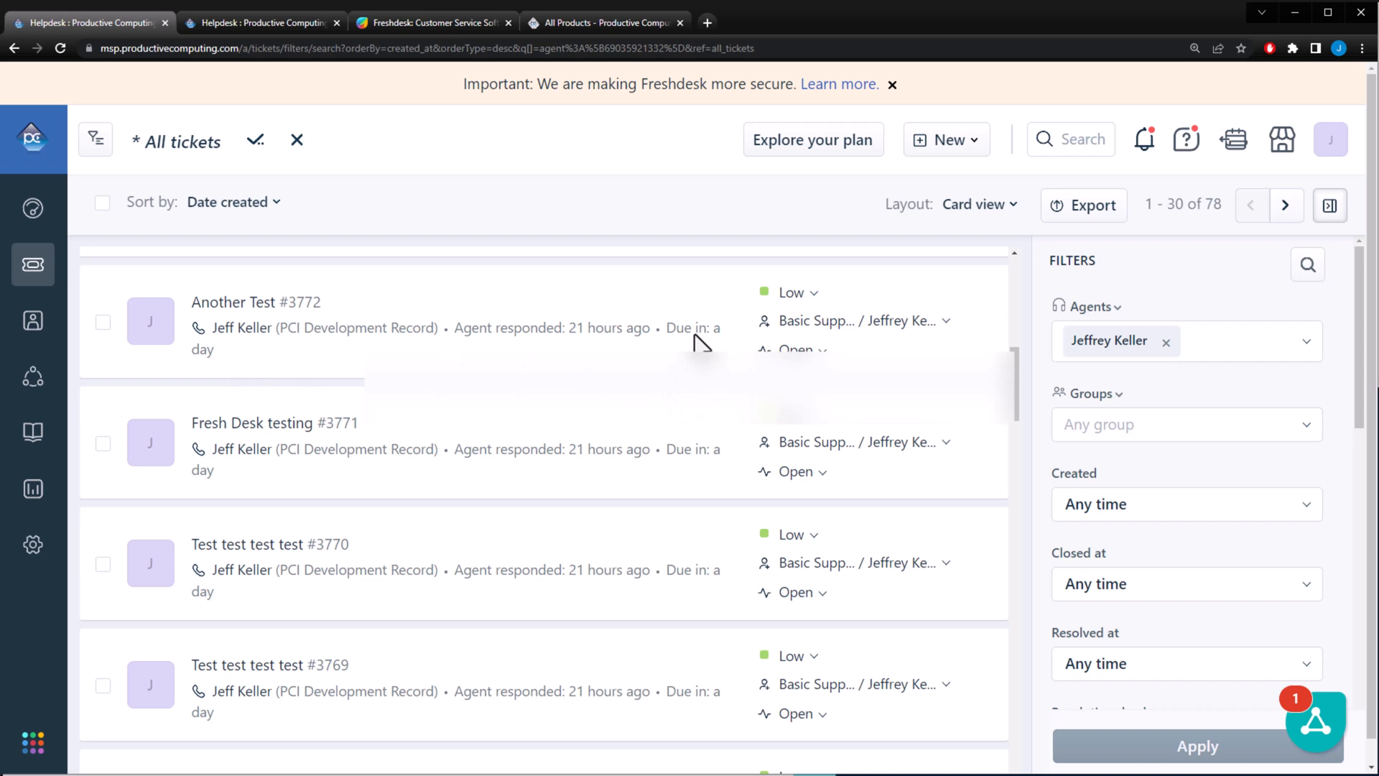
{"action": "mouse_move", "coordinate": [816, 313]}
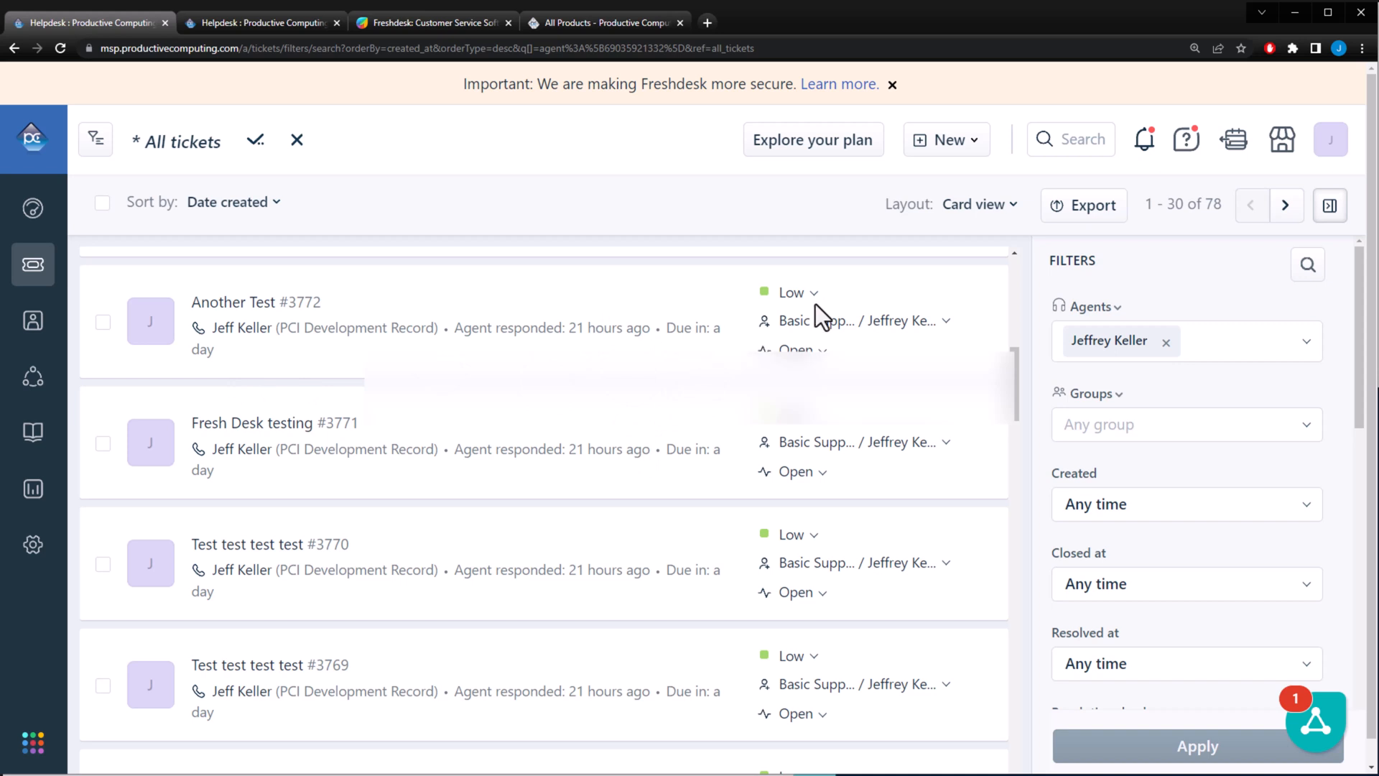
{"action": "left_click", "coordinate": [793, 293]}
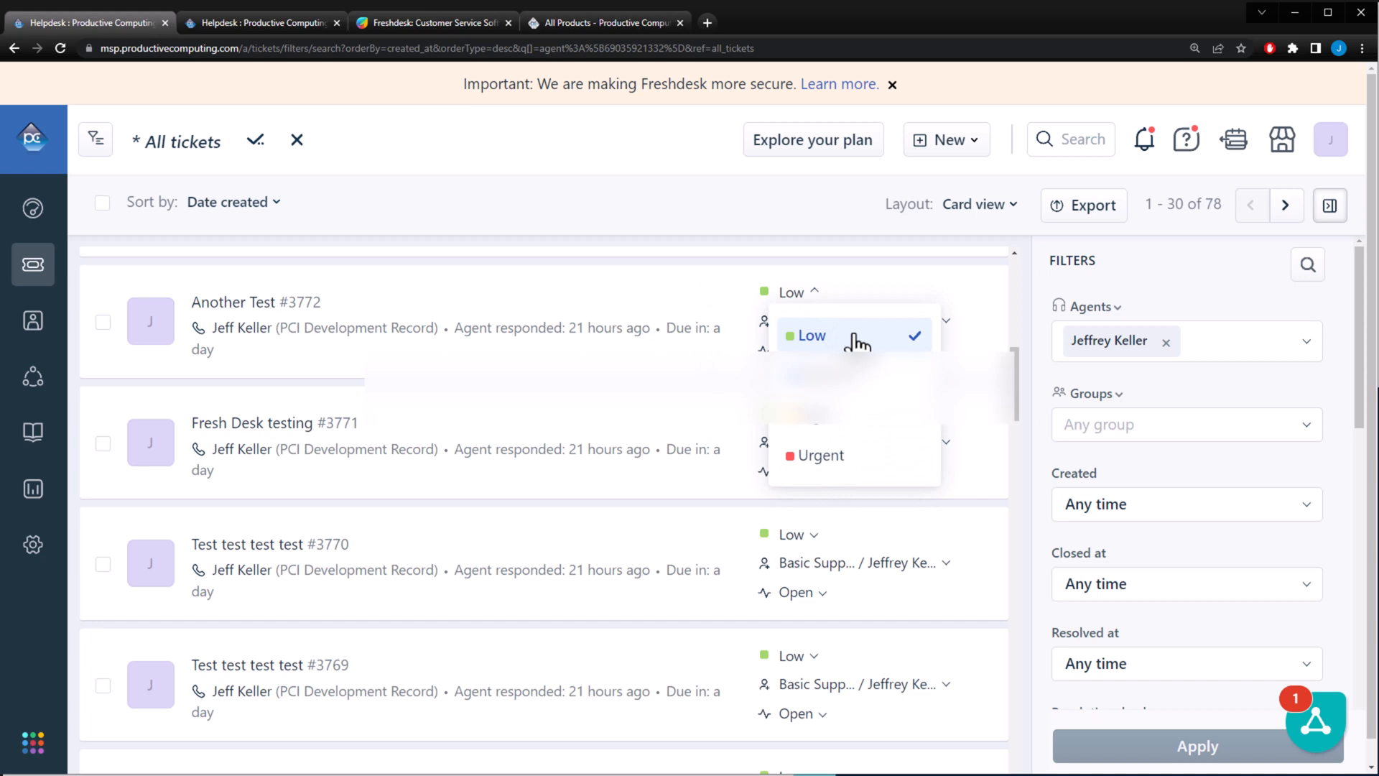
{"action": "mouse_move", "coordinate": [793, 342]}
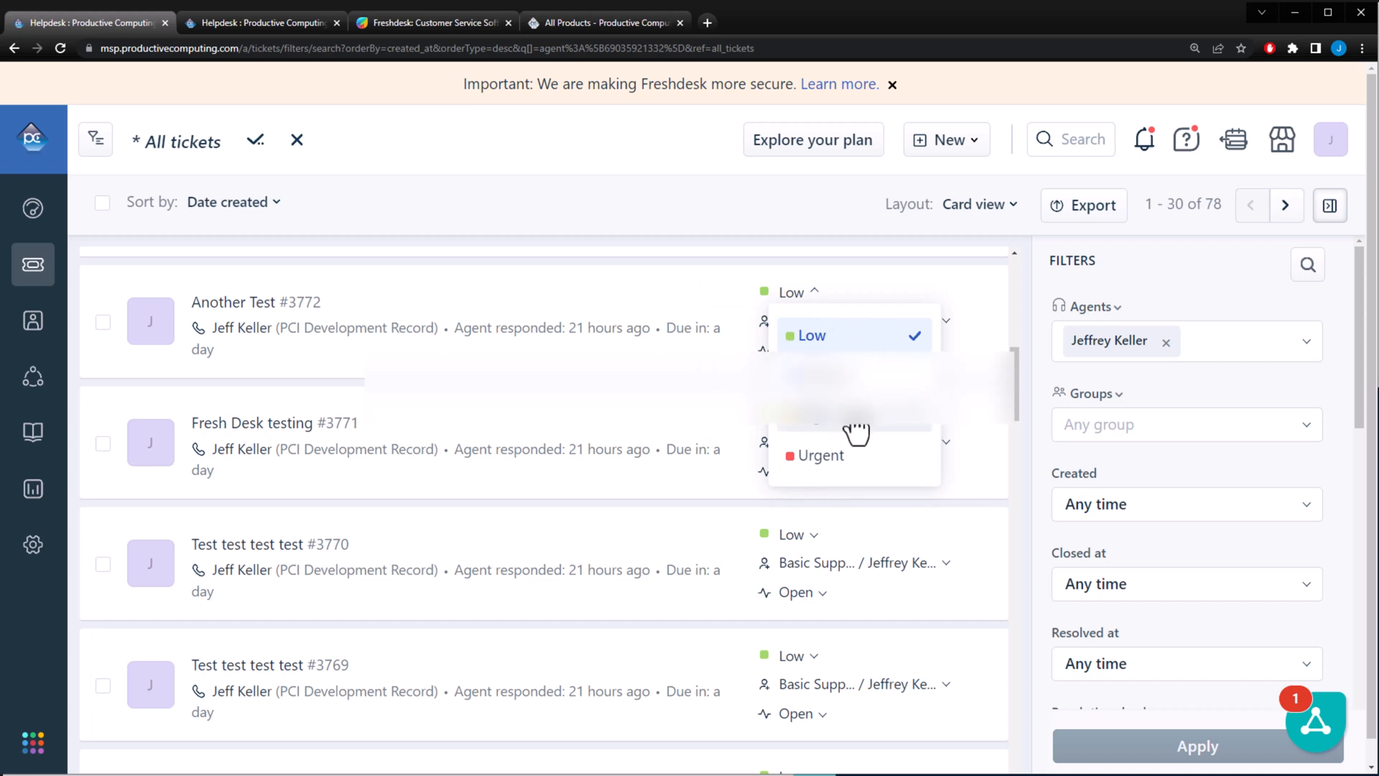
{"action": "left_click", "coordinate": [820, 455]}
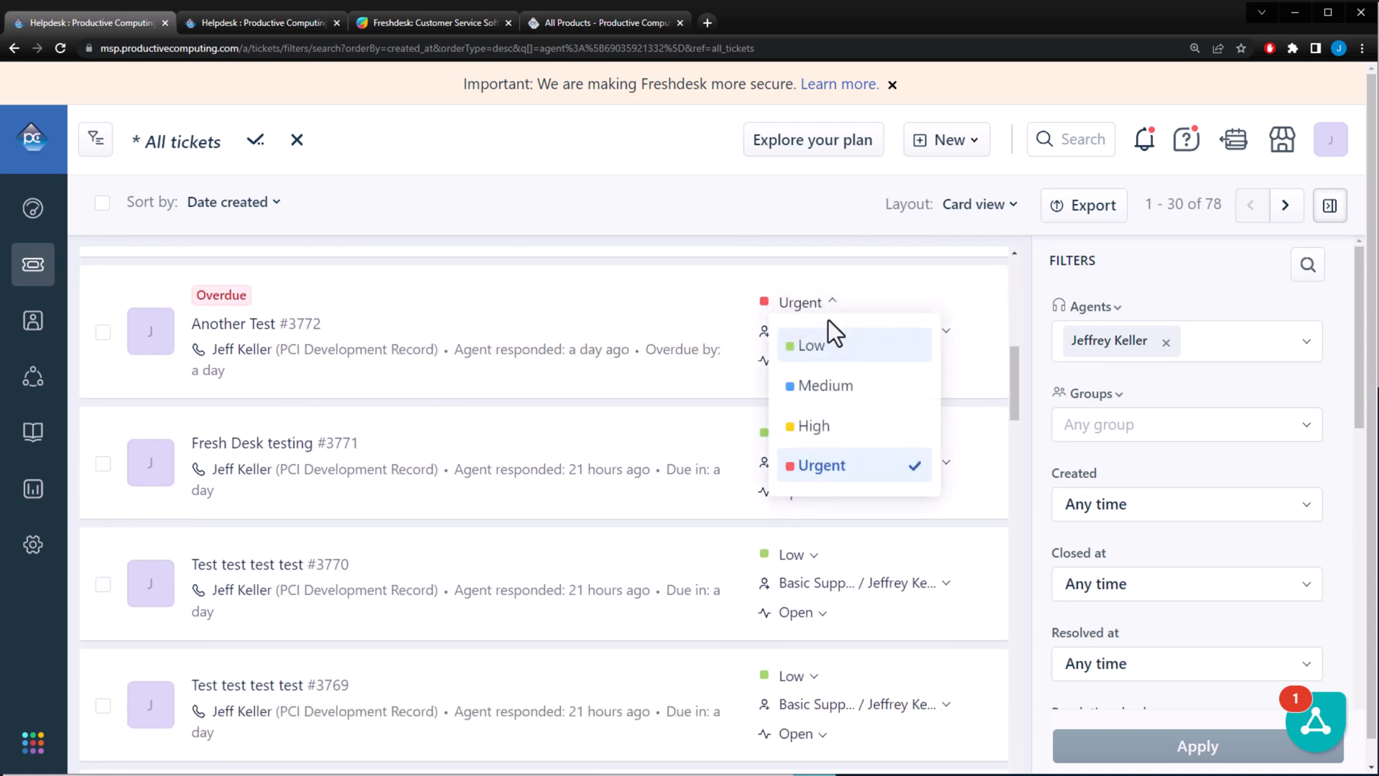
{"action": "left_click", "coordinate": [809, 345]}
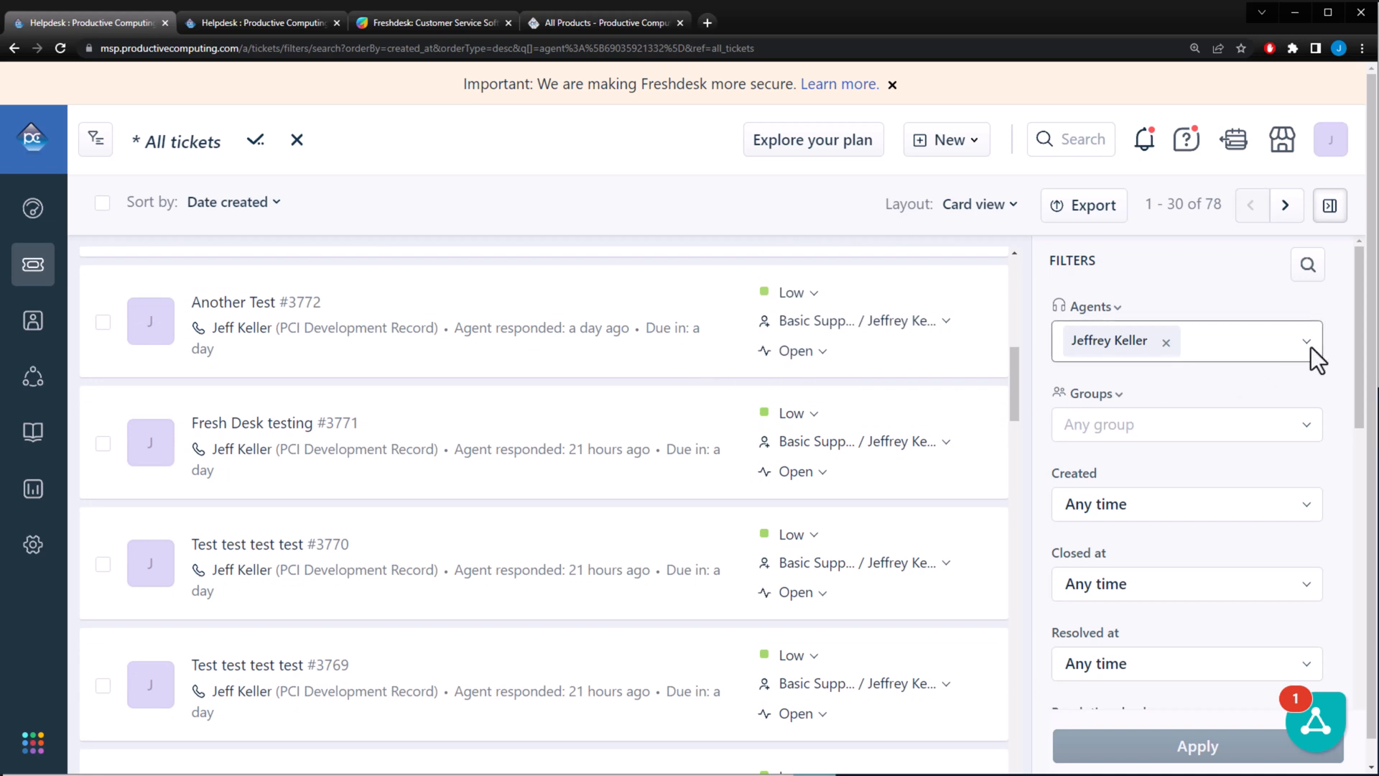
{"action": "mouse_move", "coordinate": [1264, 483]}
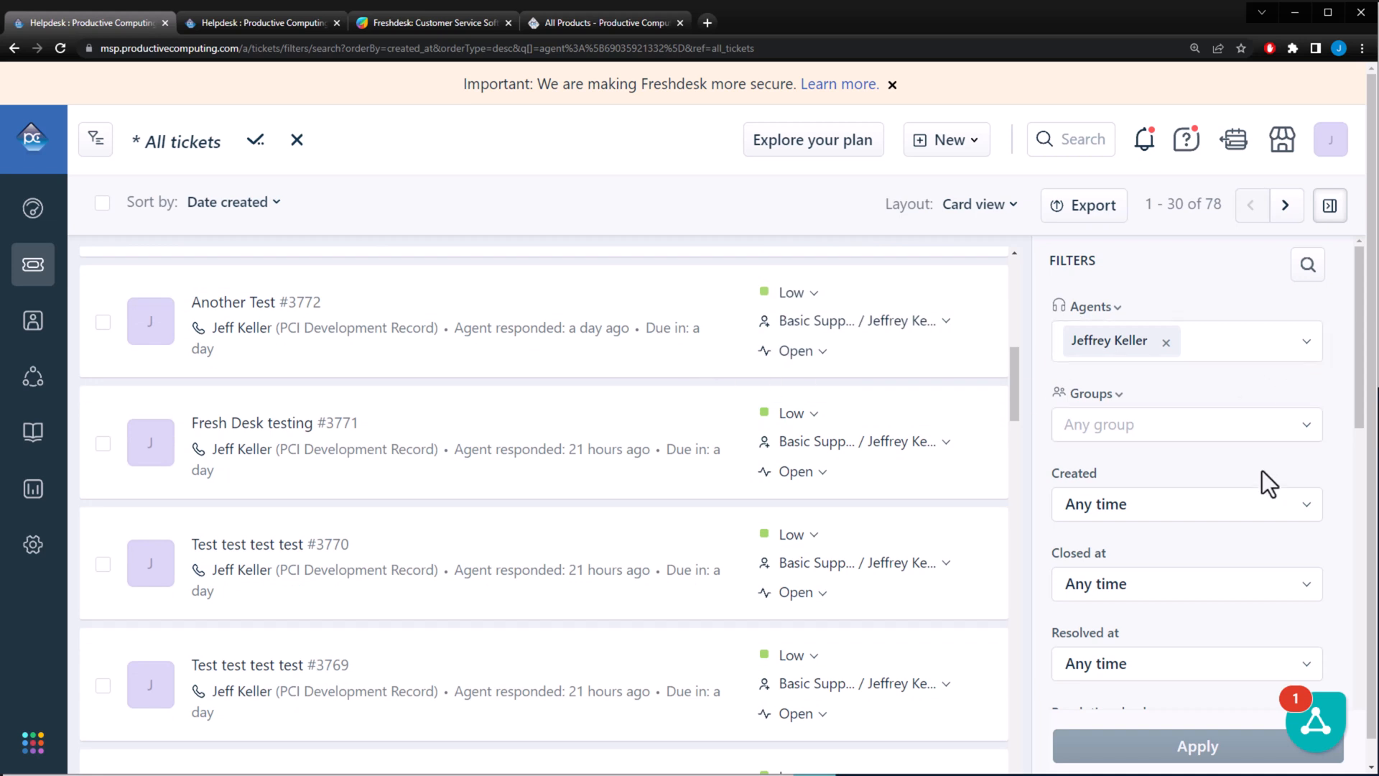
{"action": "scroll", "scroll_direction": "down", "scroll_amount": 3}
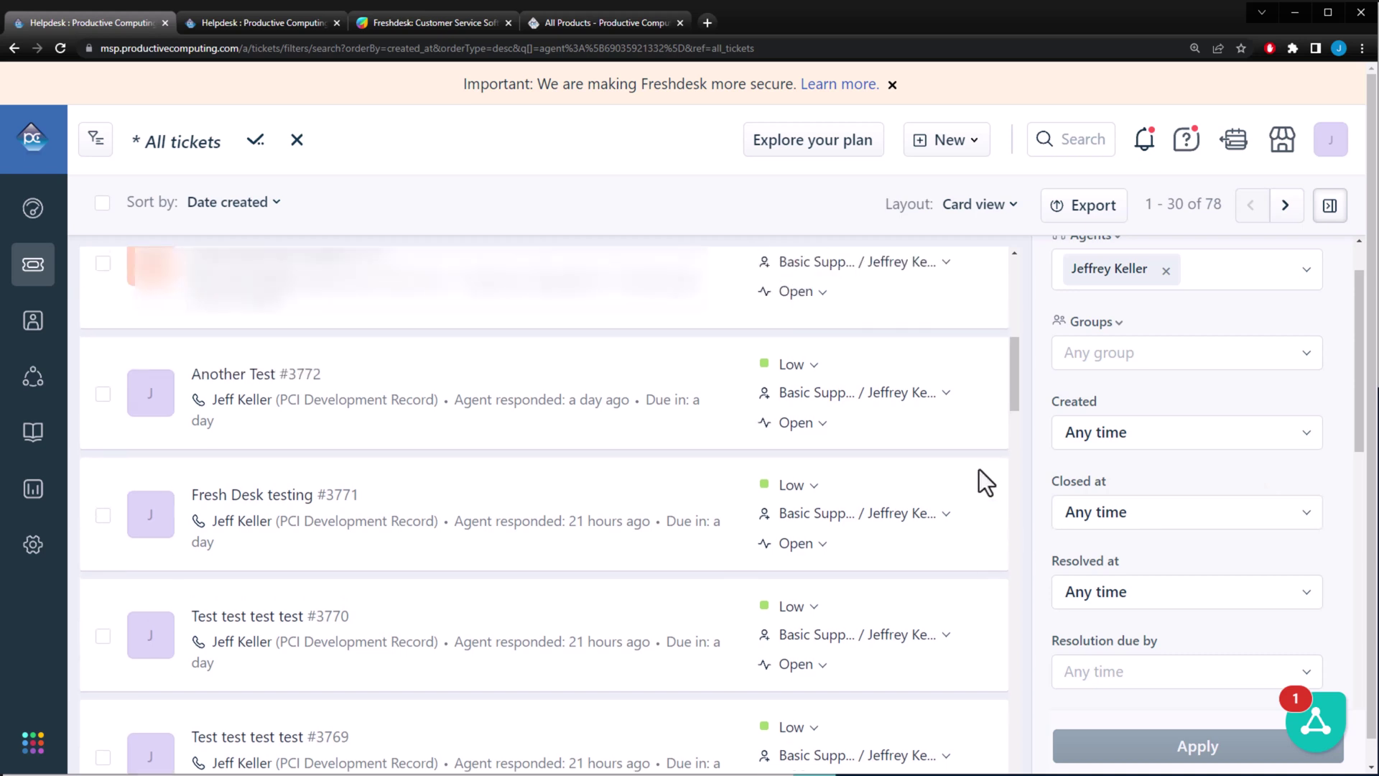
{"action": "scroll", "scroll_direction": "down", "scroll_amount": 3}
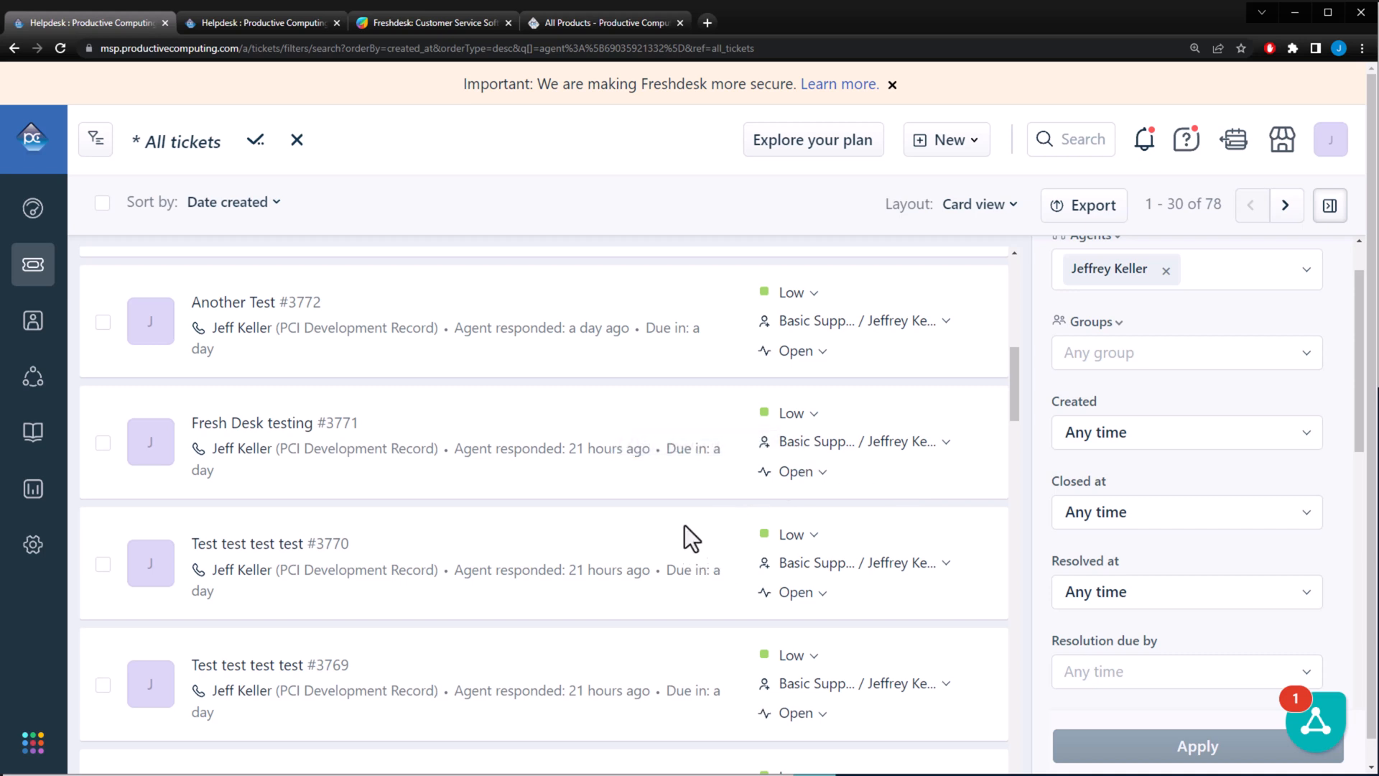
{"action": "mouse_move", "coordinate": [810, 602]}
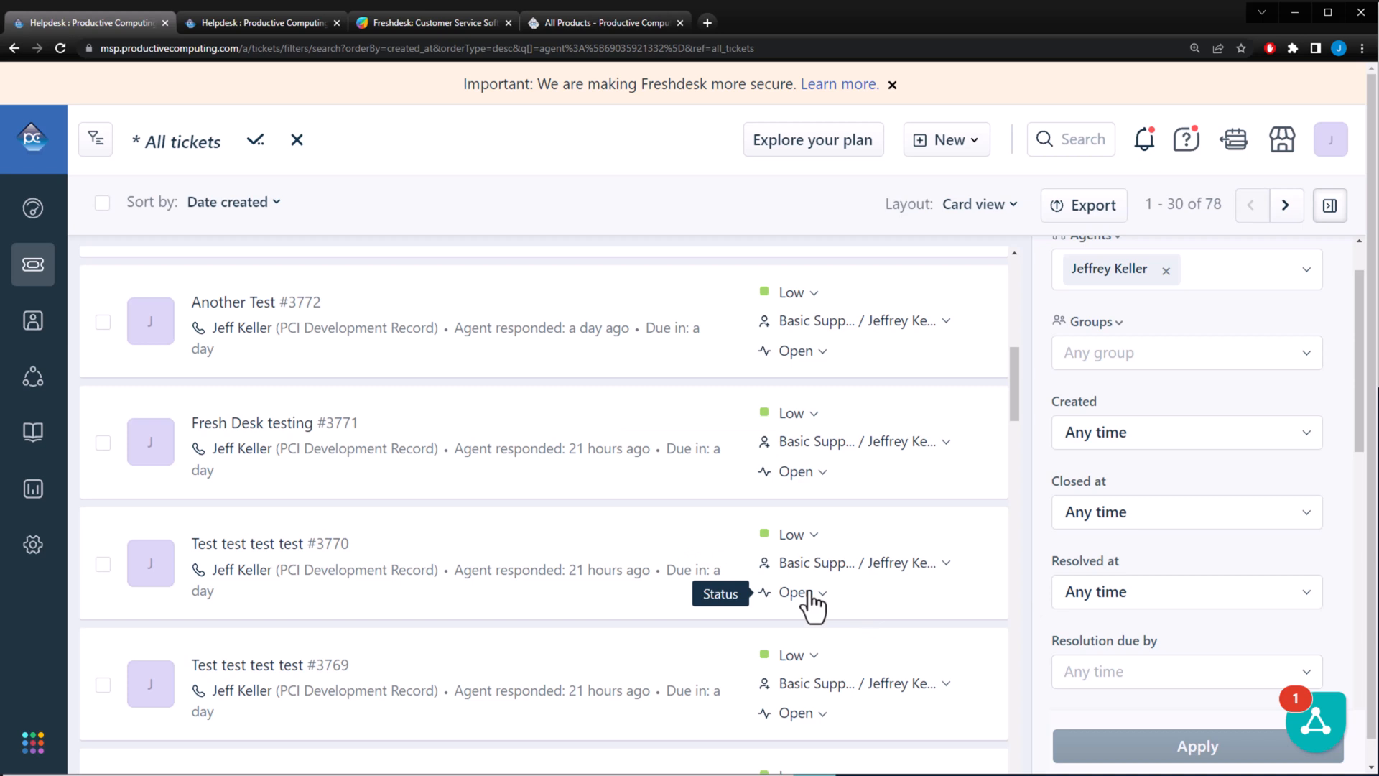
{"action": "mouse_move", "coordinate": [813, 606]}
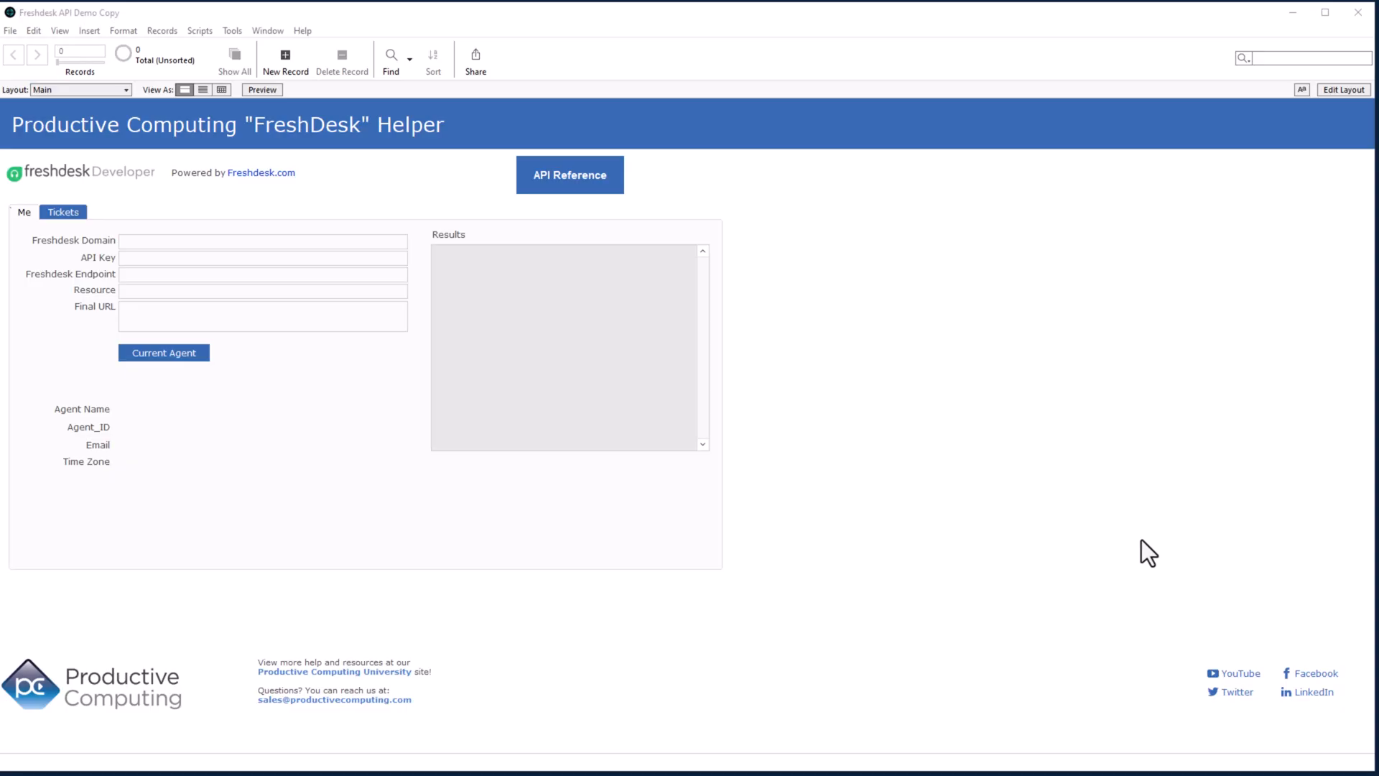
{"action": "mouse_move", "coordinate": [18, 296]}
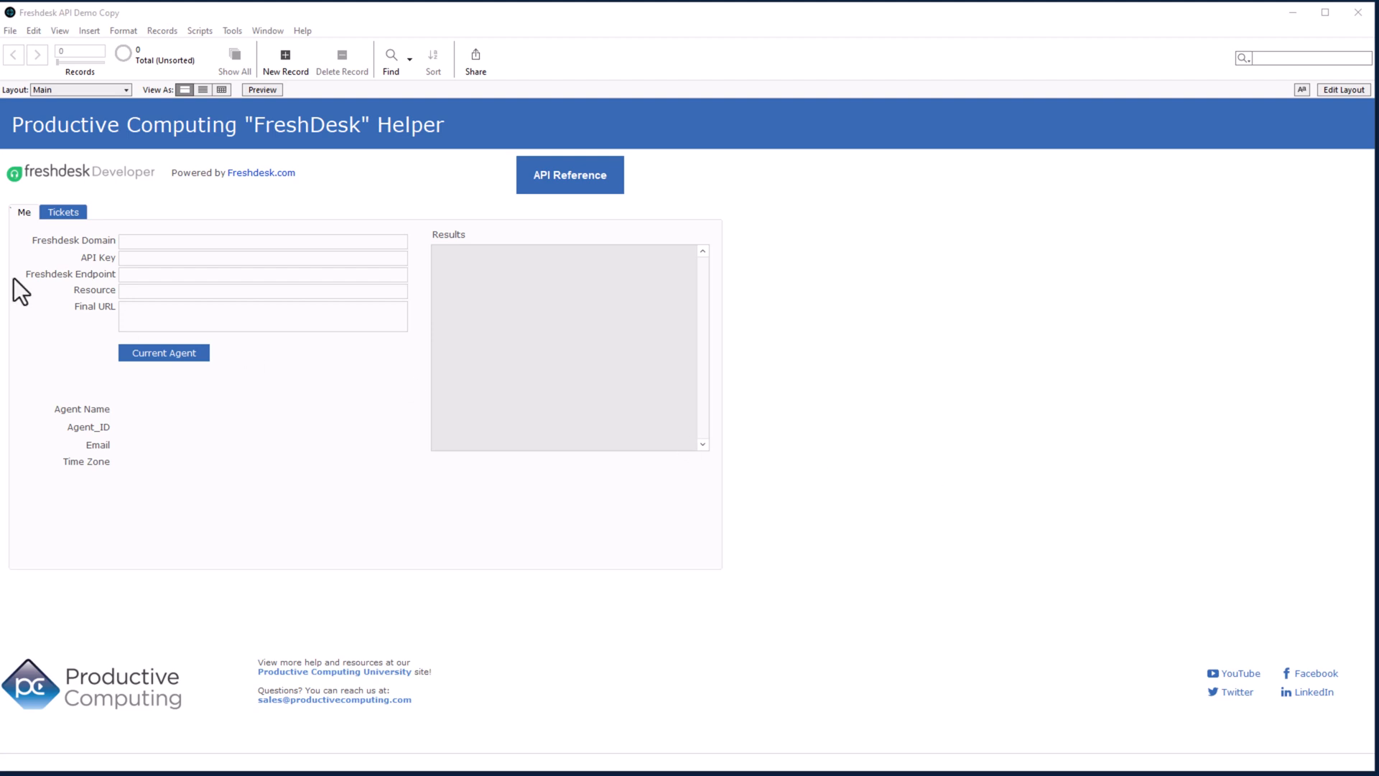
{"action": "mouse_move", "coordinate": [217, 284]}
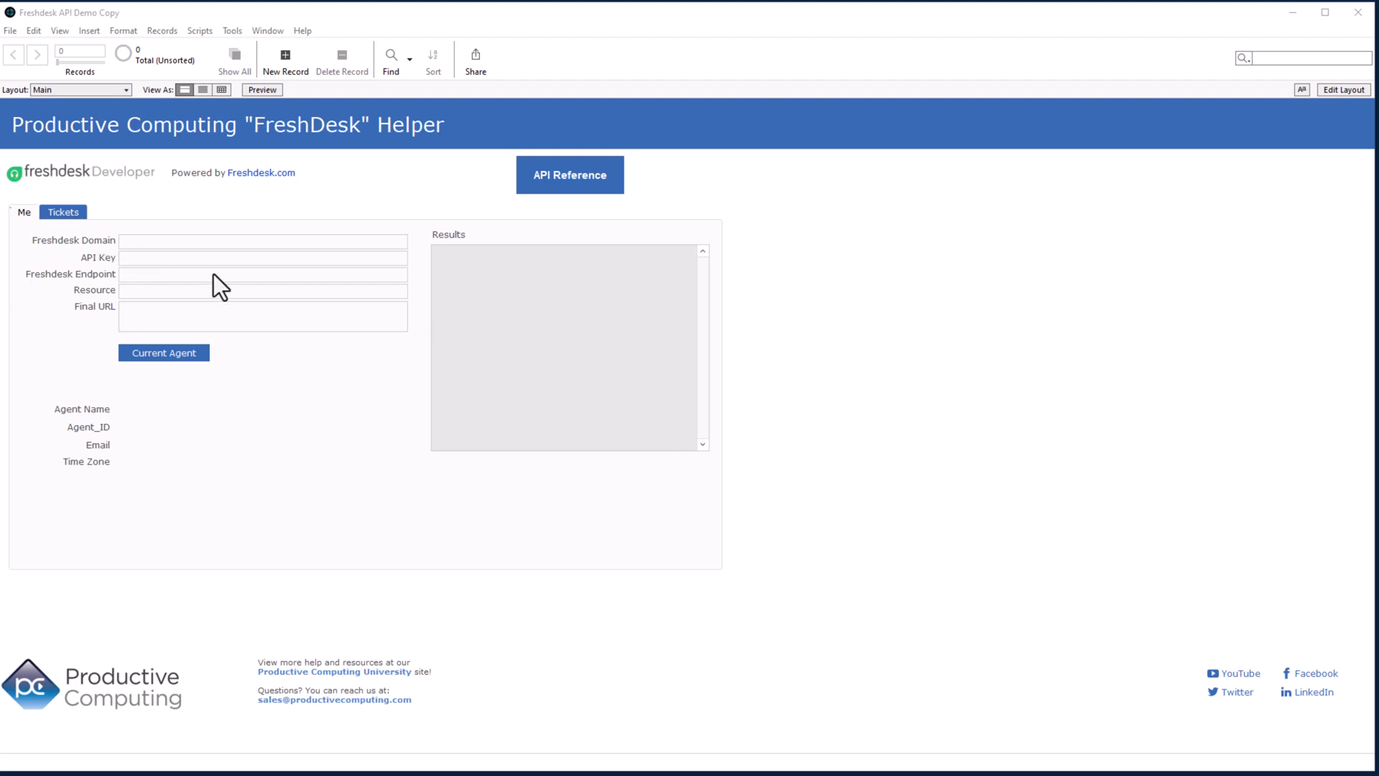
{"action": "mouse_move", "coordinate": [557, 200]}
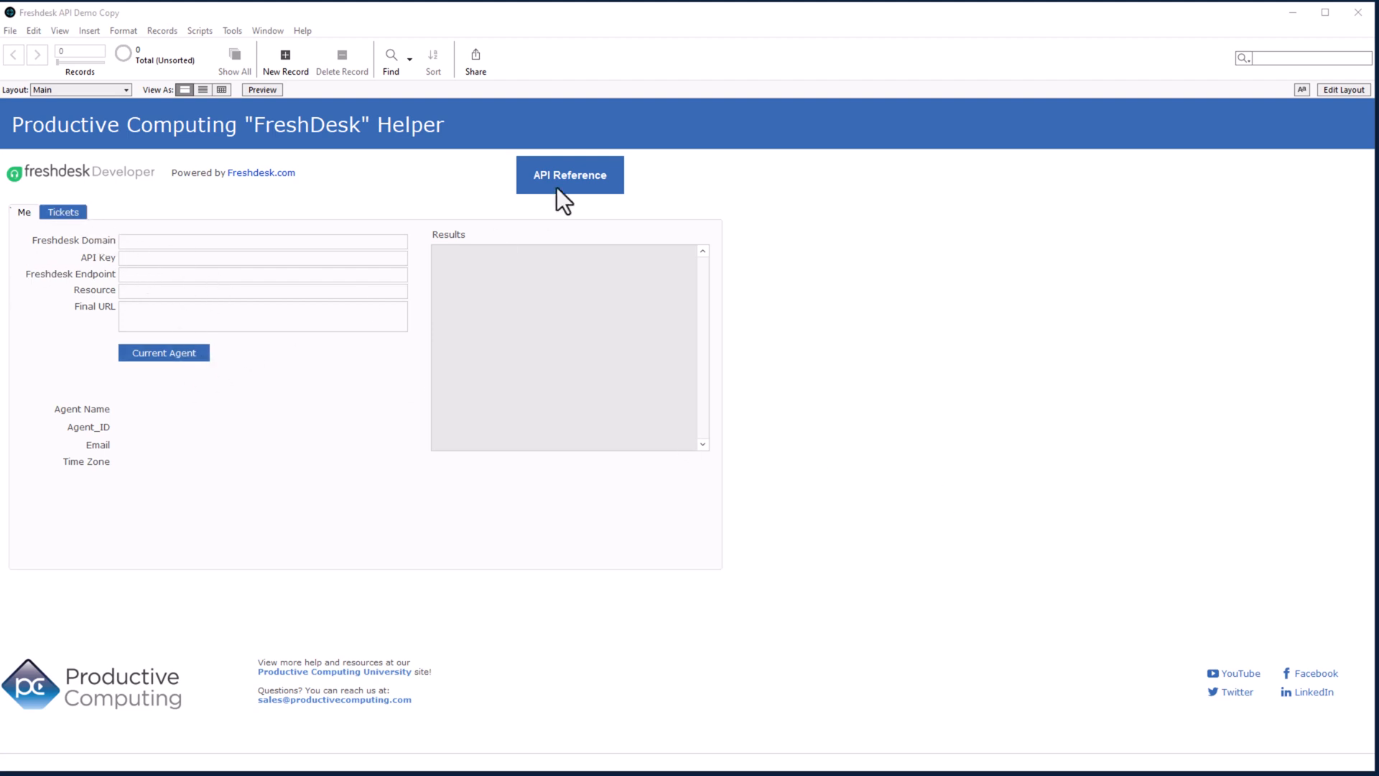
{"action": "mouse_move", "coordinate": [267, 585]}
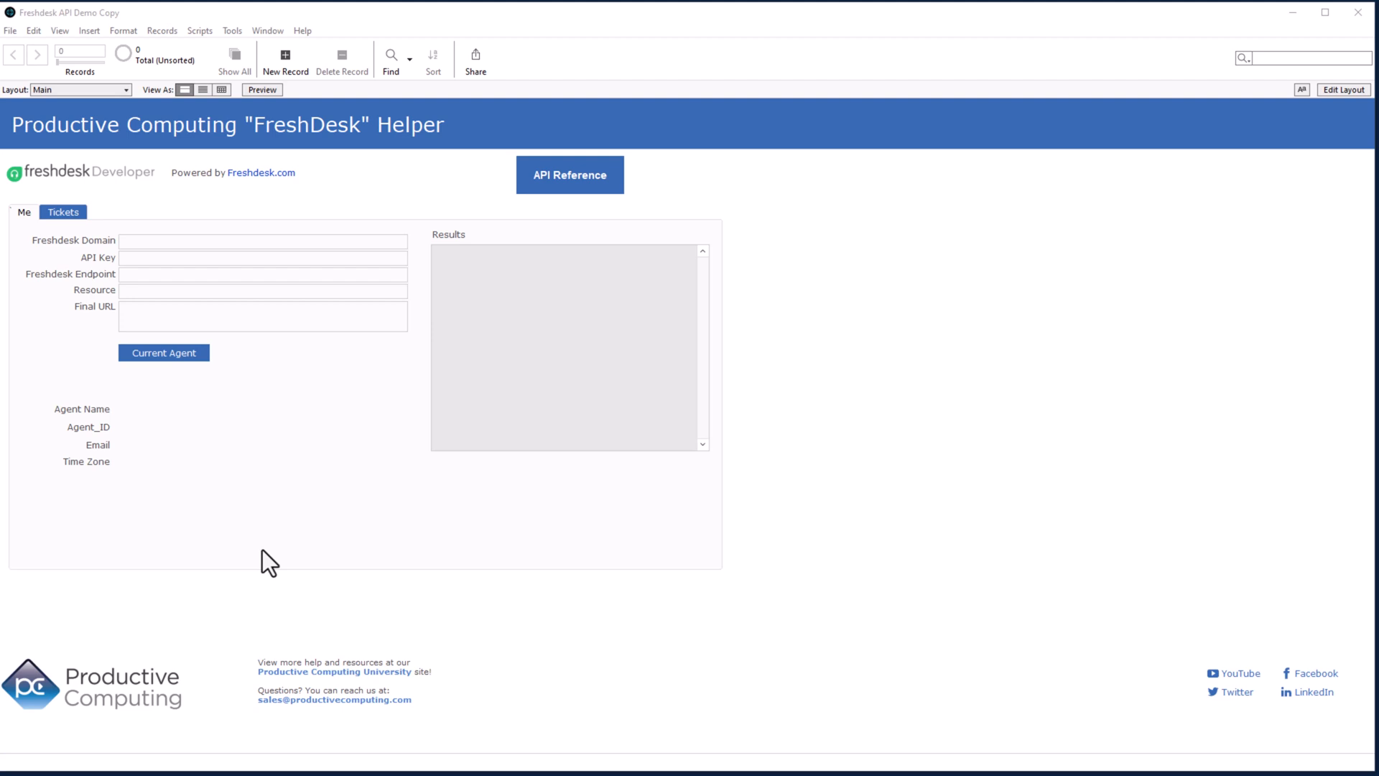
{"action": "mouse_move", "coordinate": [283, 551]}
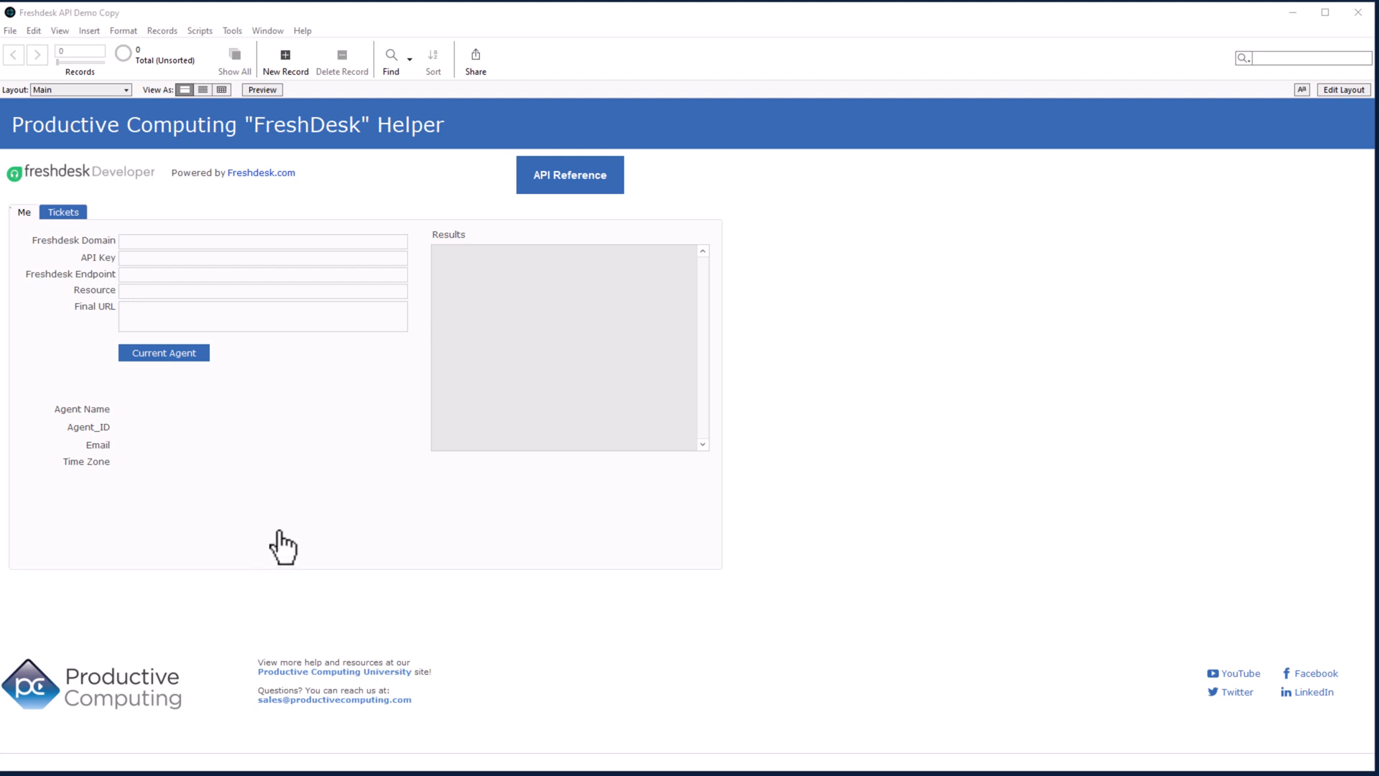
{"action": "mouse_move", "coordinate": [267, 594]}
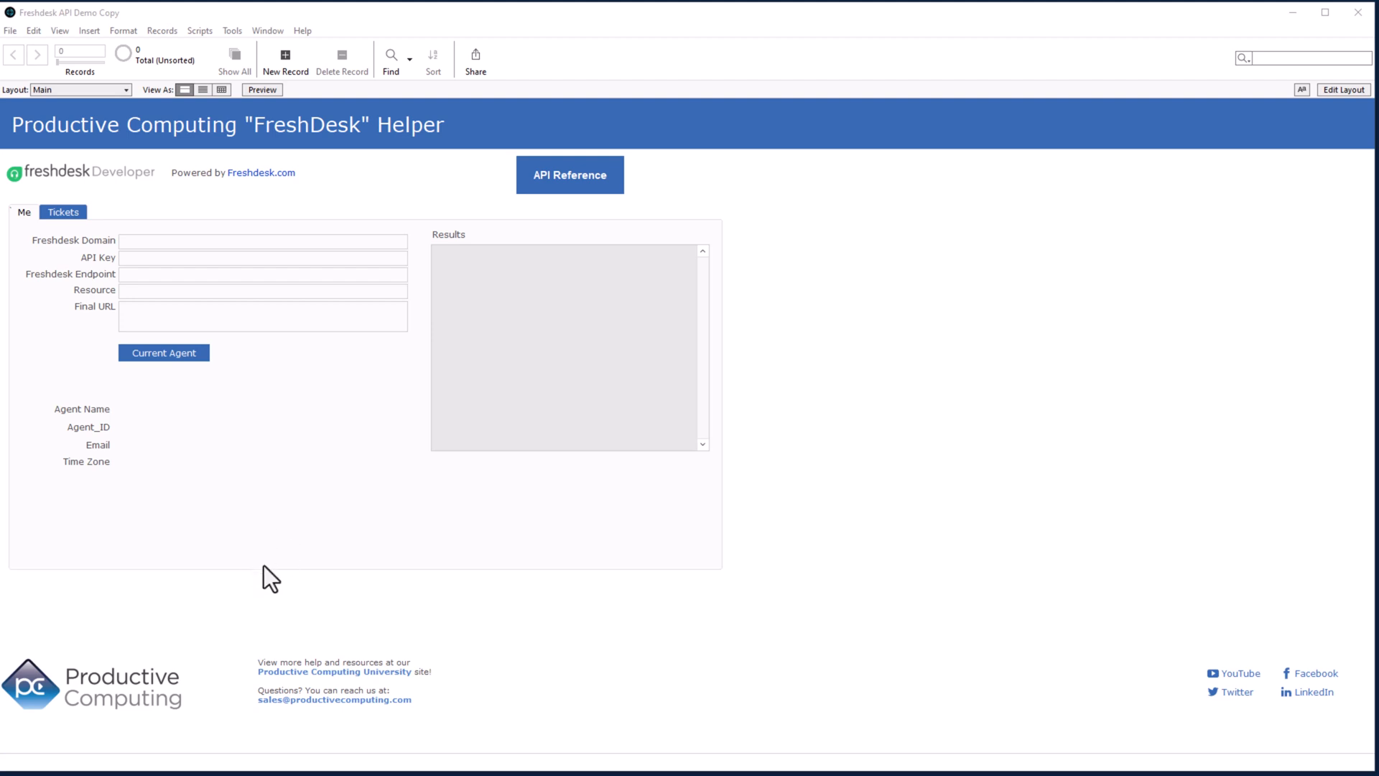
Create the helper's first record, with Resource defaulting to "agents"
{"action": "left_click", "coordinate": [284, 56]}
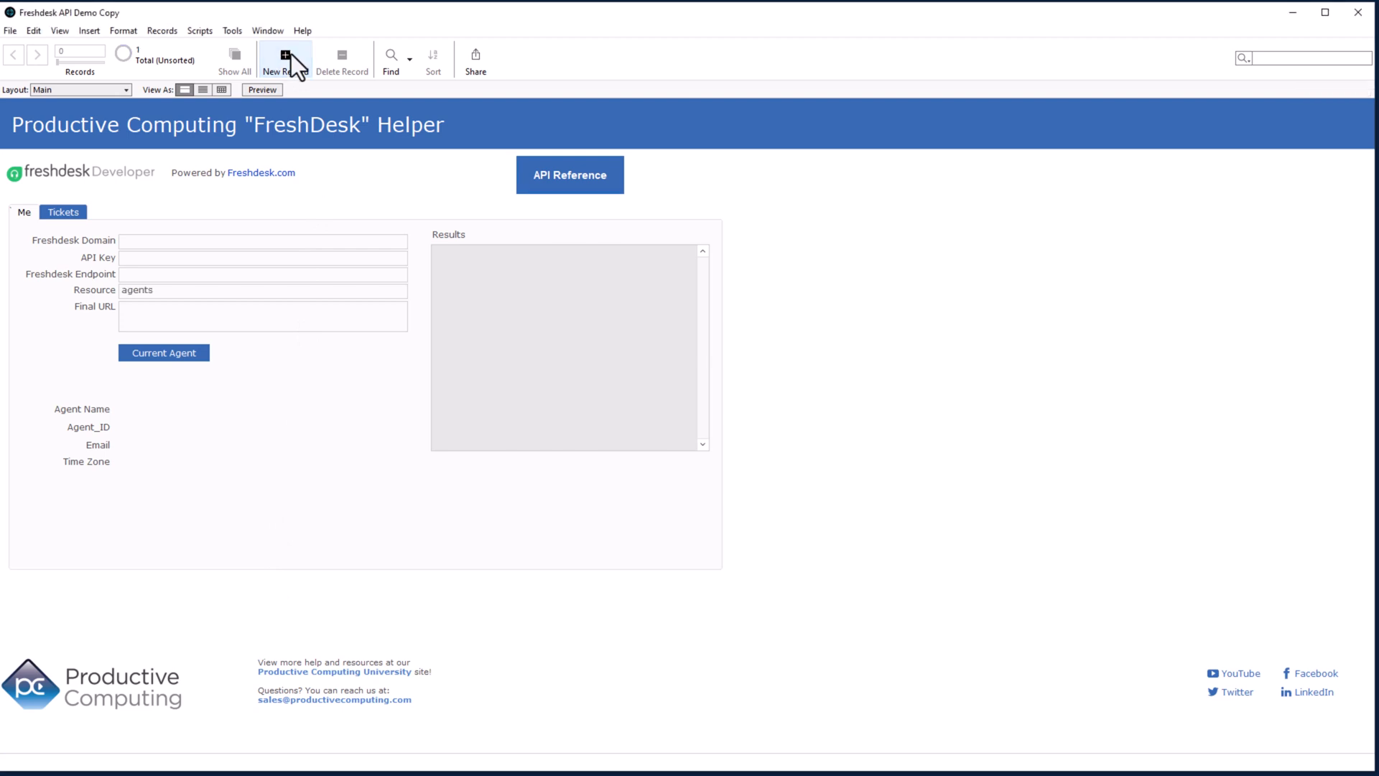
{"action": "left_click", "coordinate": [284, 53]}
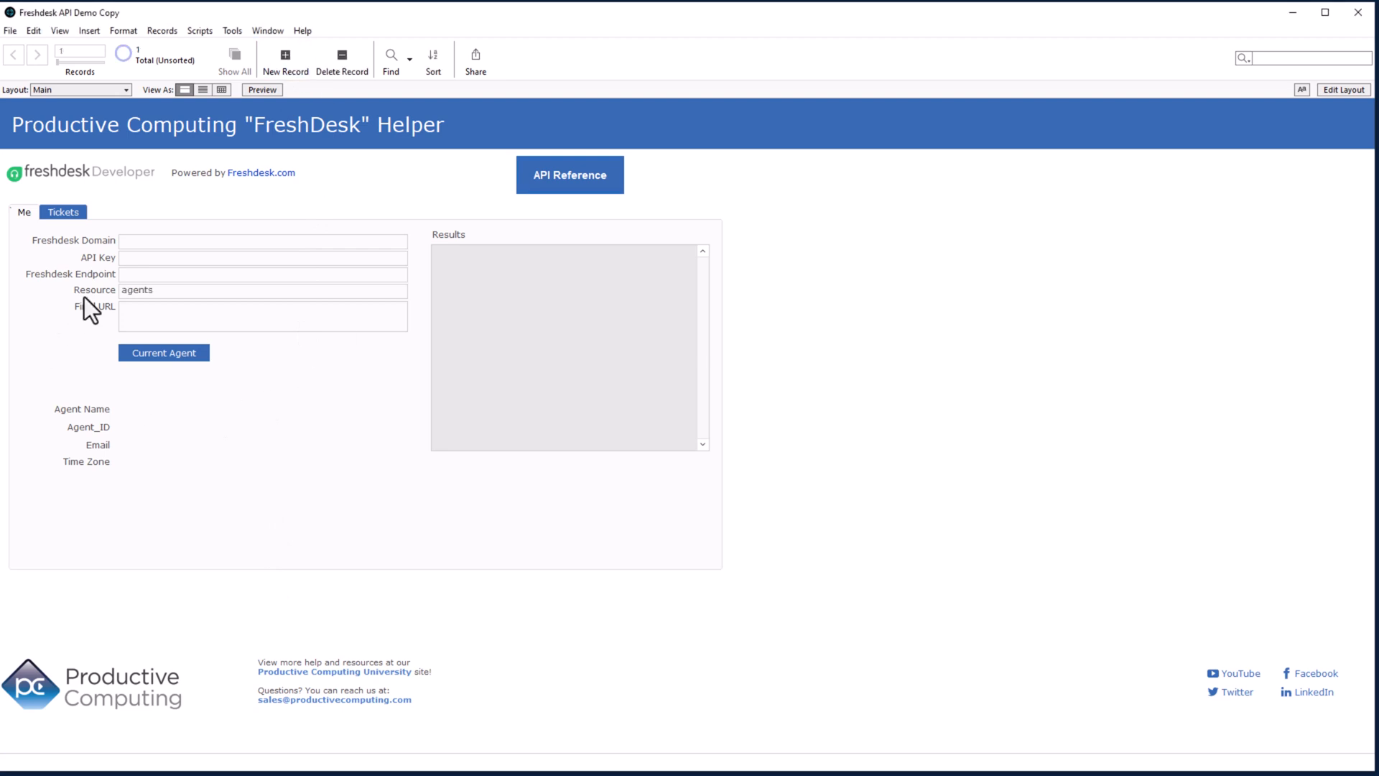
{"action": "mouse_move", "coordinate": [92, 306]}
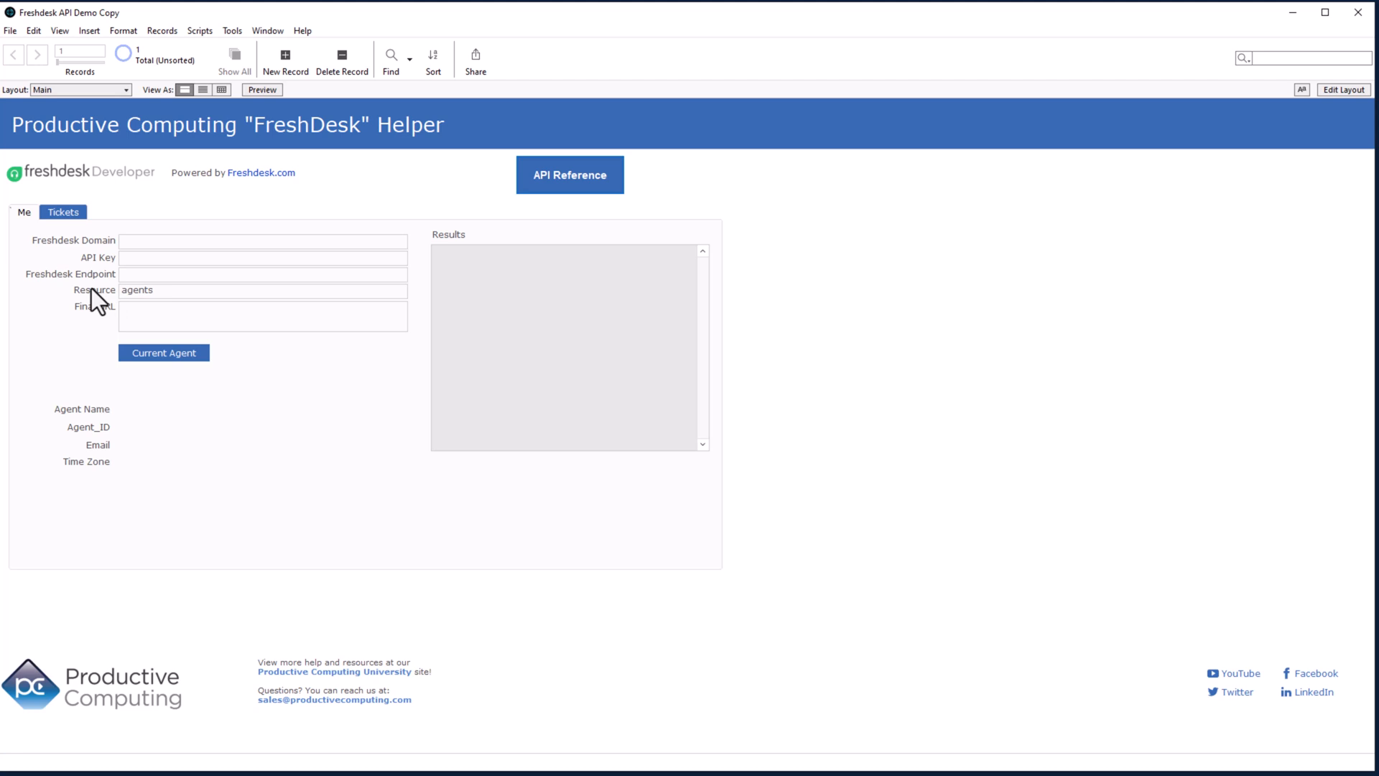
{"action": "mouse_move", "coordinate": [264, 403]}
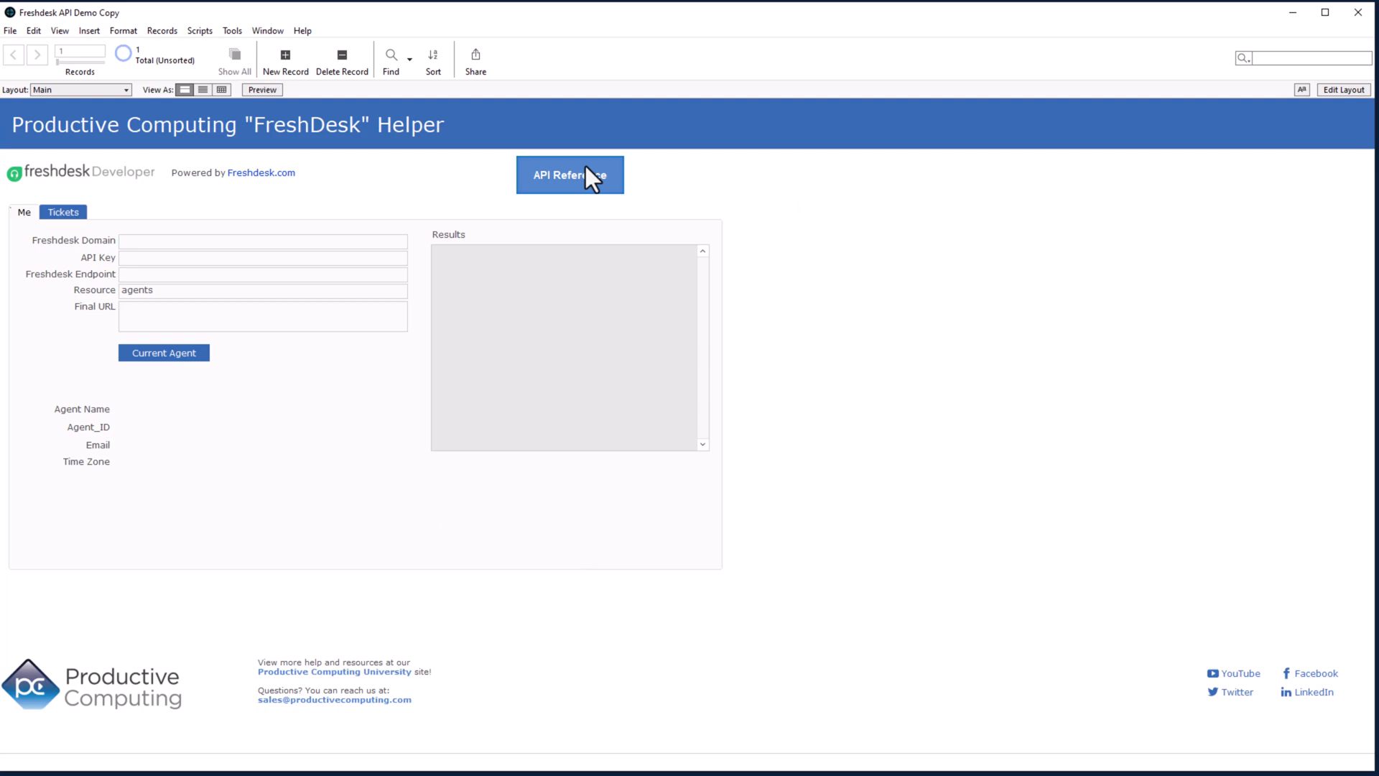
{"action": "left_click", "coordinate": [569, 174]}
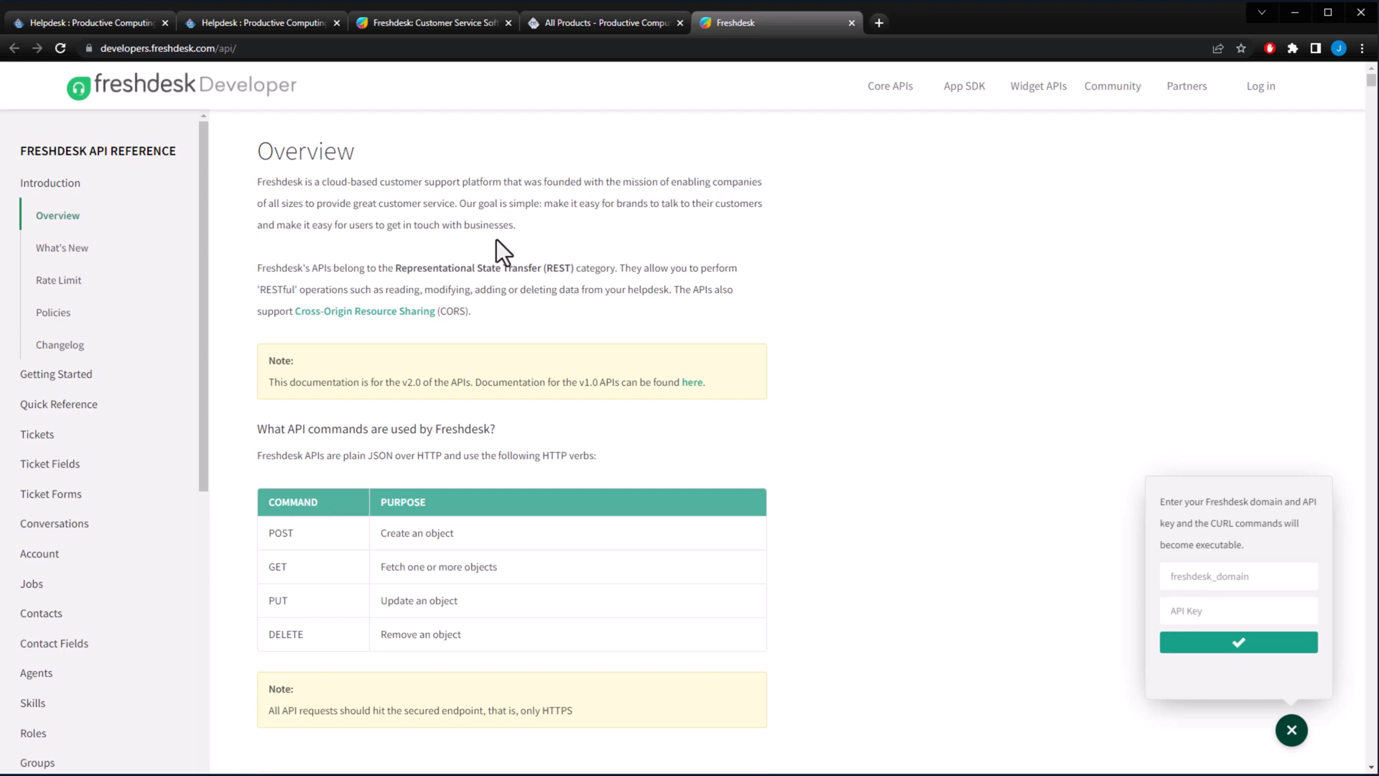
{"action": "scroll", "scroll_direction": "down", "scroll_amount": 3}
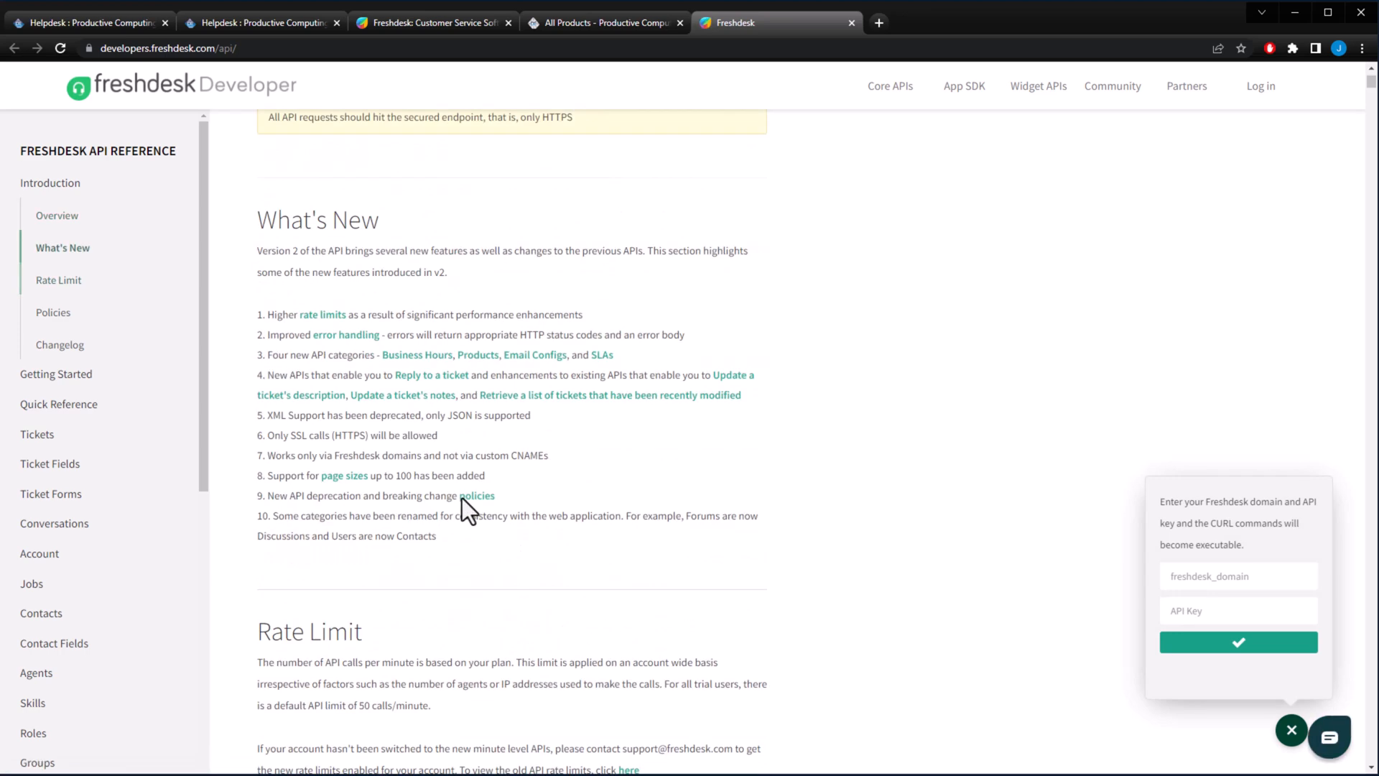
{"action": "left_click", "coordinate": [57, 216]}
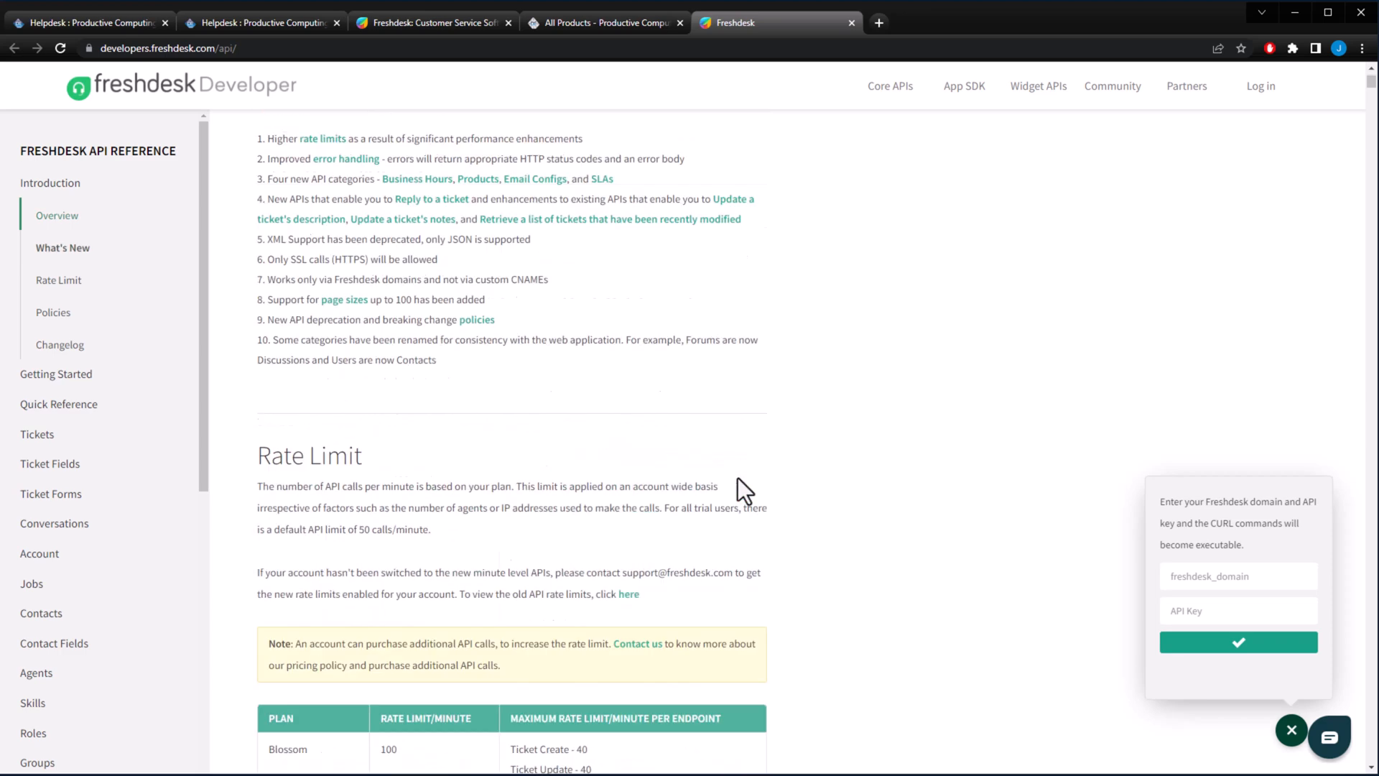
{"action": "scroll", "scroll_direction": "down", "scroll_amount": 3}
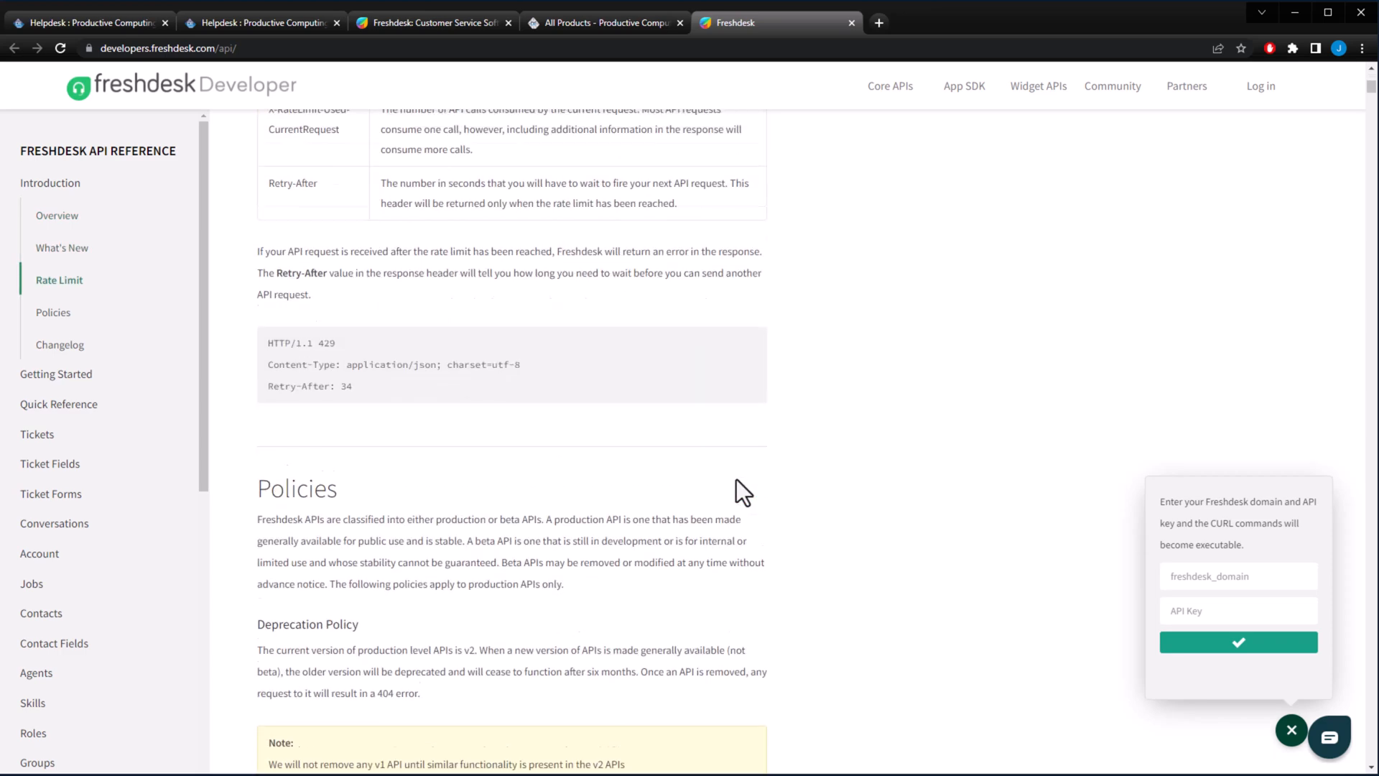
{"action": "left_click", "coordinate": [62, 247]}
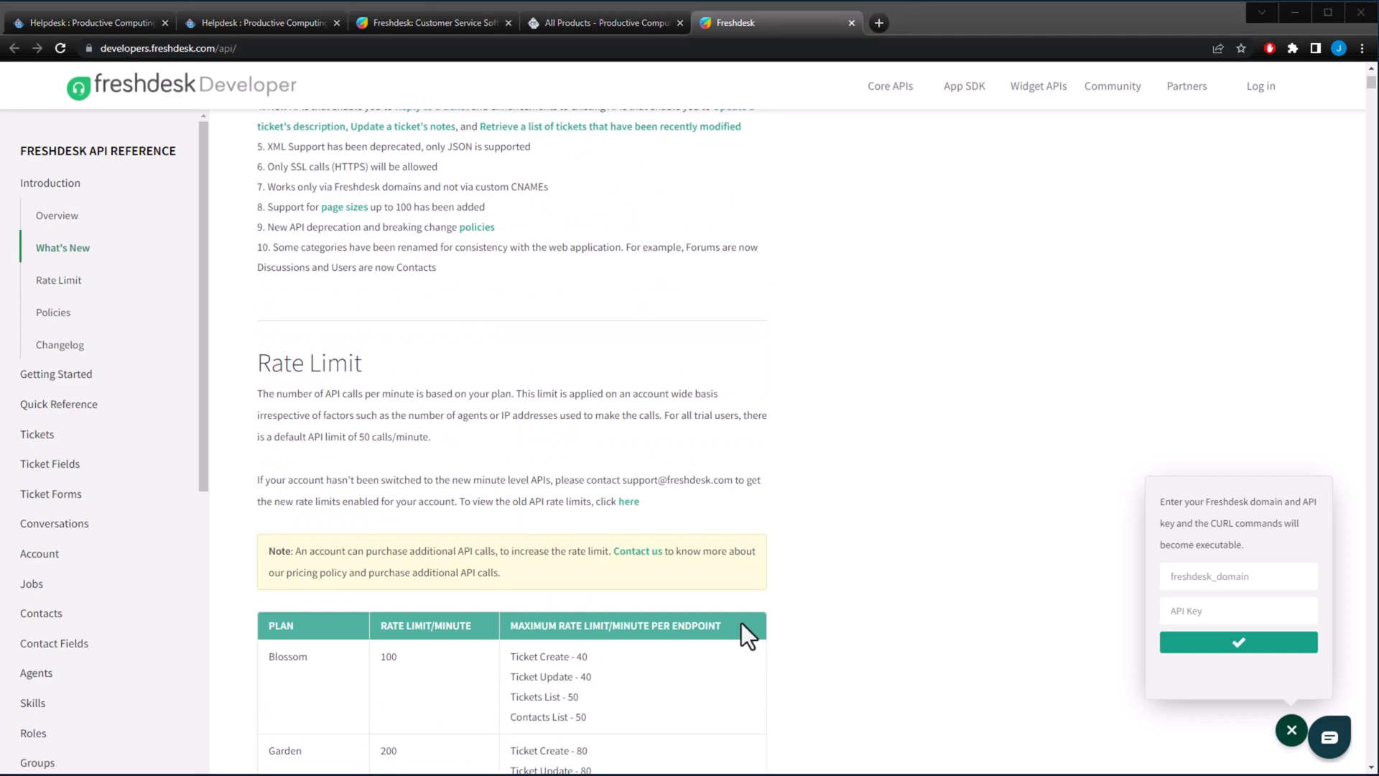
{"action": "mouse_move", "coordinate": [749, 633]}
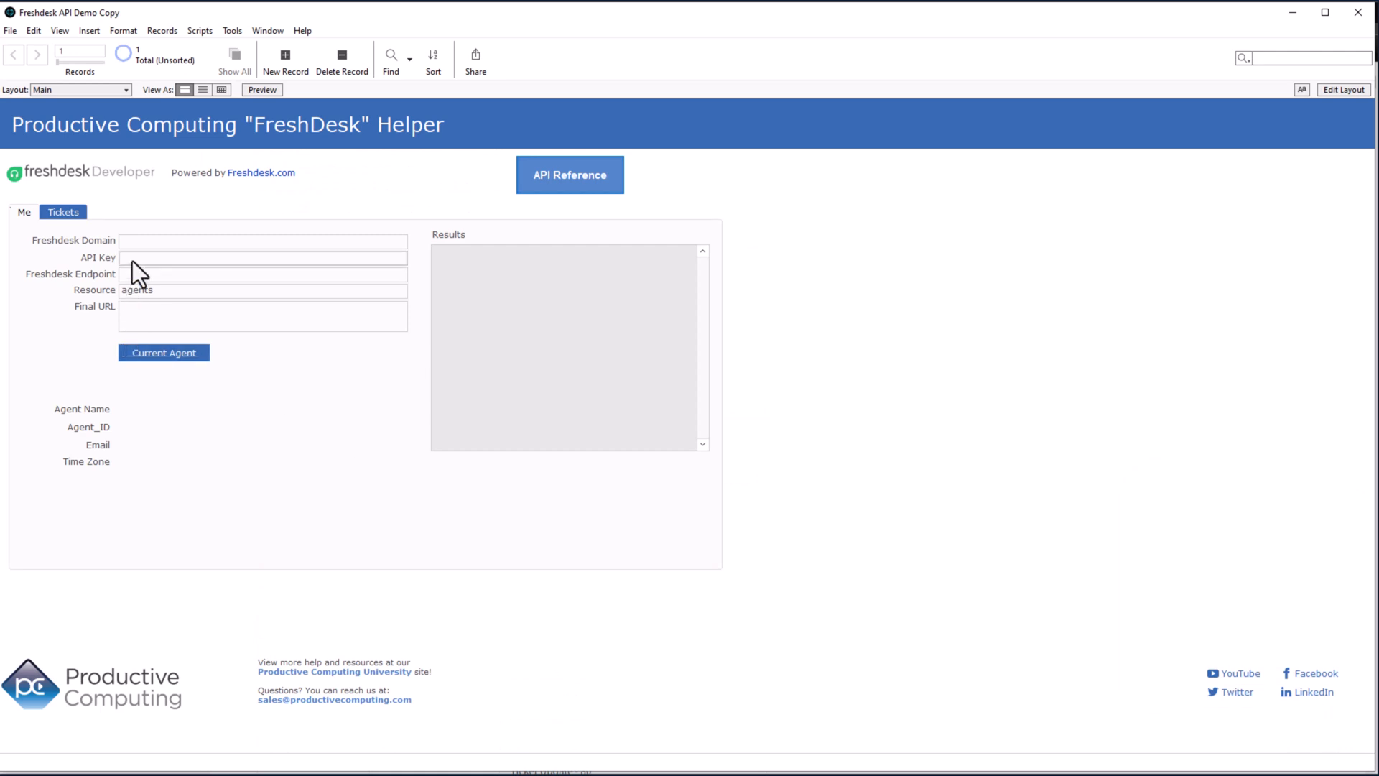
{"action": "left_click", "coordinate": [262, 257]}
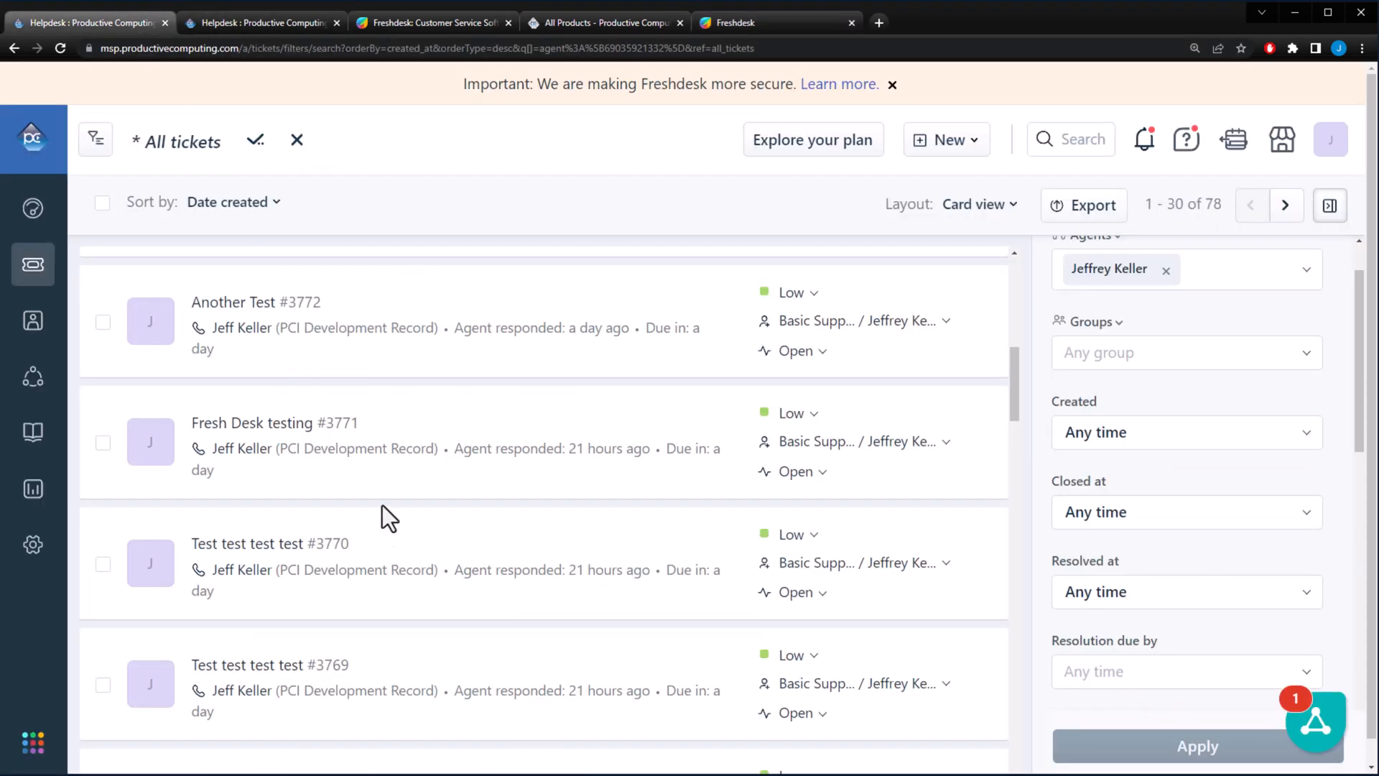
{"action": "mouse_move", "coordinate": [1310, 308]}
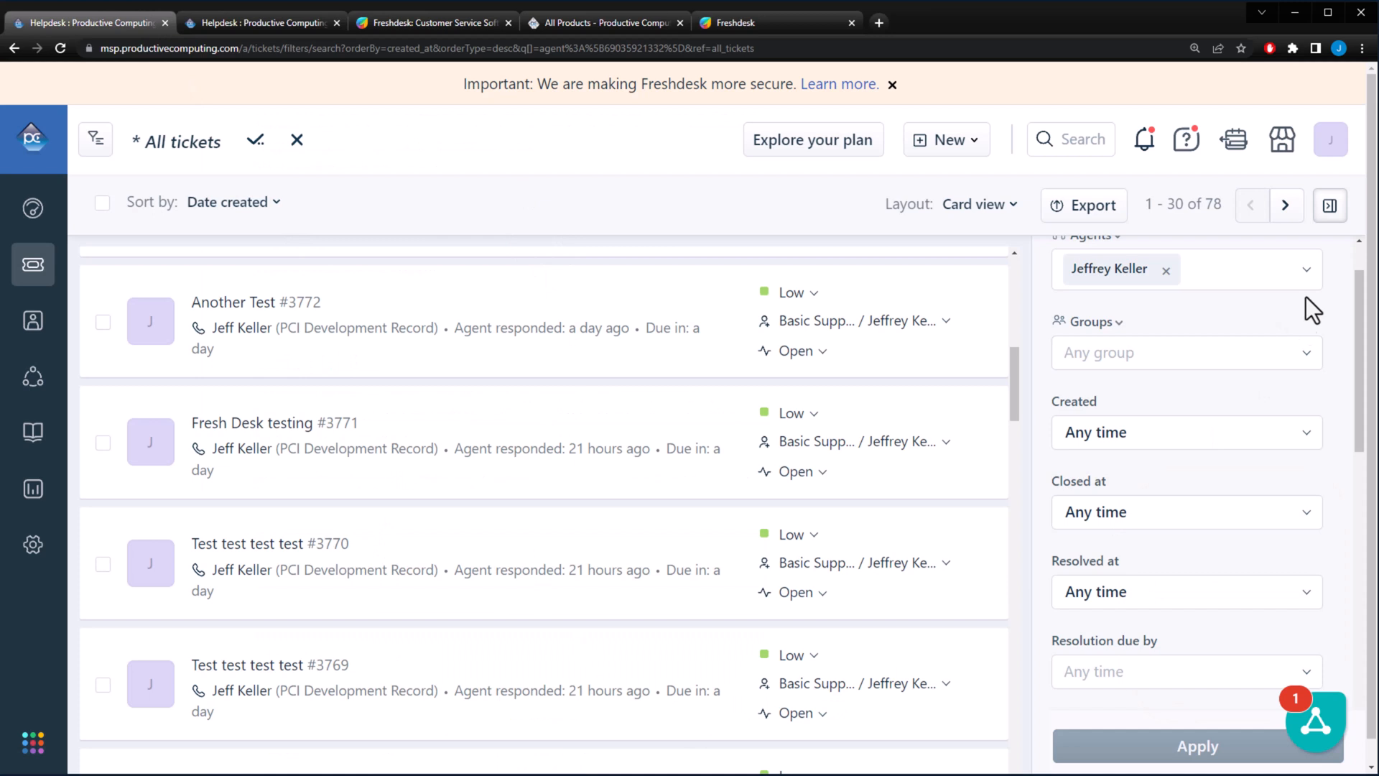
{"action": "mouse_move", "coordinate": [1331, 154]}
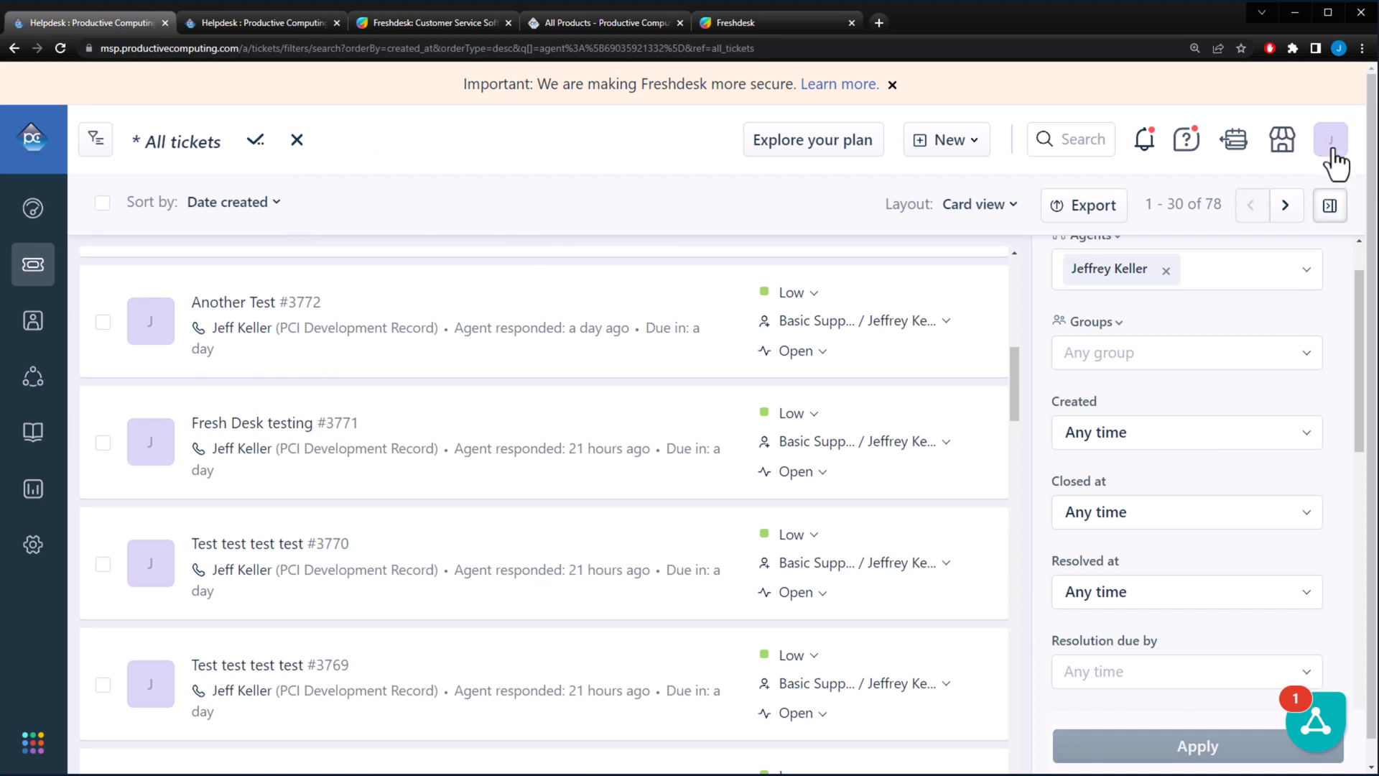
Go to the agent's Profile settings page from the avatar menu
{"action": "left_click", "coordinate": [1330, 140]}
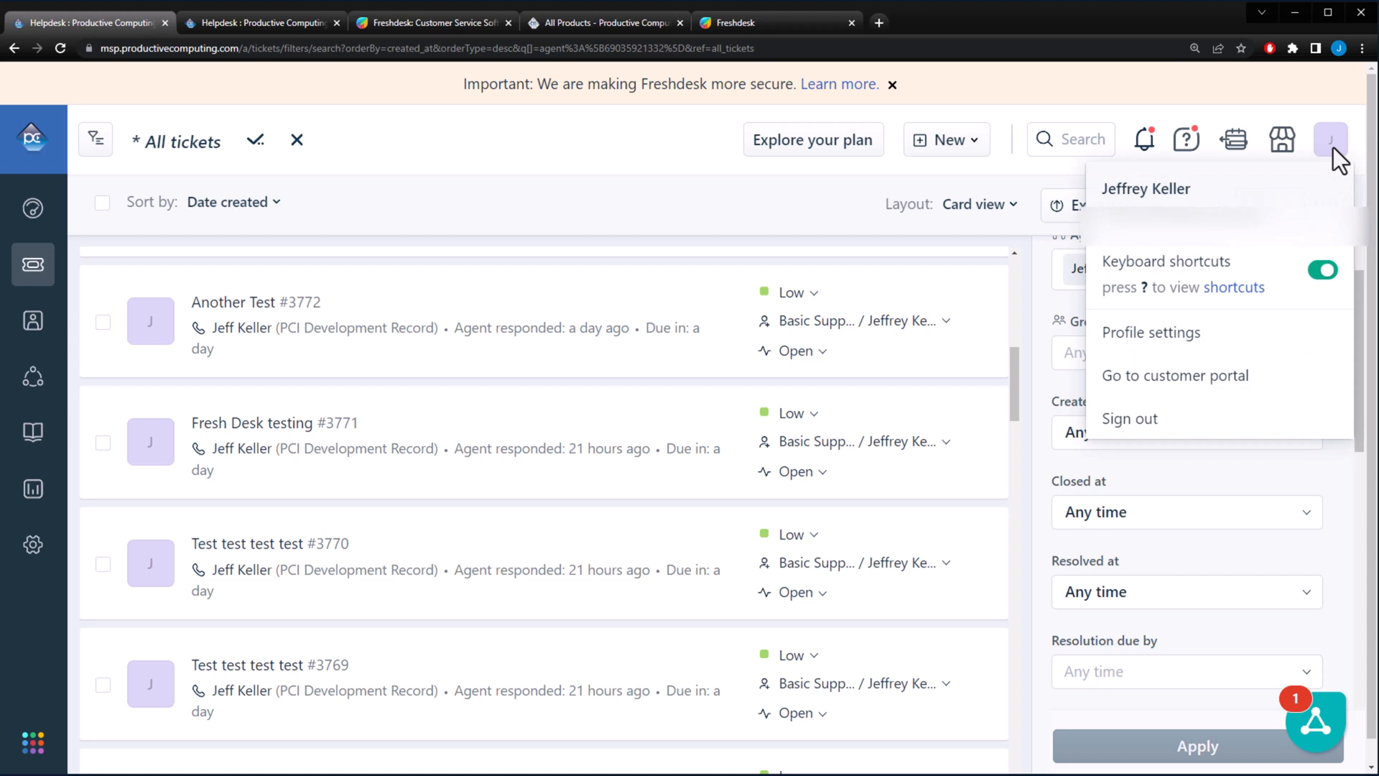
{"action": "mouse_move", "coordinate": [1156, 345]}
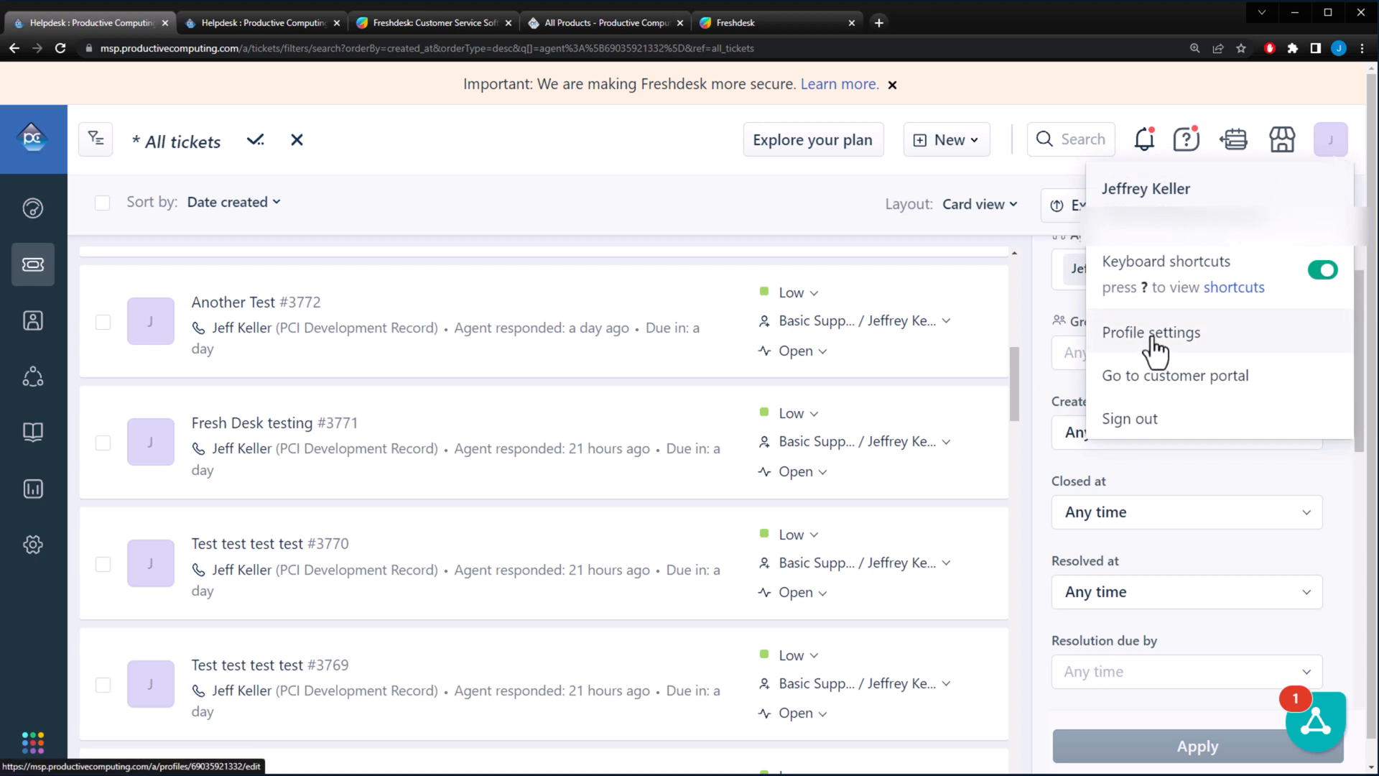
{"action": "left_click", "coordinate": [1150, 334]}
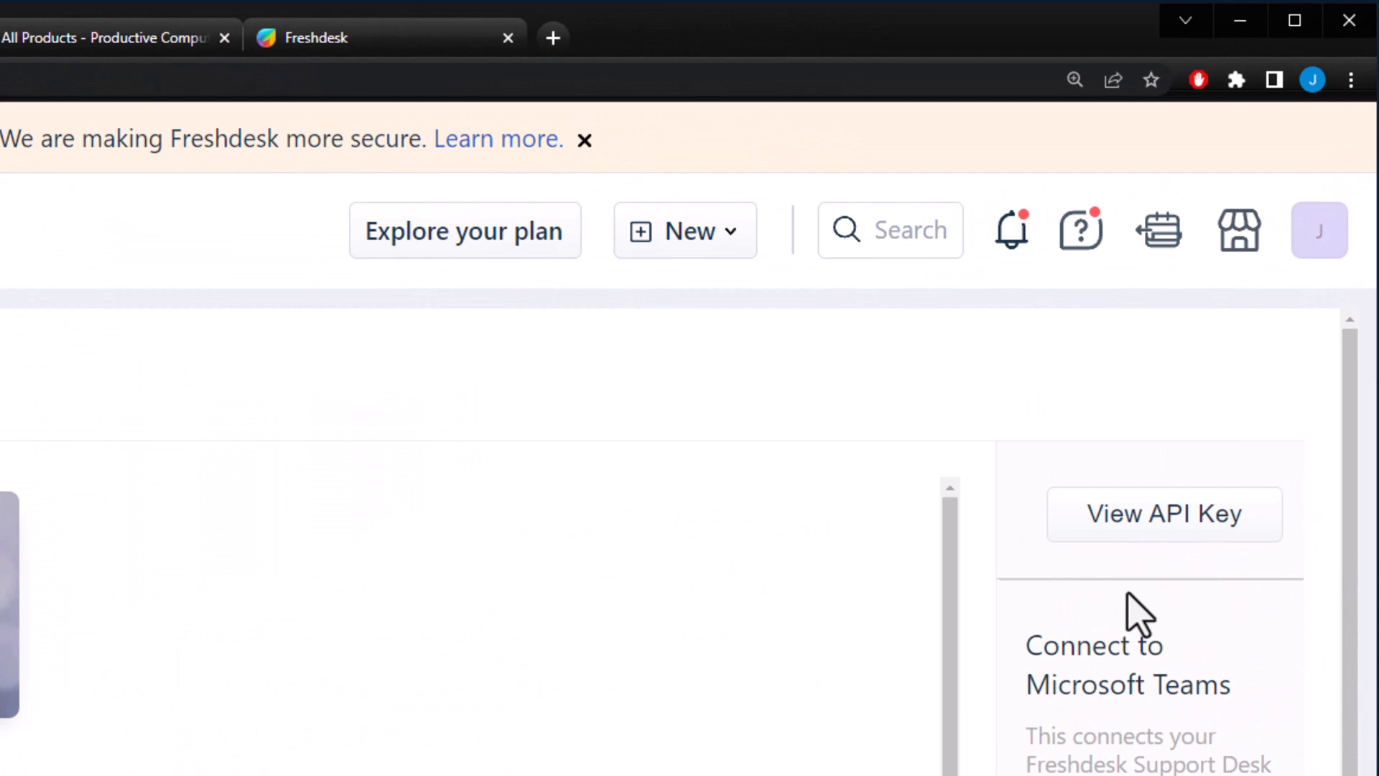
Reveal the API key via View API Key and the reCAPTCHA check, then select it for copying
{"action": "left_click", "coordinate": [1163, 514]}
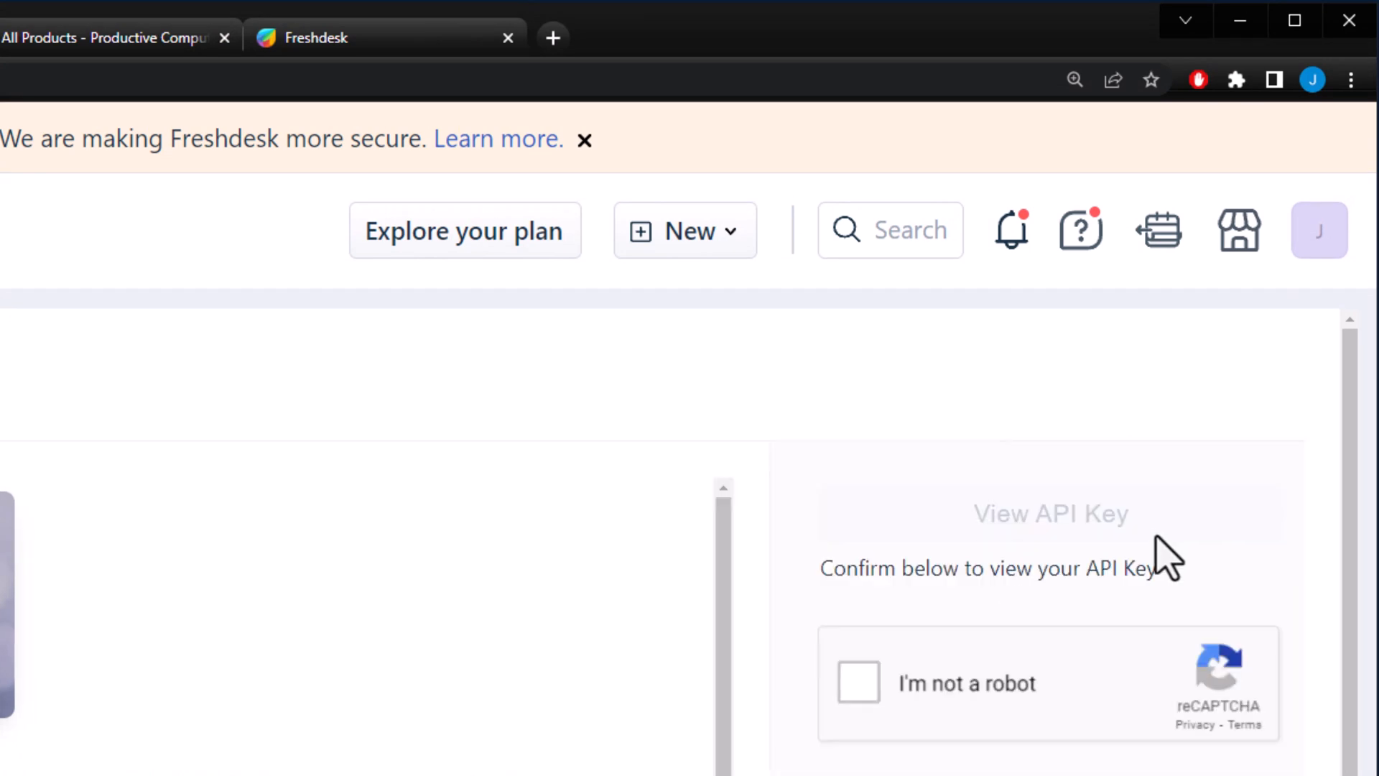
{"action": "mouse_move", "coordinate": [857, 684]}
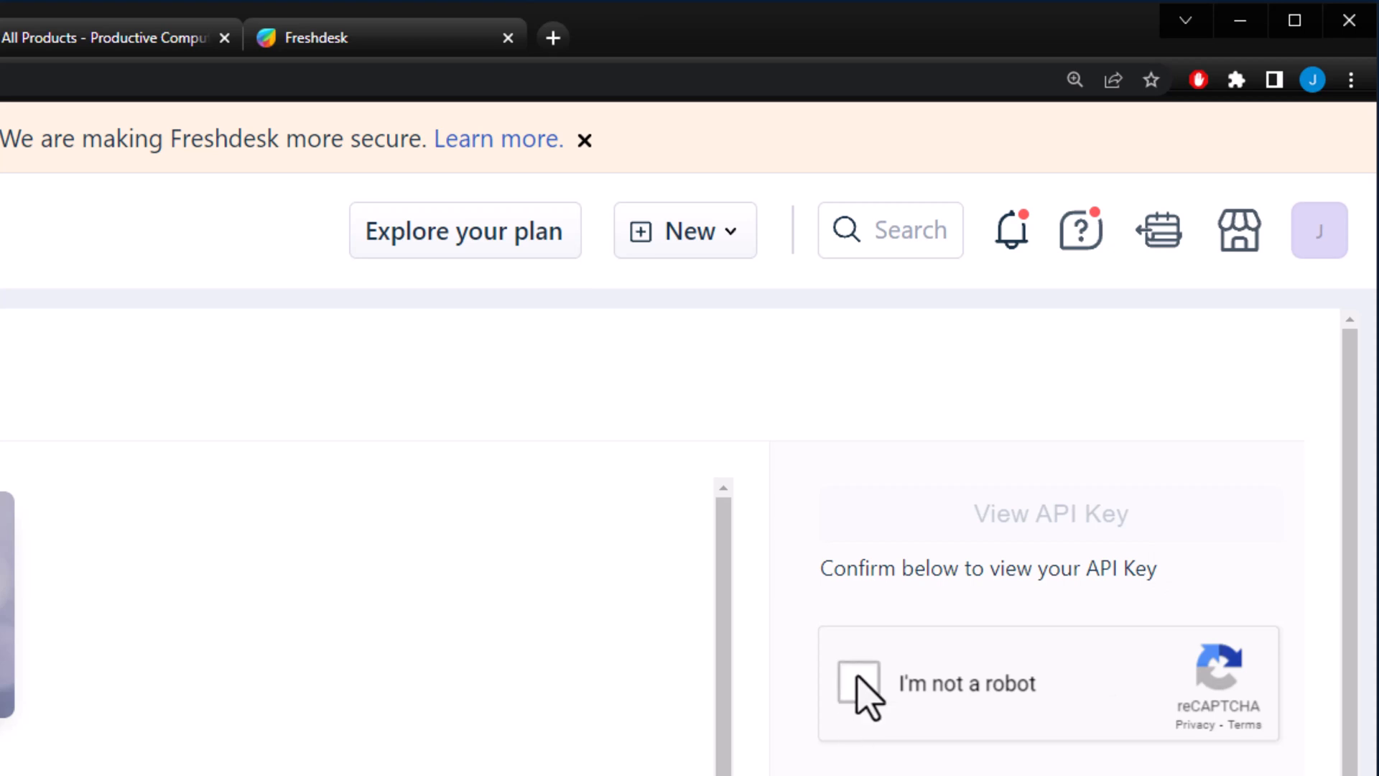
{"action": "left_click", "coordinate": [856, 685]}
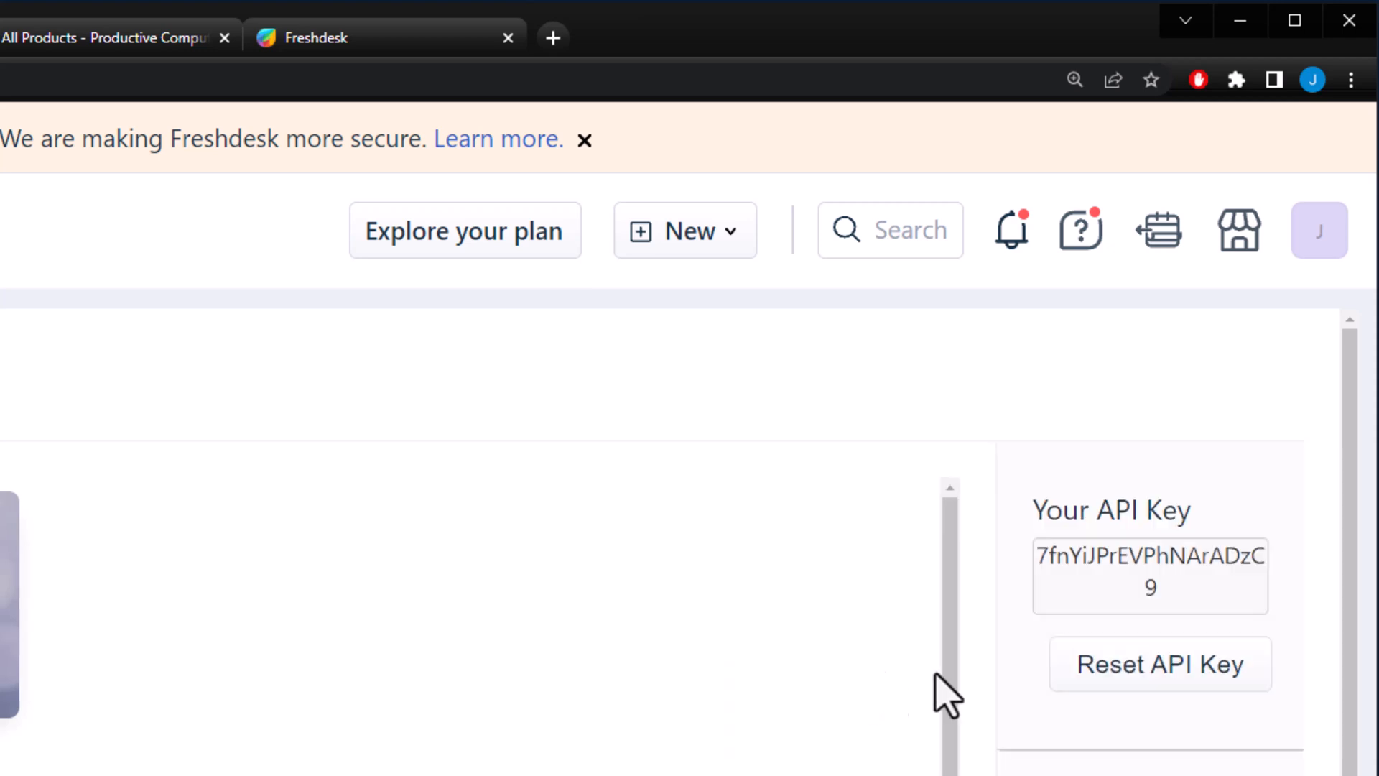
{"action": "mouse_move", "coordinate": [1086, 584]}
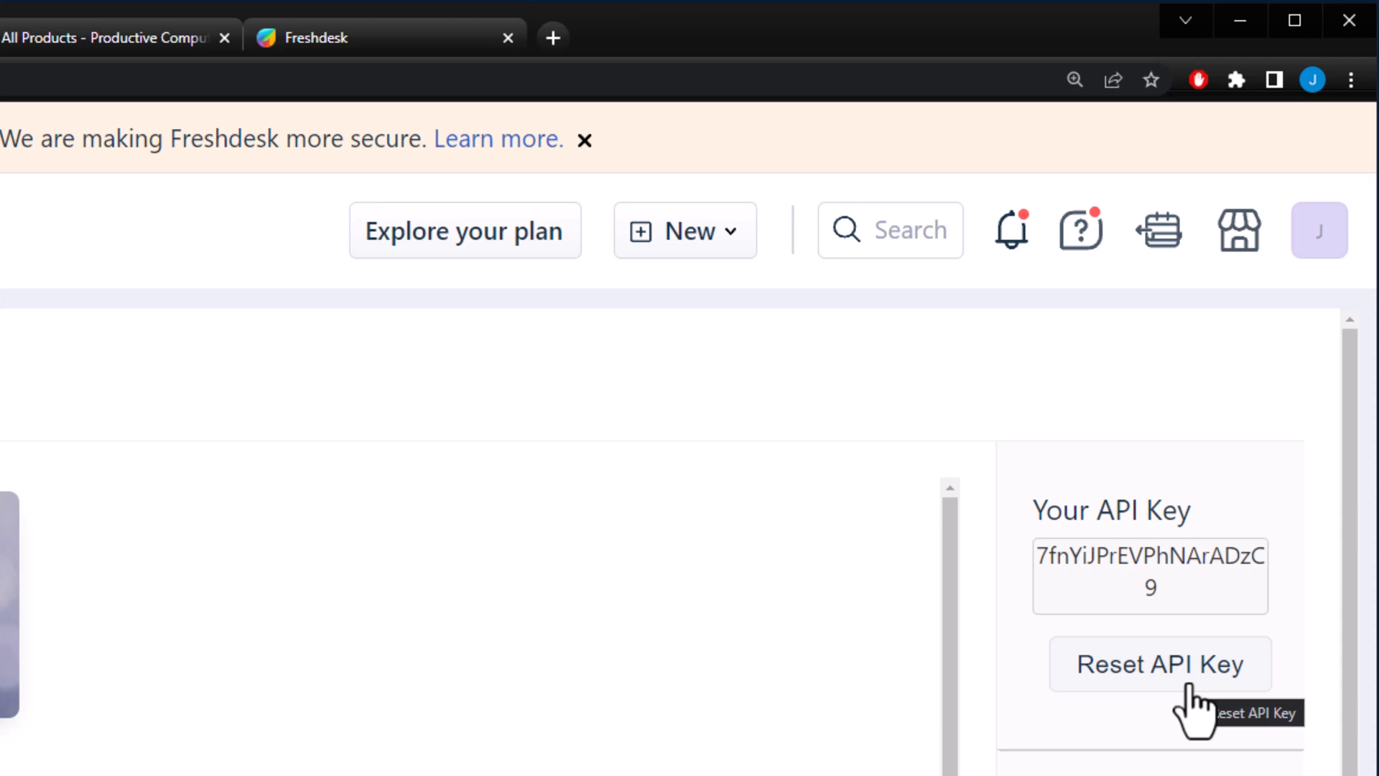
{"action": "double_click", "coordinate": [1149, 554]}
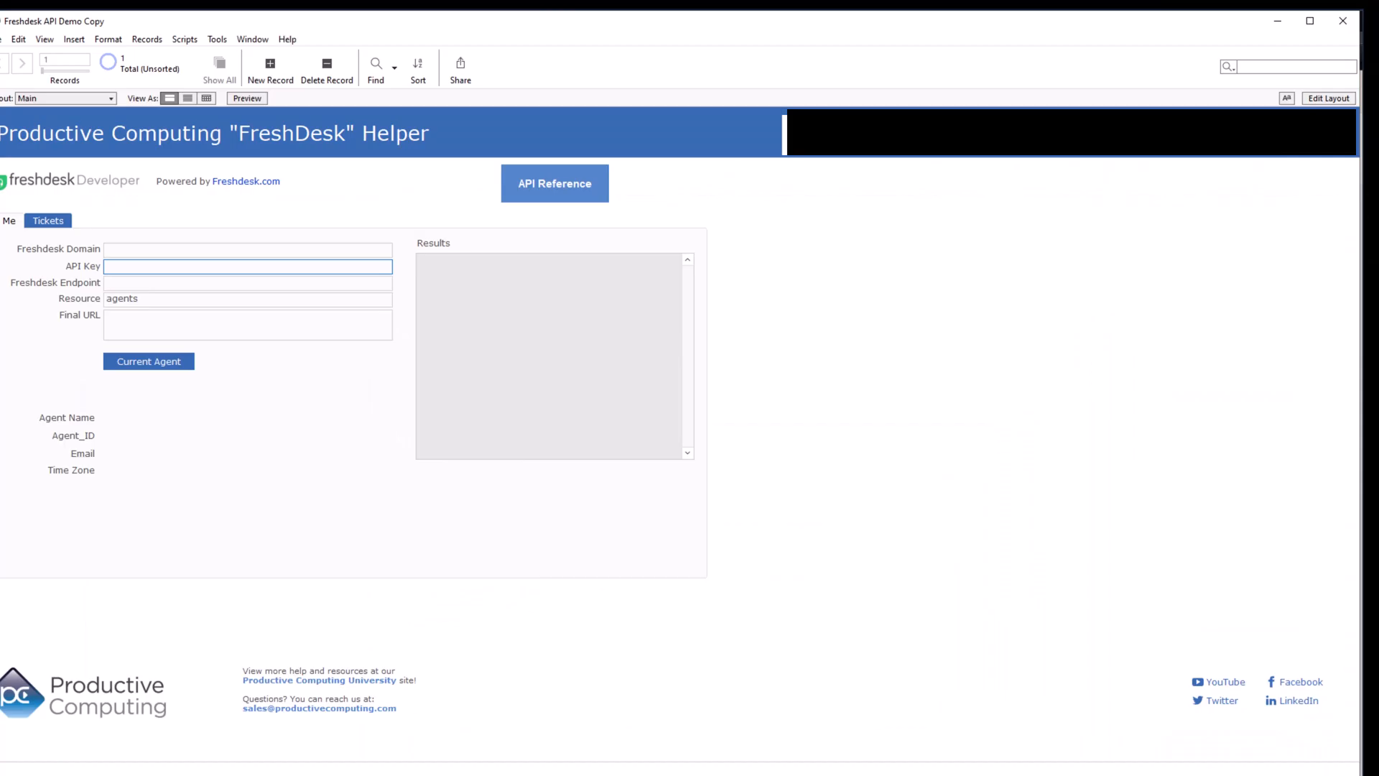
Paste the copied Freshdesk API key into the helper's API Key field
{"action": "right_click", "coordinate": [247, 266]}
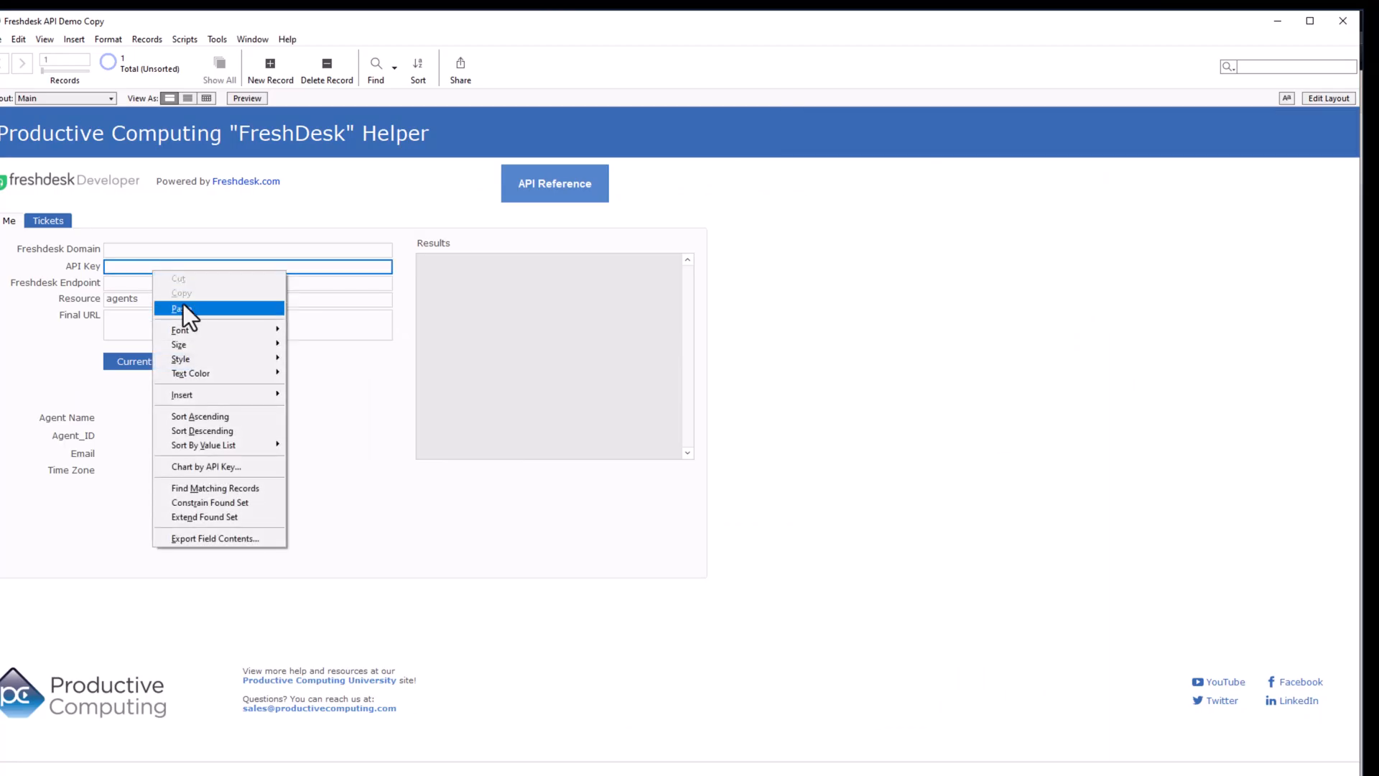
{"action": "left_click", "coordinate": [180, 307]}
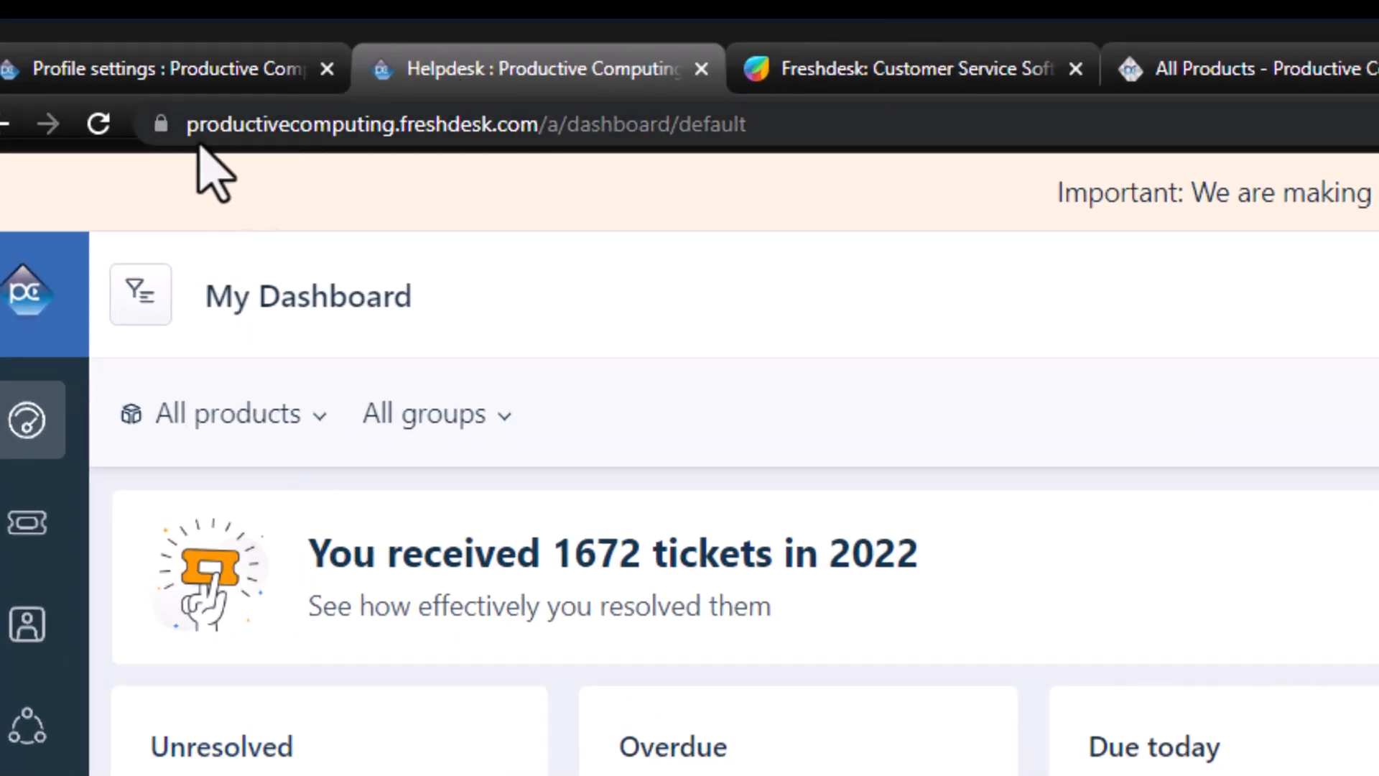
{"action": "mouse_move", "coordinate": [461, 137]}
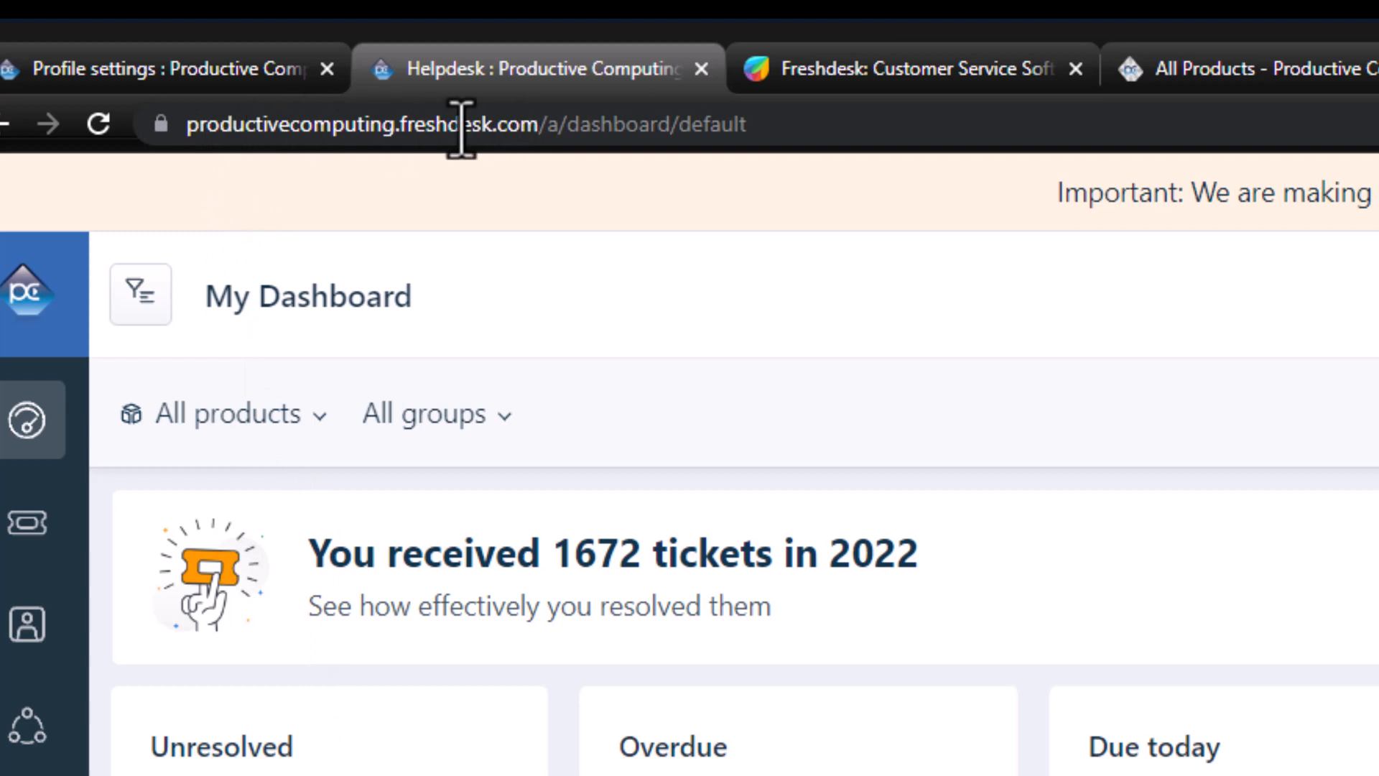
{"action": "mouse_move", "coordinate": [526, 140]}
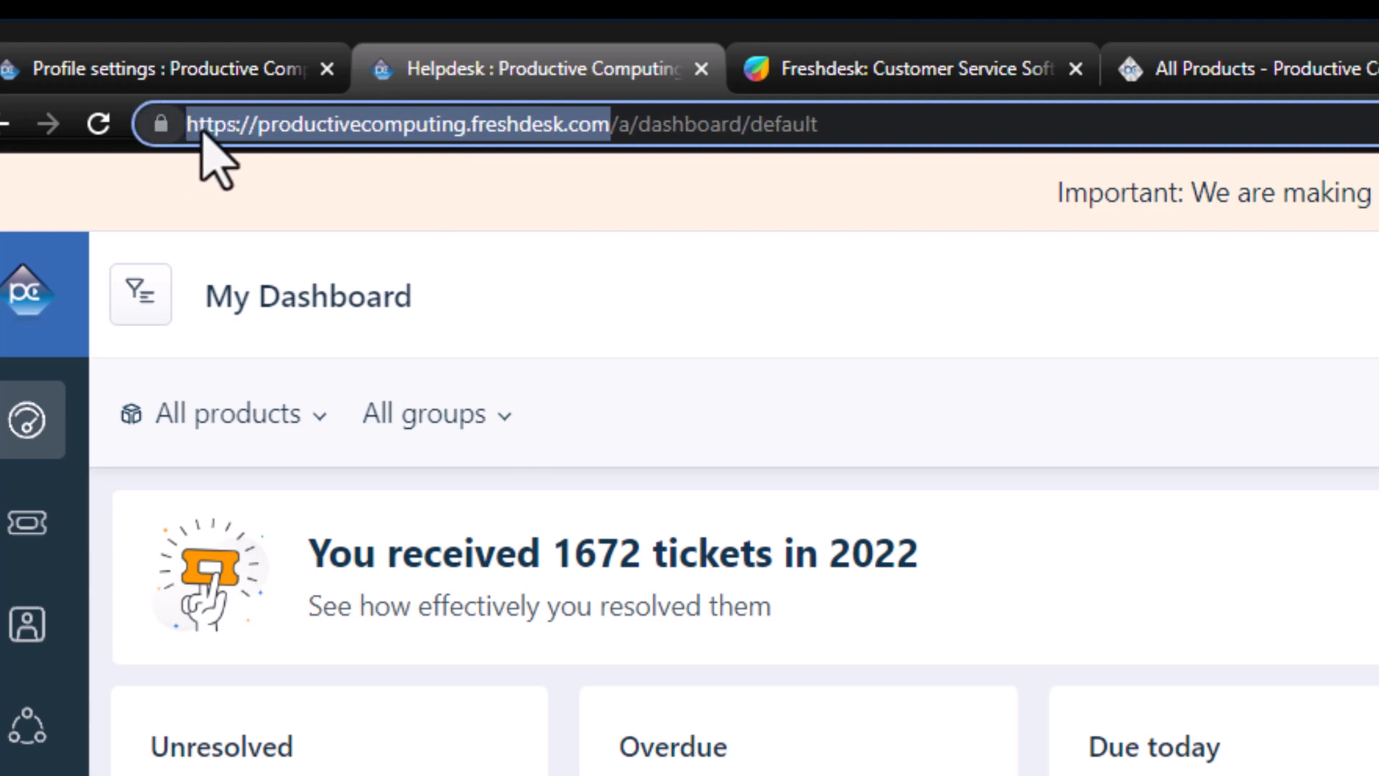
{"action": "mouse_move", "coordinate": [397, 155]}
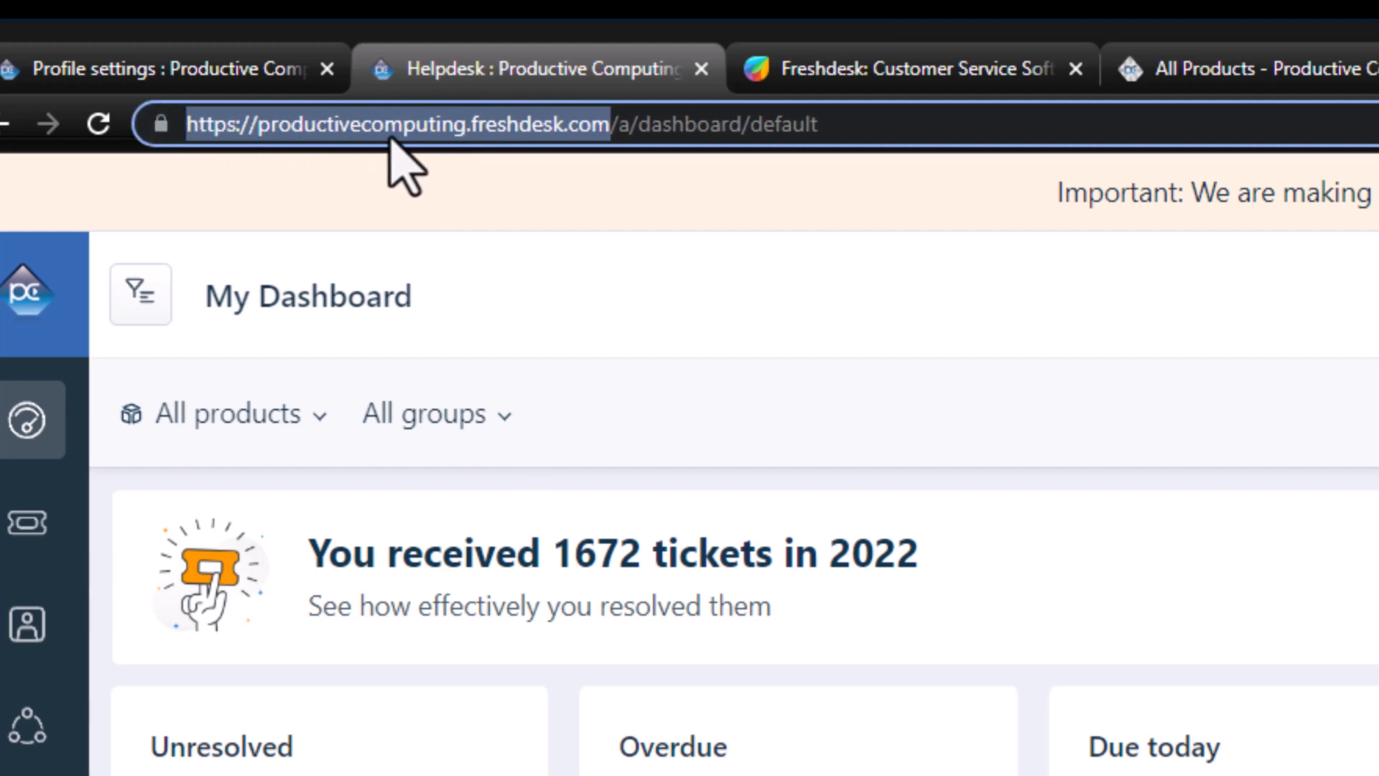
{"action": "mouse_move", "coordinate": [445, 165]}
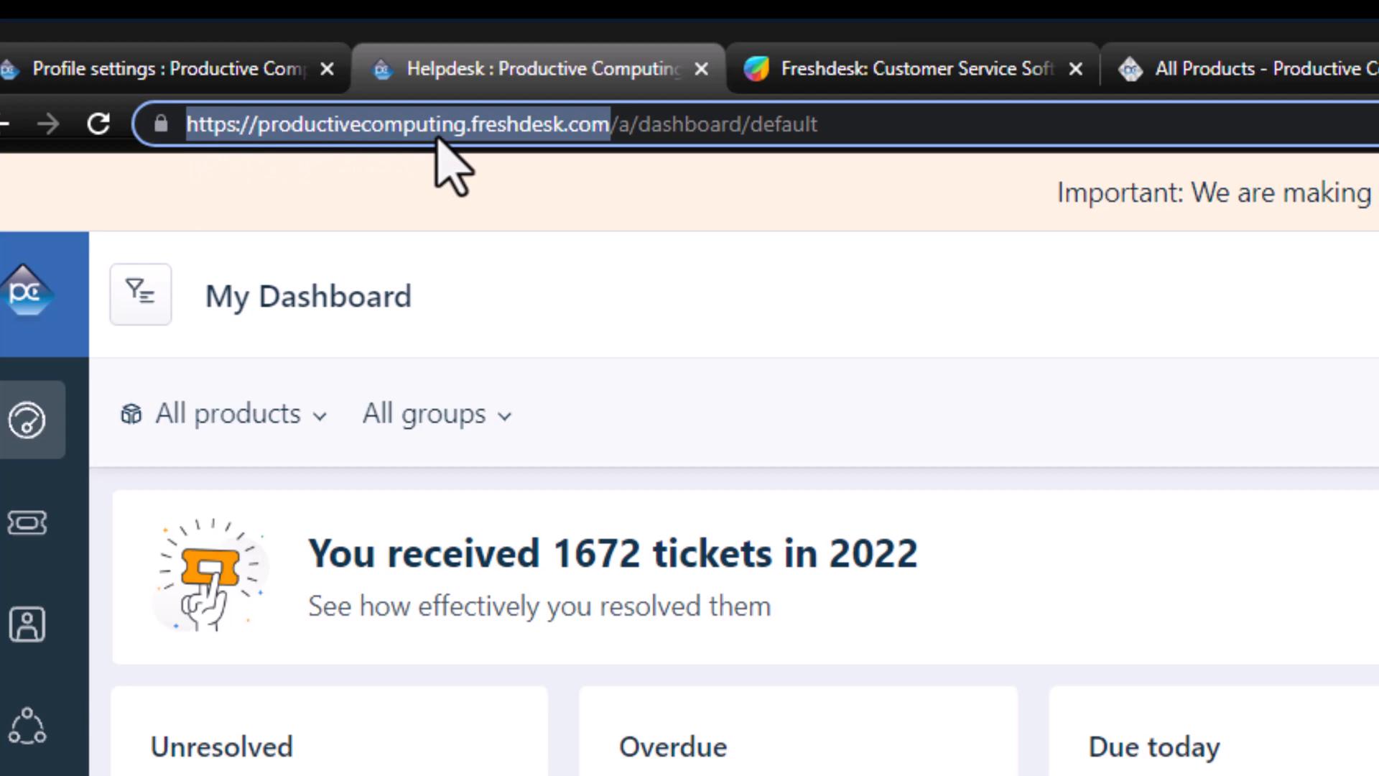
Copy the helpdesk domain address from the dashboard's URL in the address bar
{"action": "right_click", "coordinate": [440, 126]}
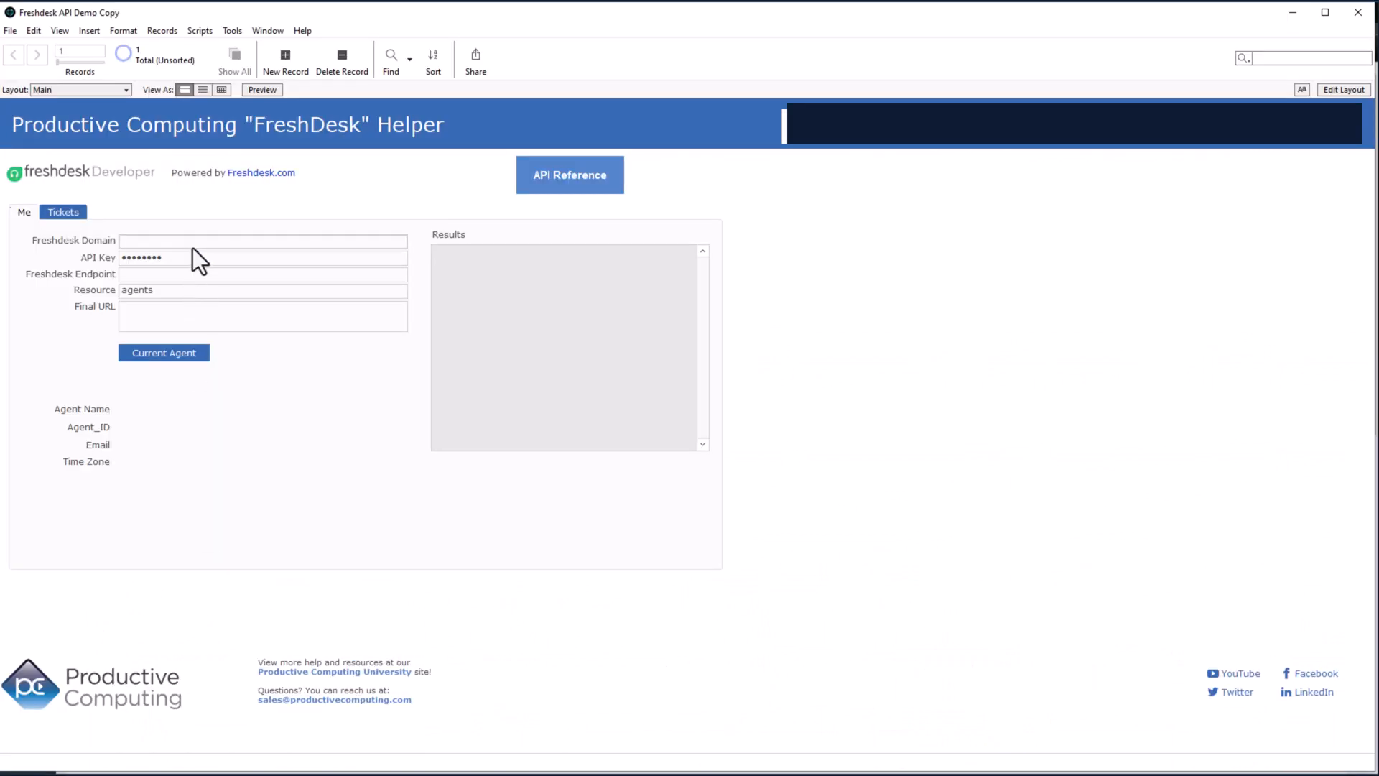
{"action": "left_click", "coordinate": [263, 241]}
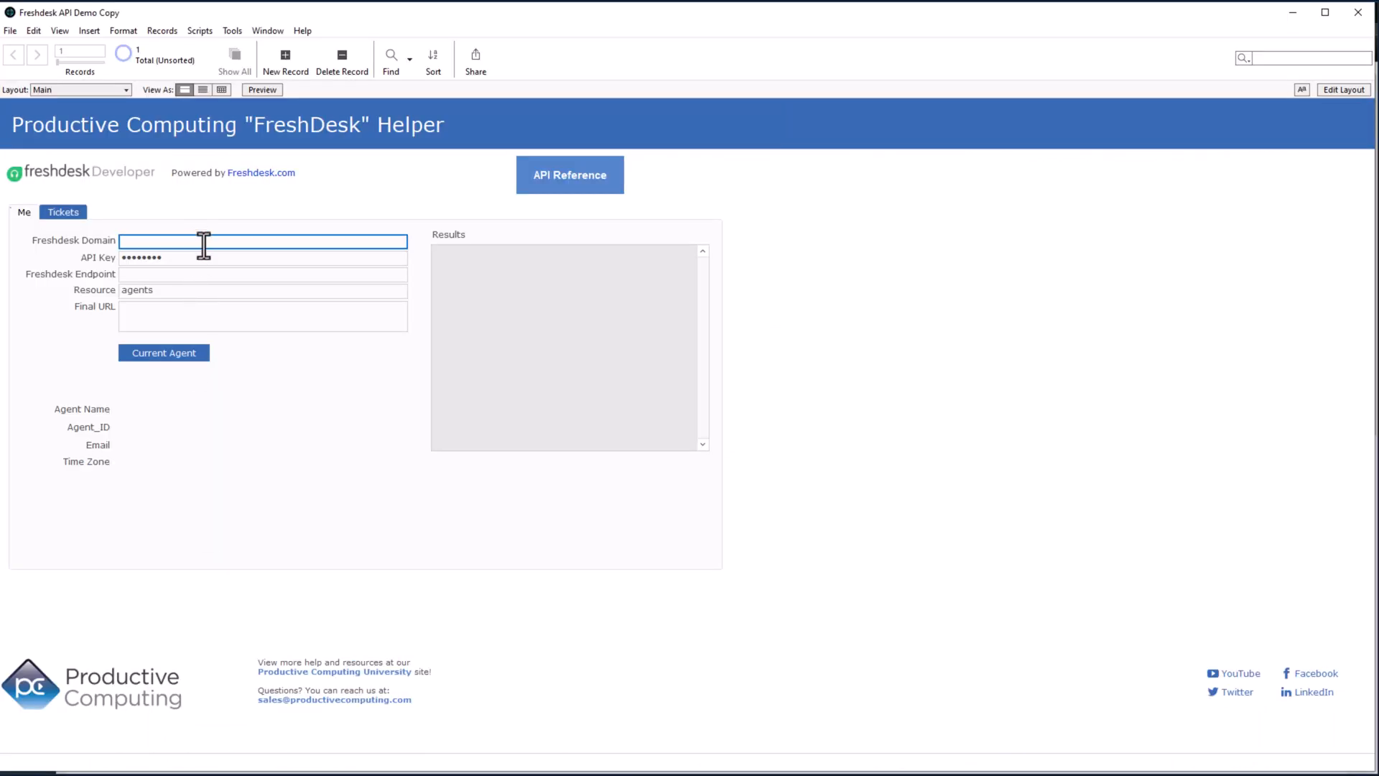
{"action": "type", "text": "https://productivecomputing.freshdesk.com/"}
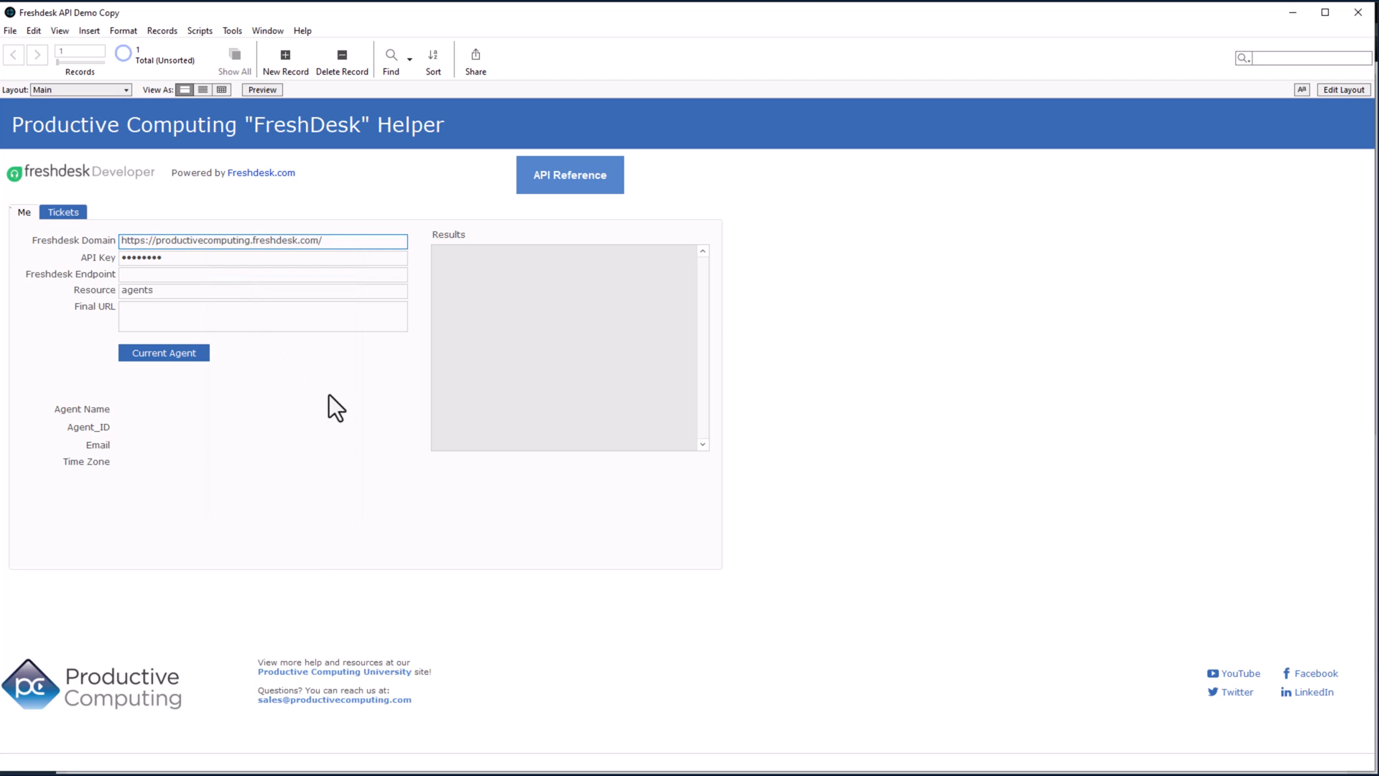
{"action": "mouse_move", "coordinate": [270, 420]}
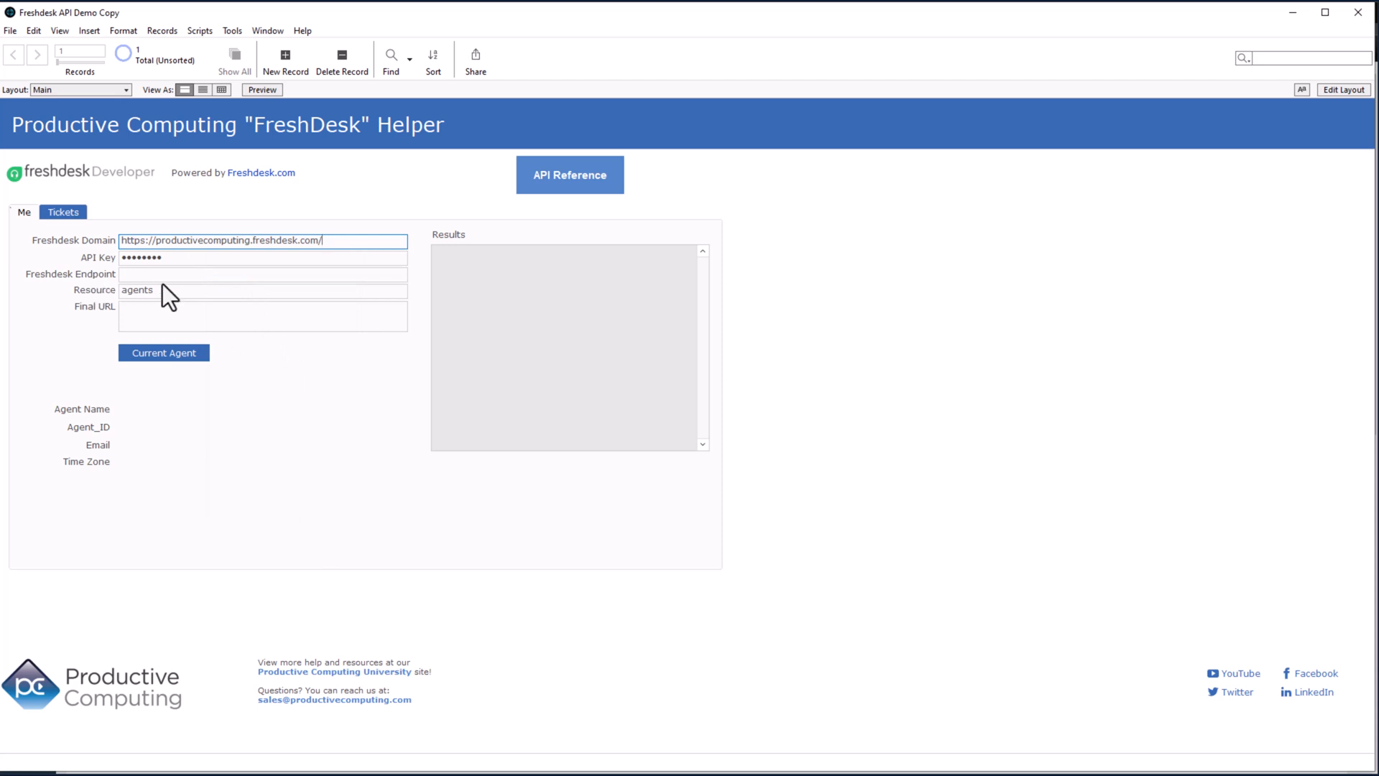
{"action": "mouse_move", "coordinate": [297, 349]}
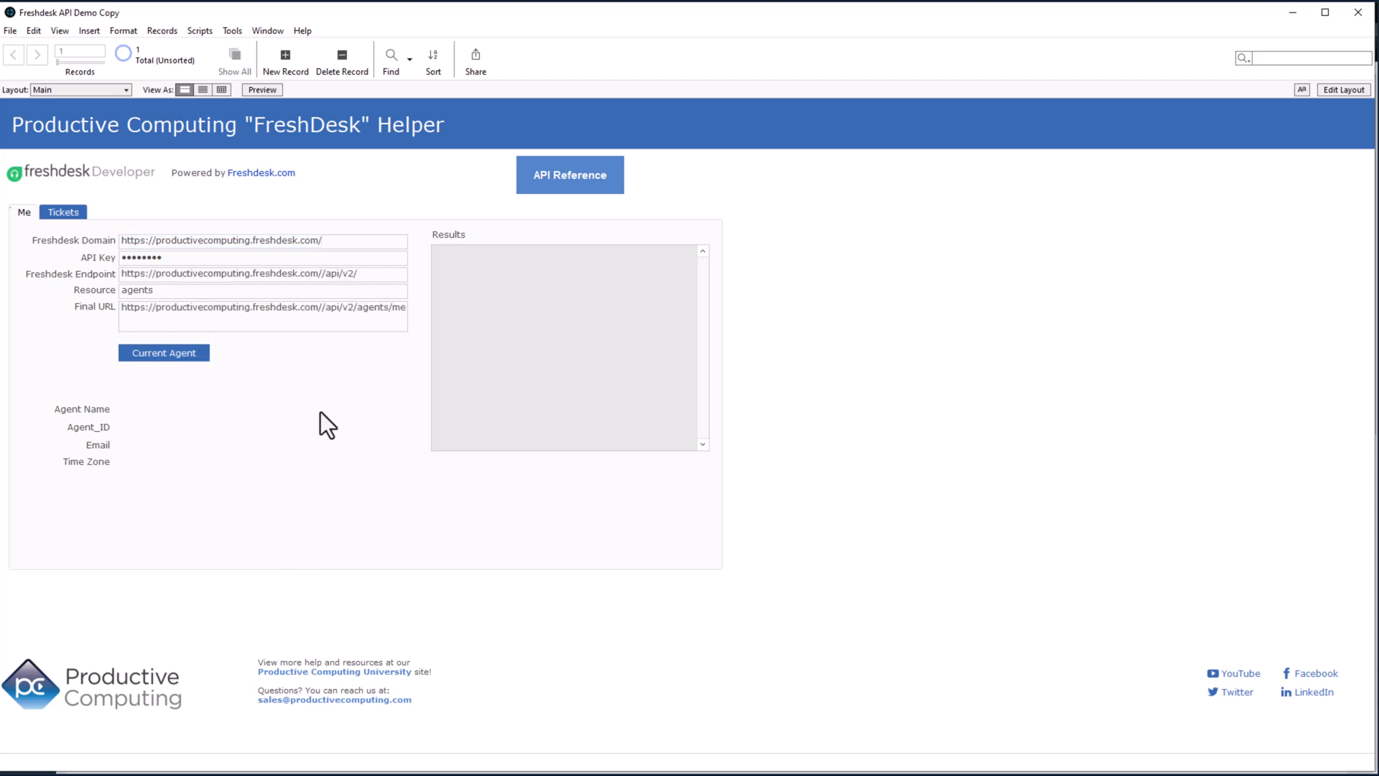
{"action": "mouse_move", "coordinate": [89, 297]}
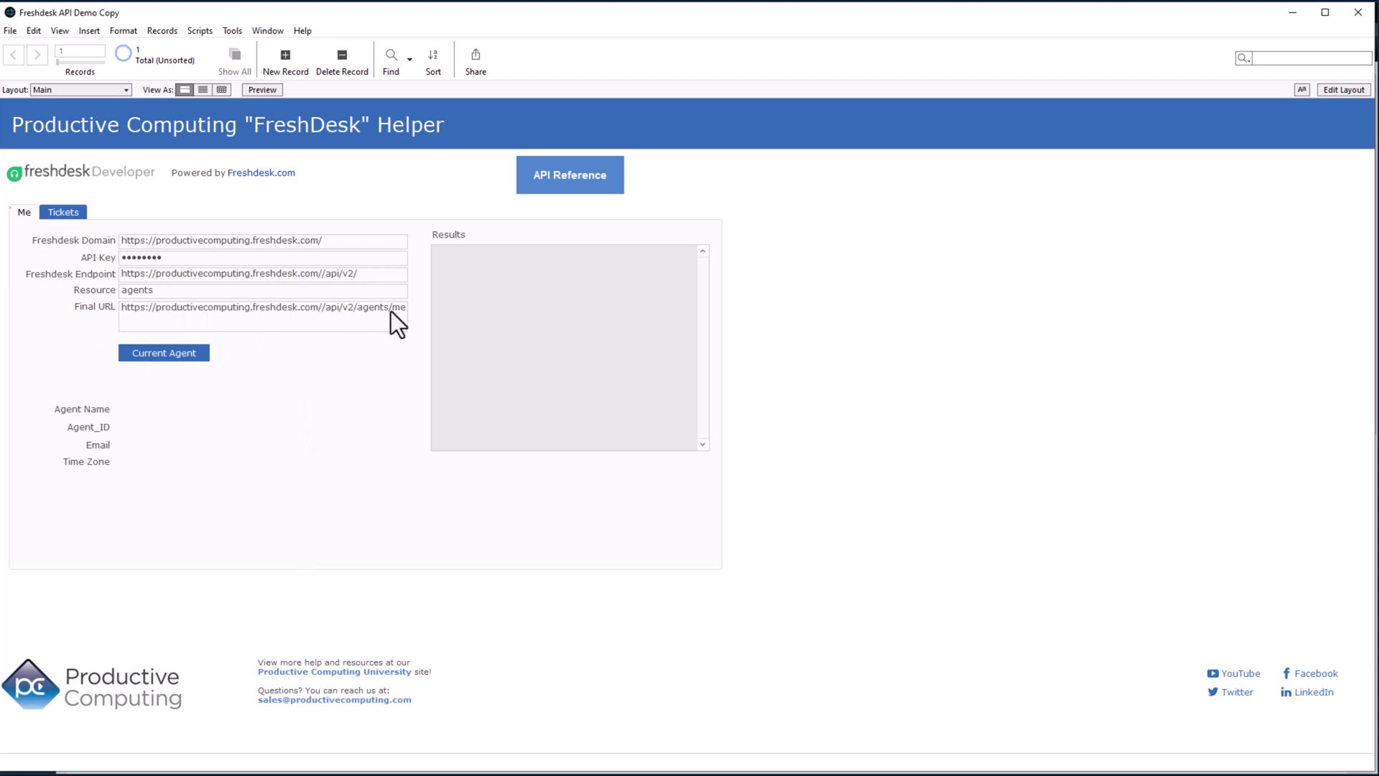
{"action": "mouse_move", "coordinate": [356, 410]}
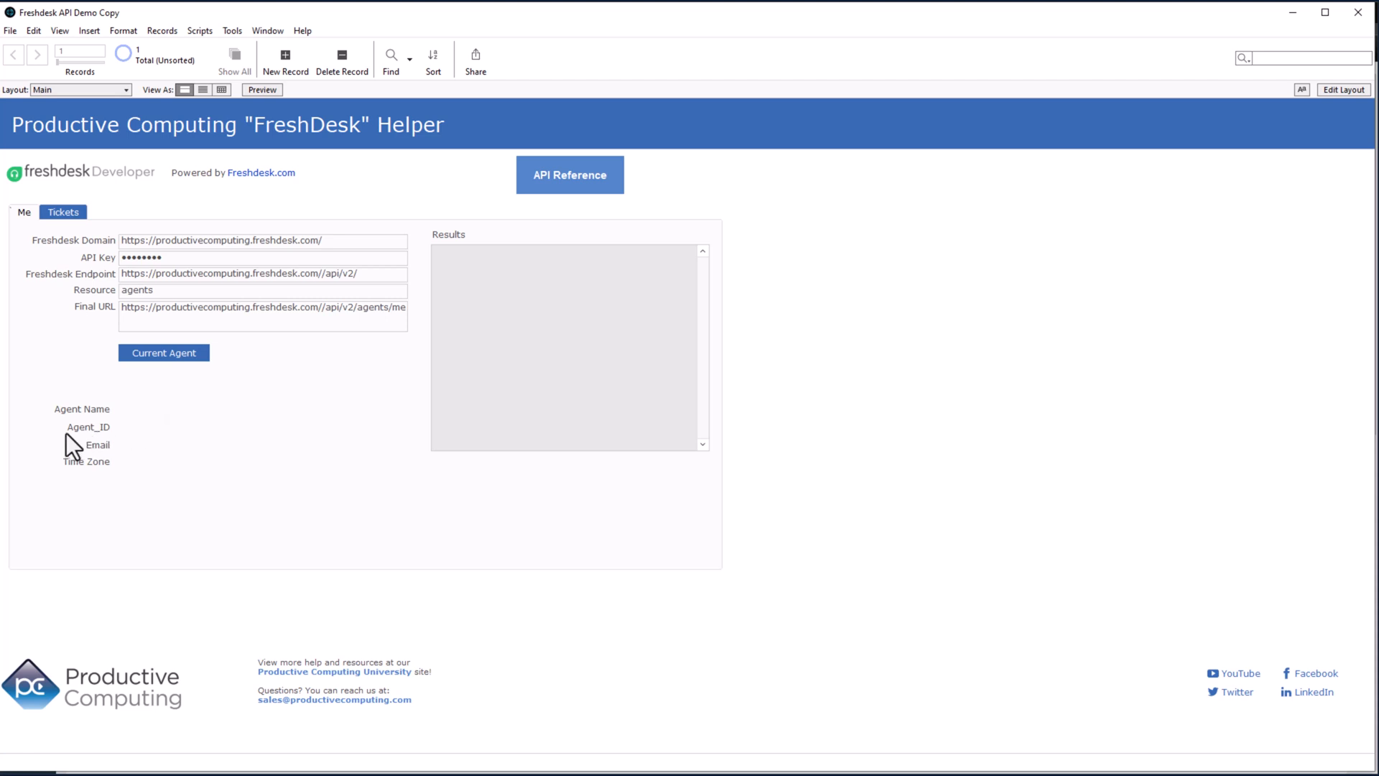
{"action": "mouse_move", "coordinate": [453, 264]}
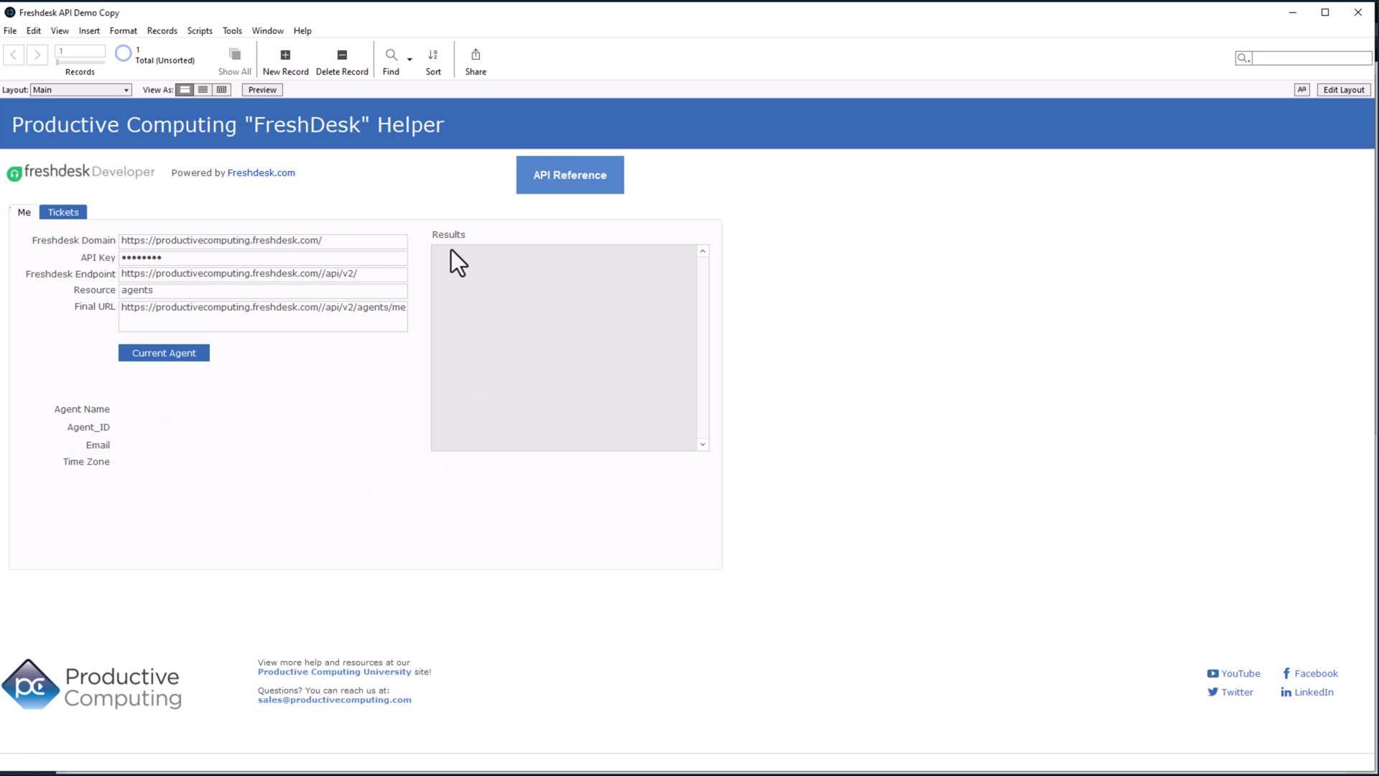
{"action": "mouse_move", "coordinate": [571, 325]}
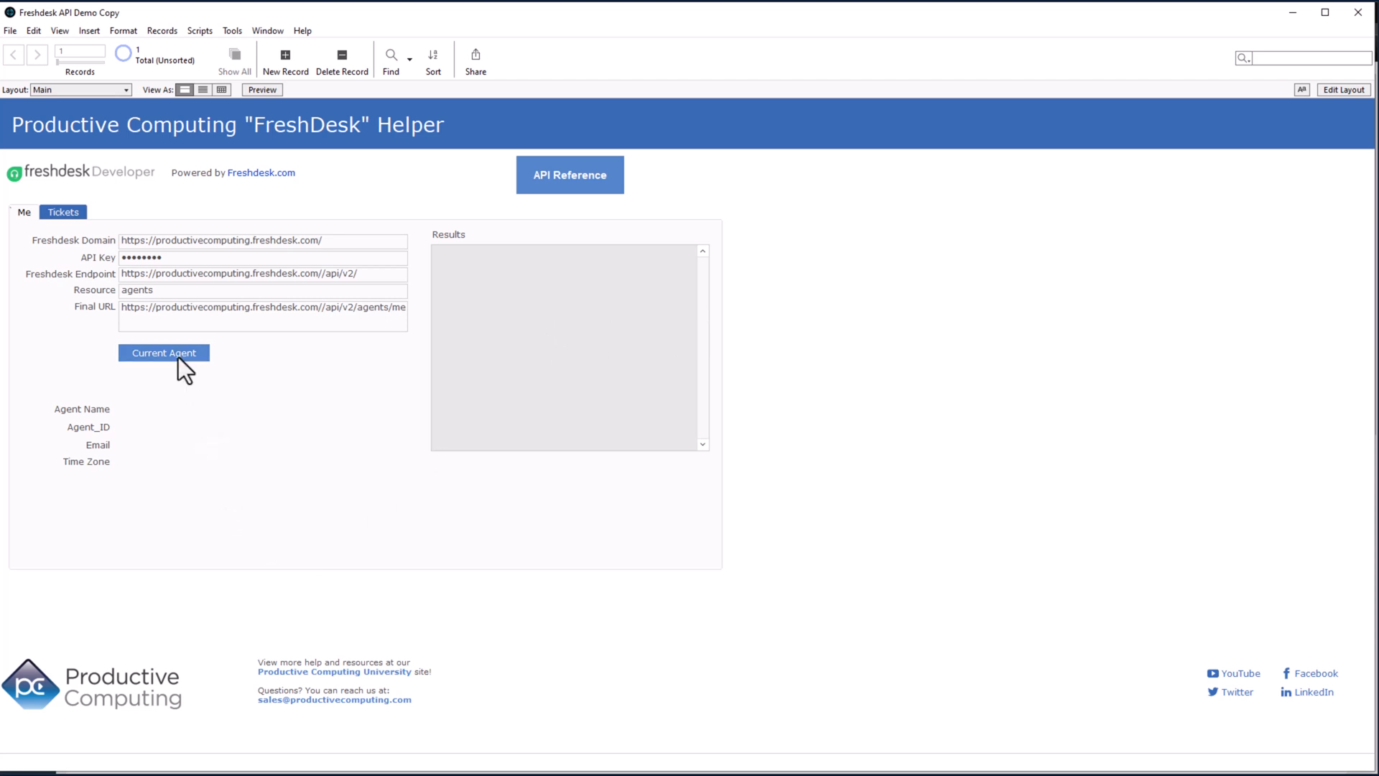
Fetch the current agent, filling Agent Name, ID, Email and Time Zone, then show the Tickets list
{"action": "left_click", "coordinate": [164, 353]}
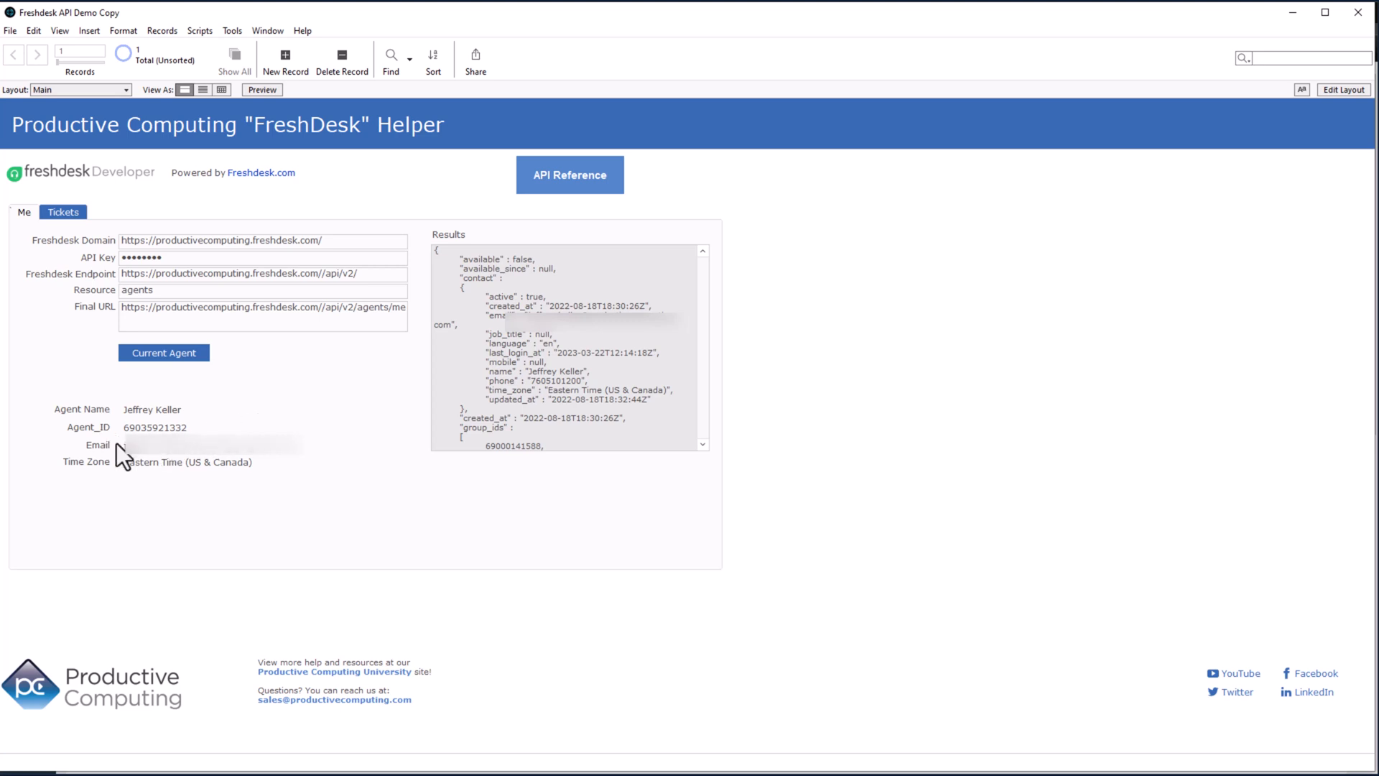
{"action": "mouse_move", "coordinate": [301, 485]}
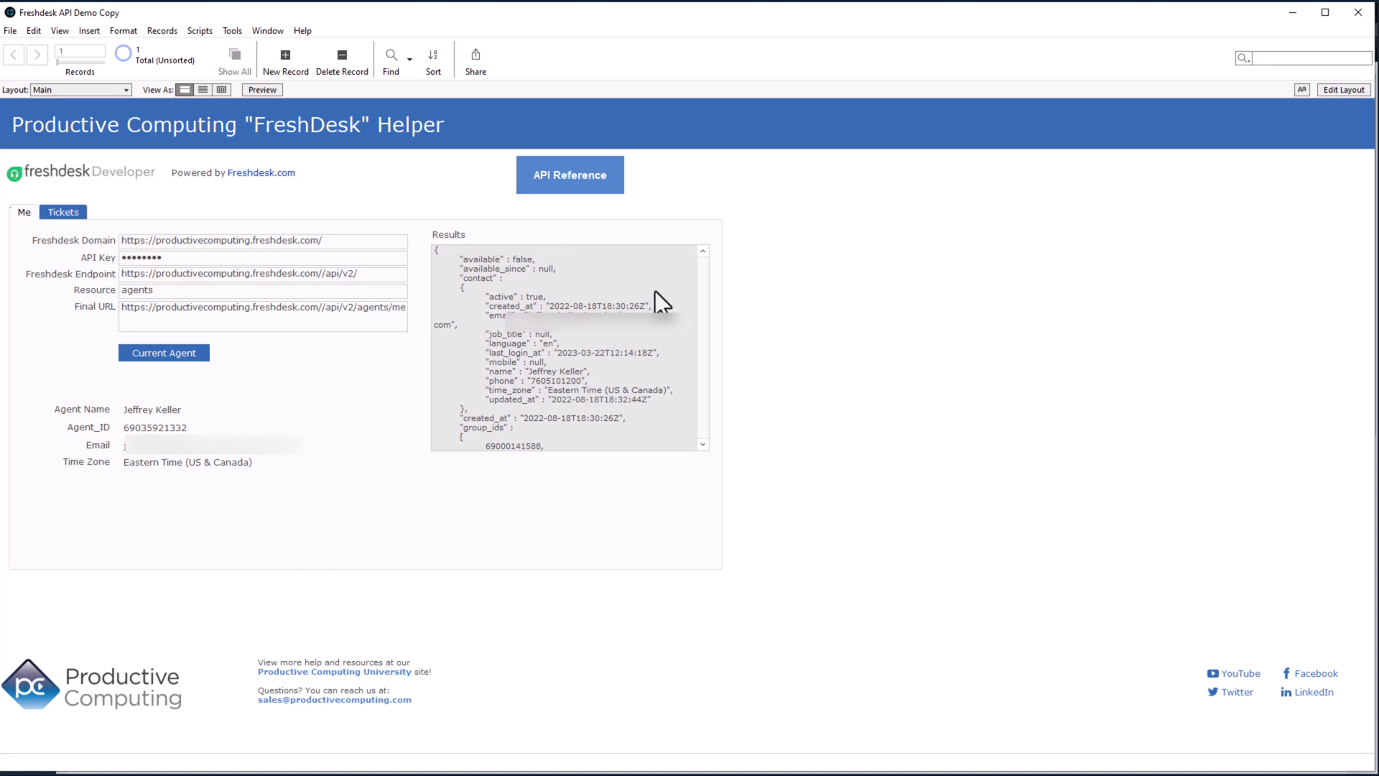
{"action": "mouse_move", "coordinate": [600, 336]}
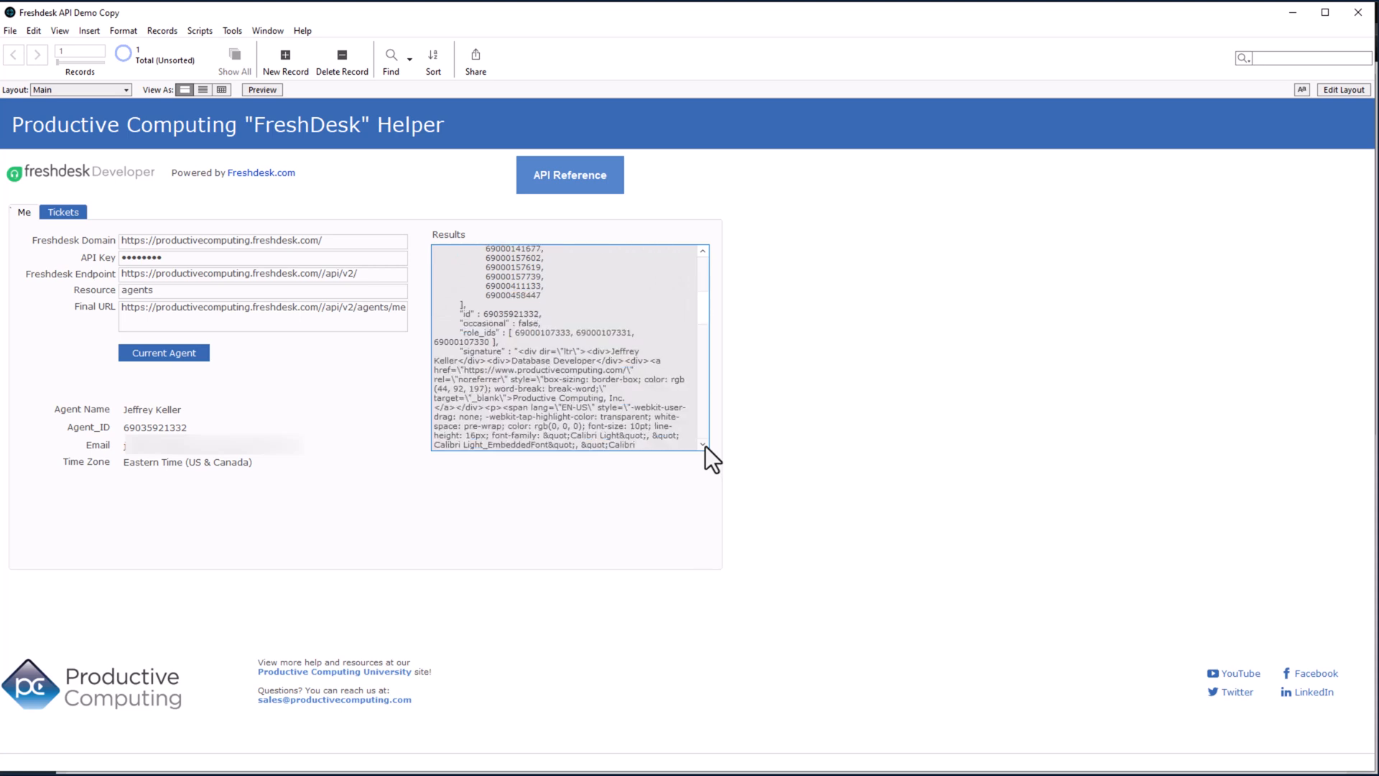
{"action": "scroll", "scroll_direction": "down", "scroll_amount": 3}
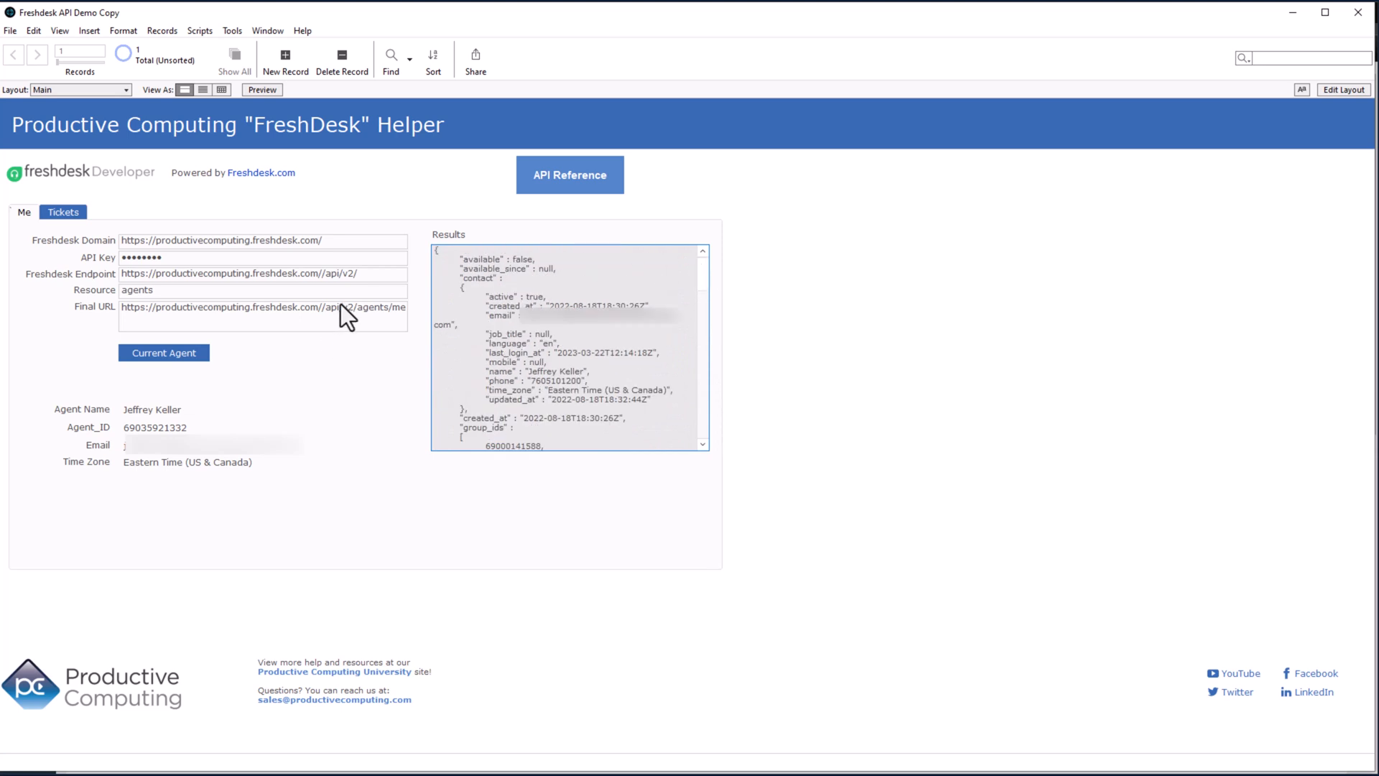
{"action": "mouse_move", "coordinate": [247, 338]}
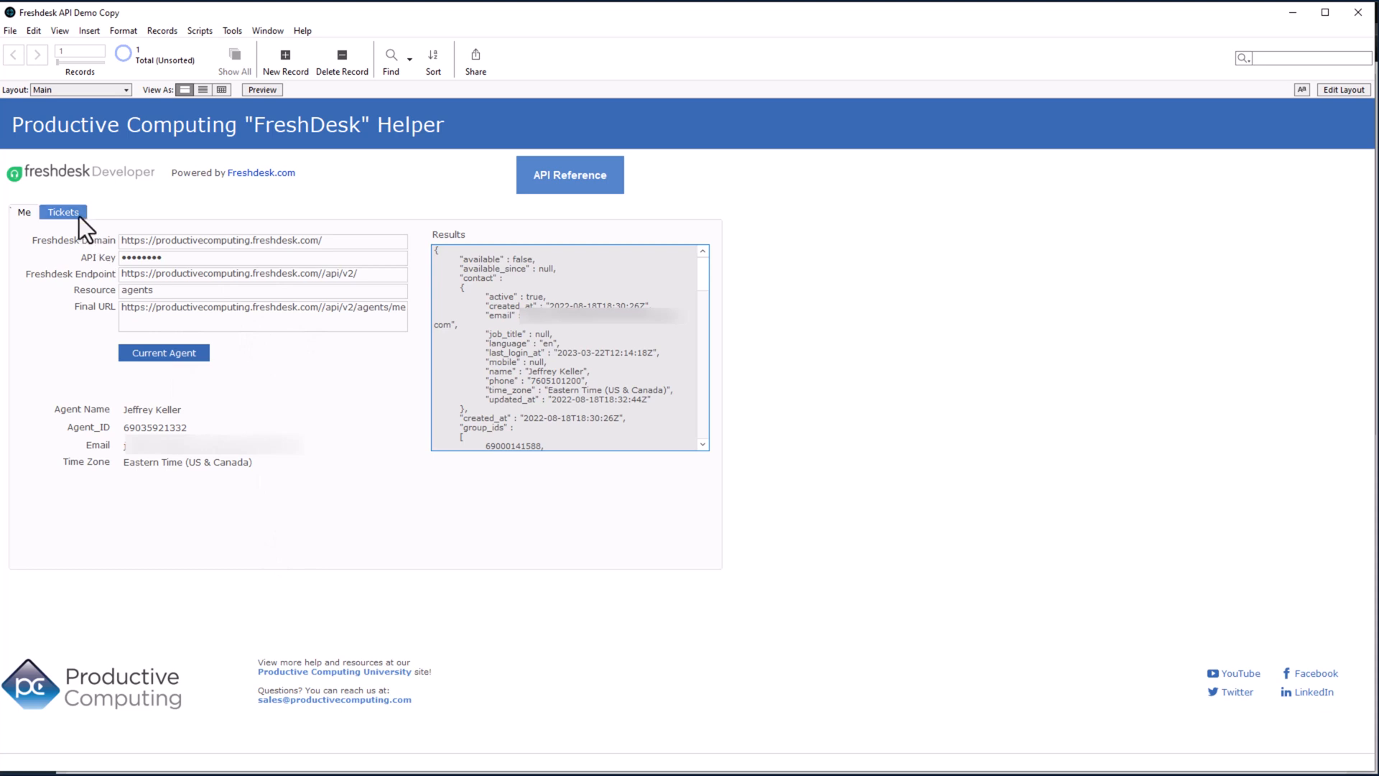
{"action": "left_click", "coordinate": [63, 212]}
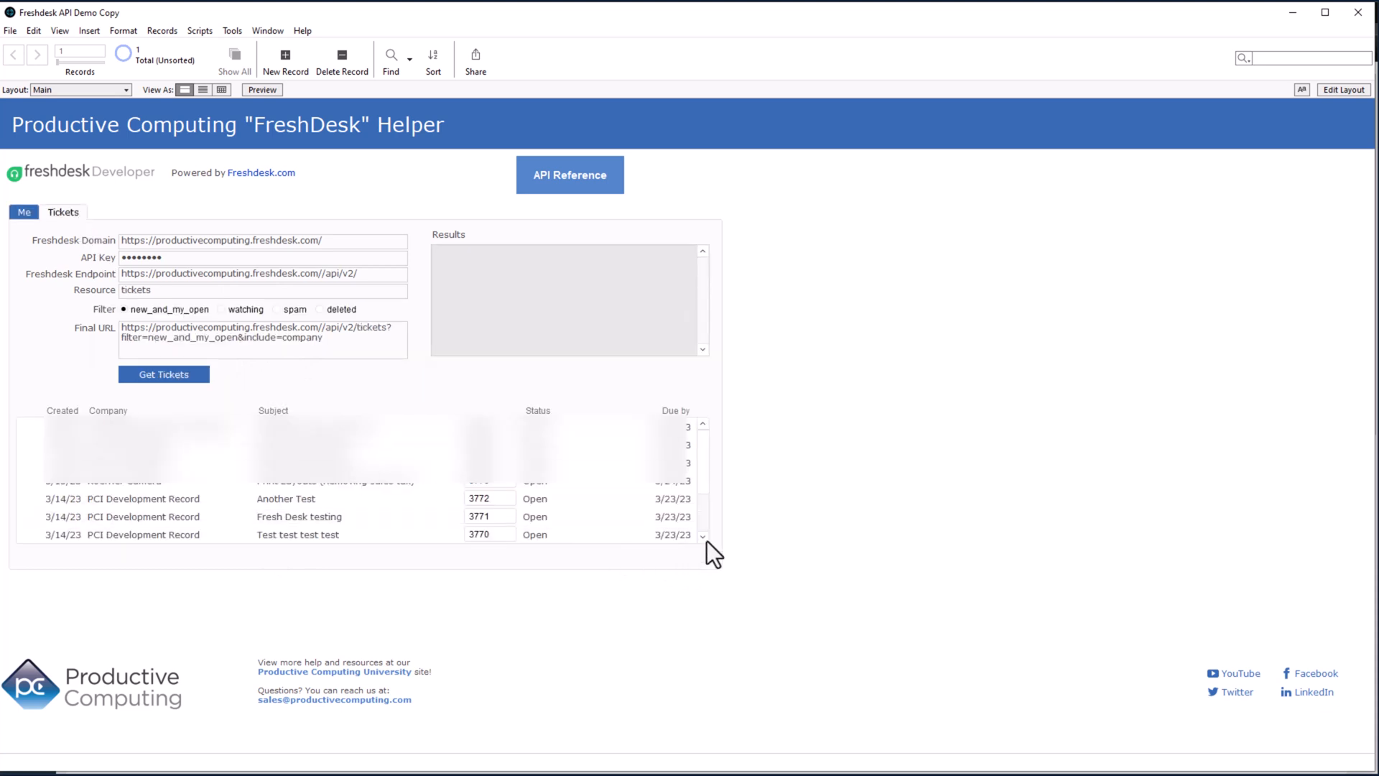
{"action": "scroll", "scroll_direction": "down", "scroll_amount": 3}
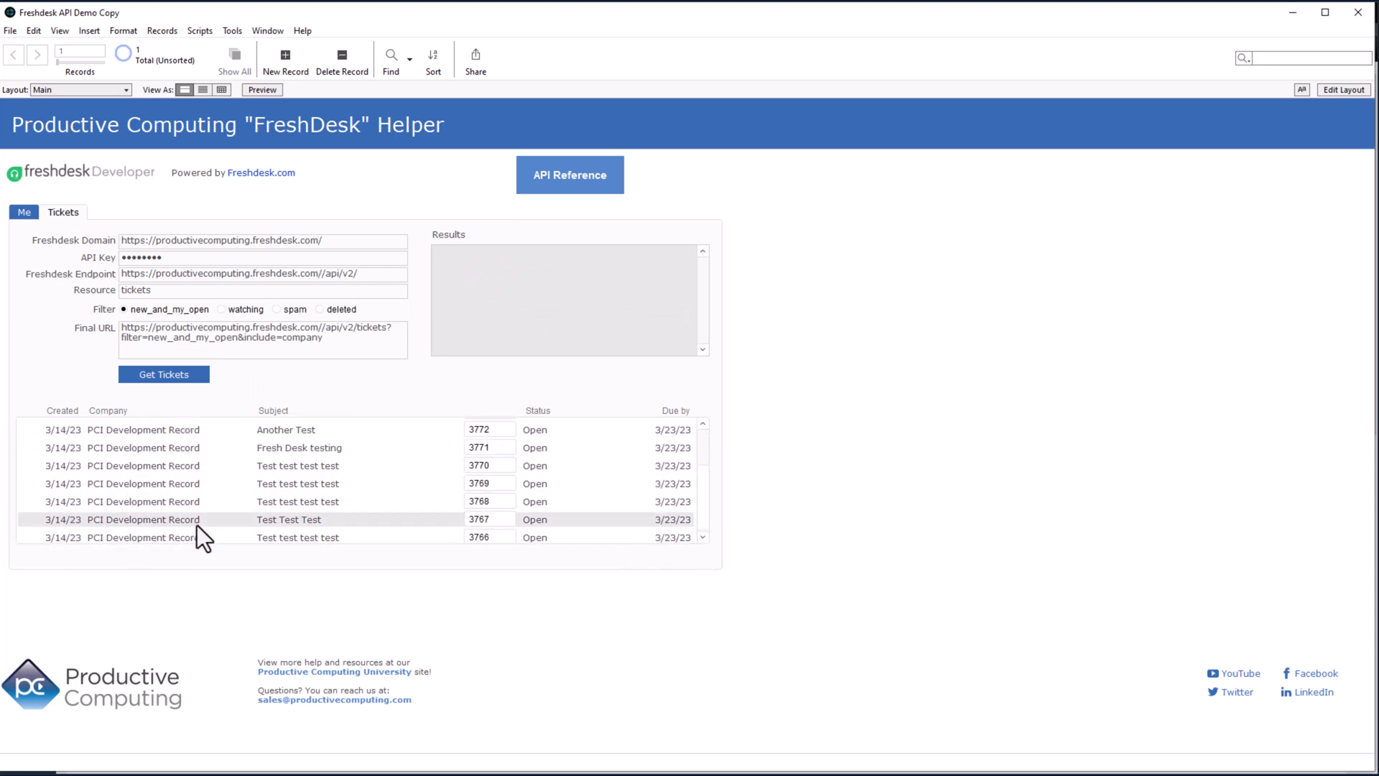
{"action": "mouse_move", "coordinate": [572, 504]}
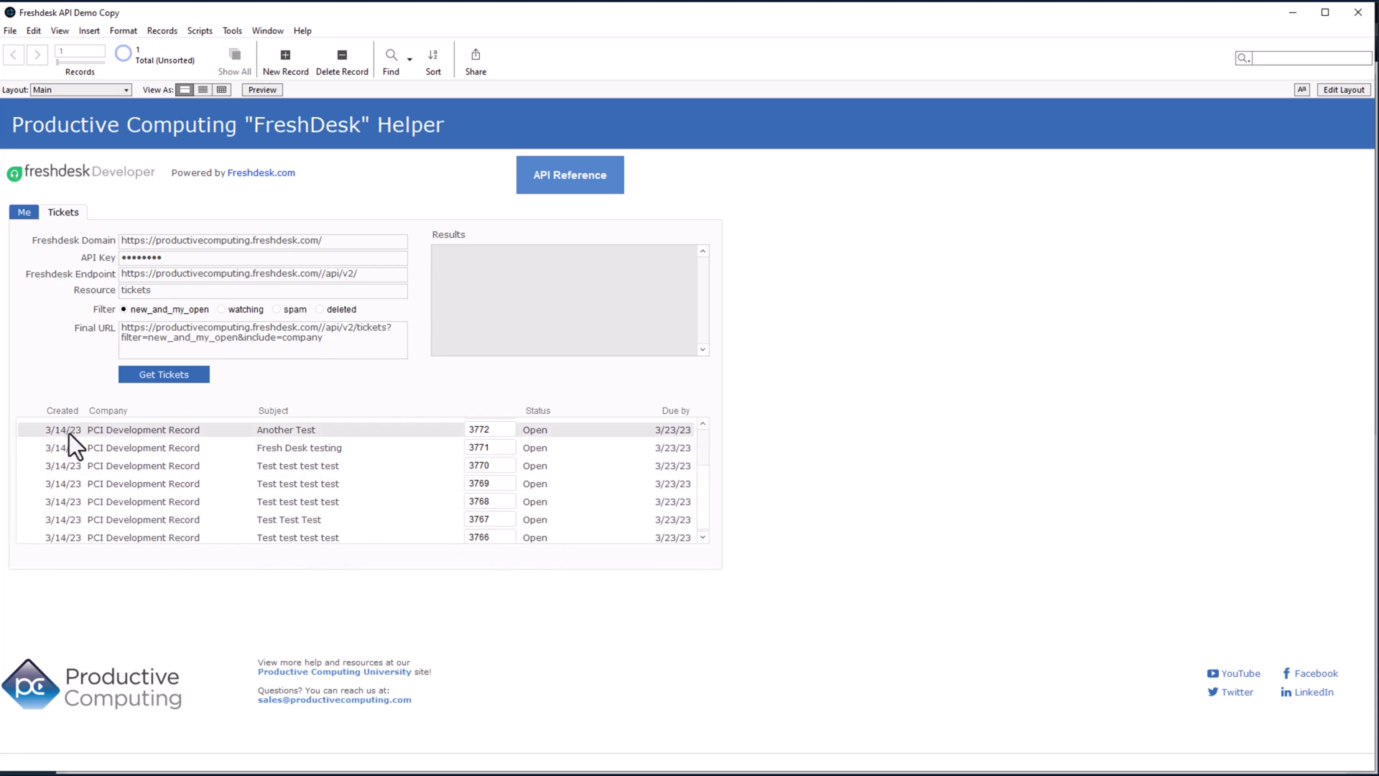
{"action": "mouse_move", "coordinate": [180, 441]}
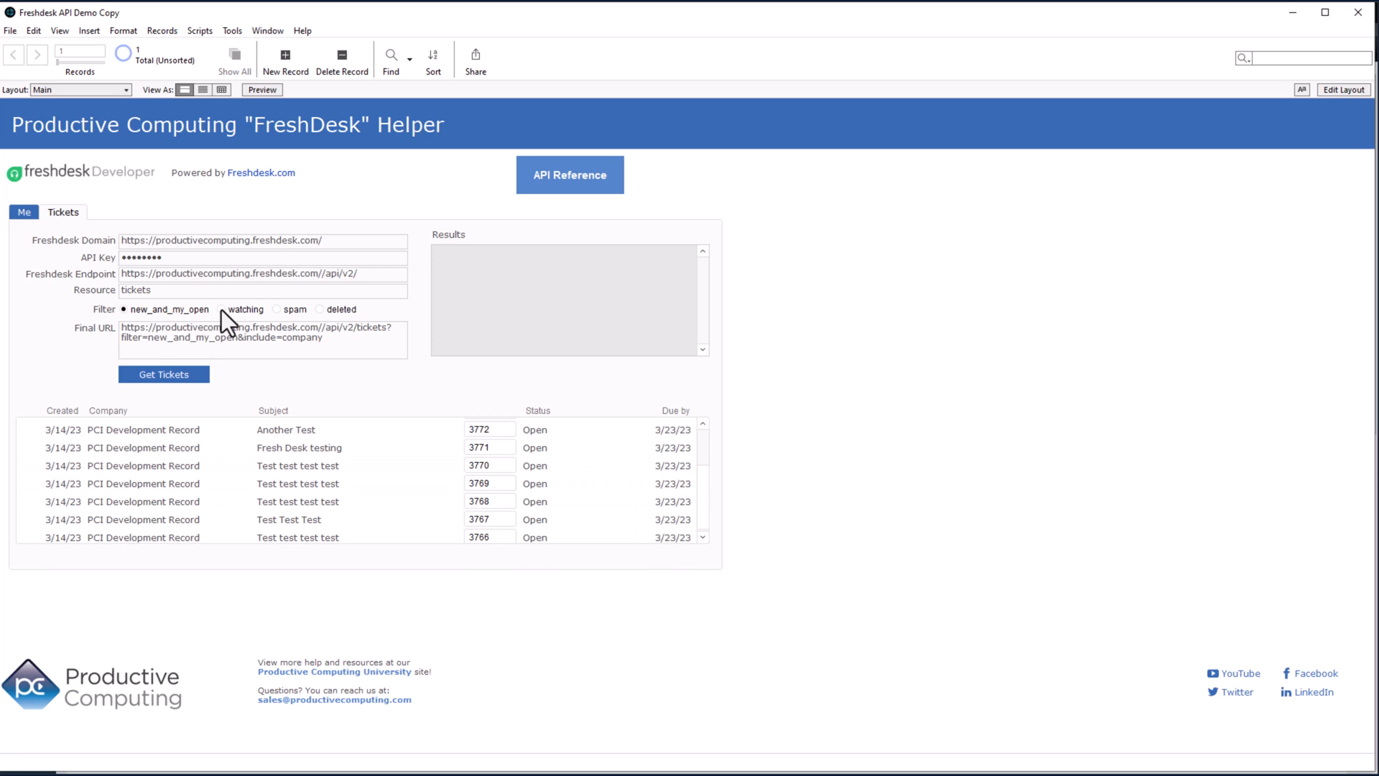
Fetch tickets with the watching, spam and deleted filters, each listing none
{"action": "left_click", "coordinate": [226, 309]}
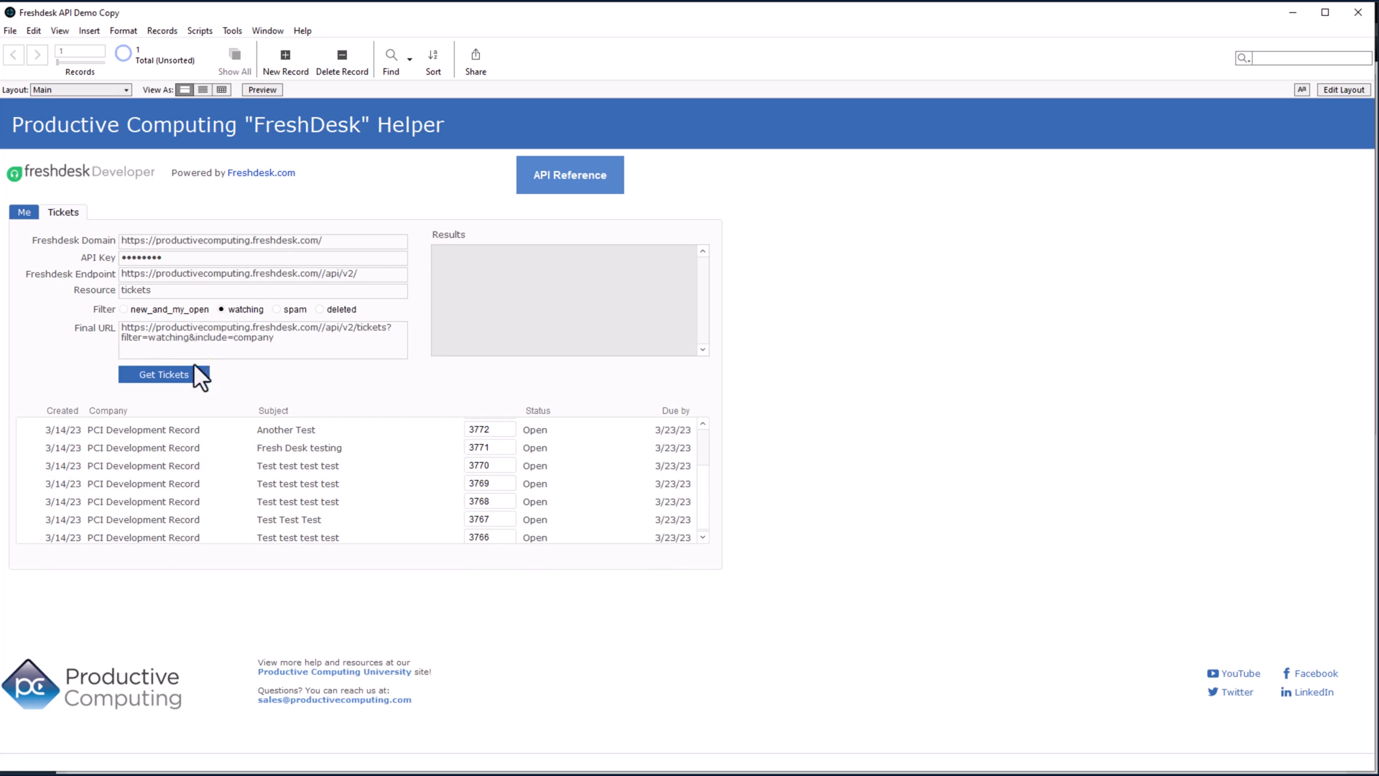
{"action": "left_click", "coordinate": [164, 374]}
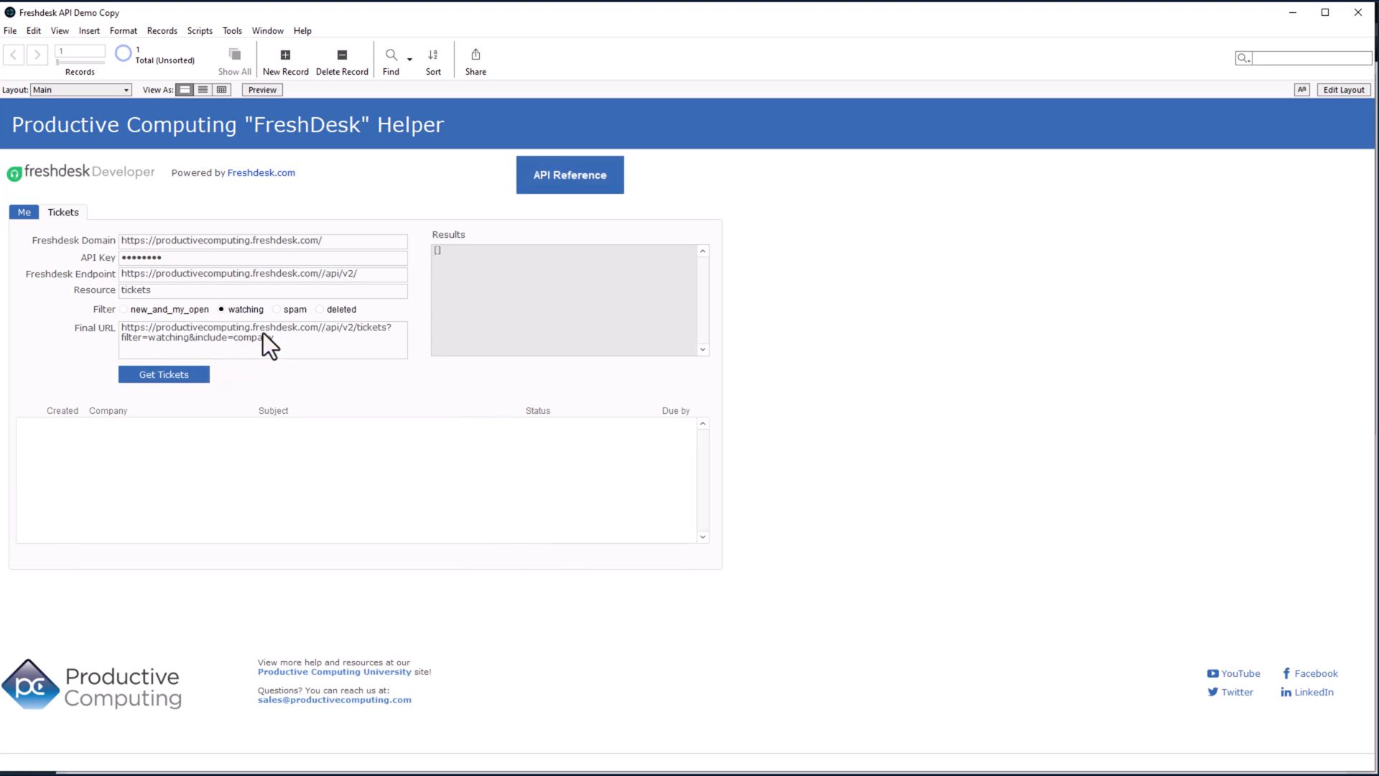
{"action": "left_click", "coordinate": [276, 309]}
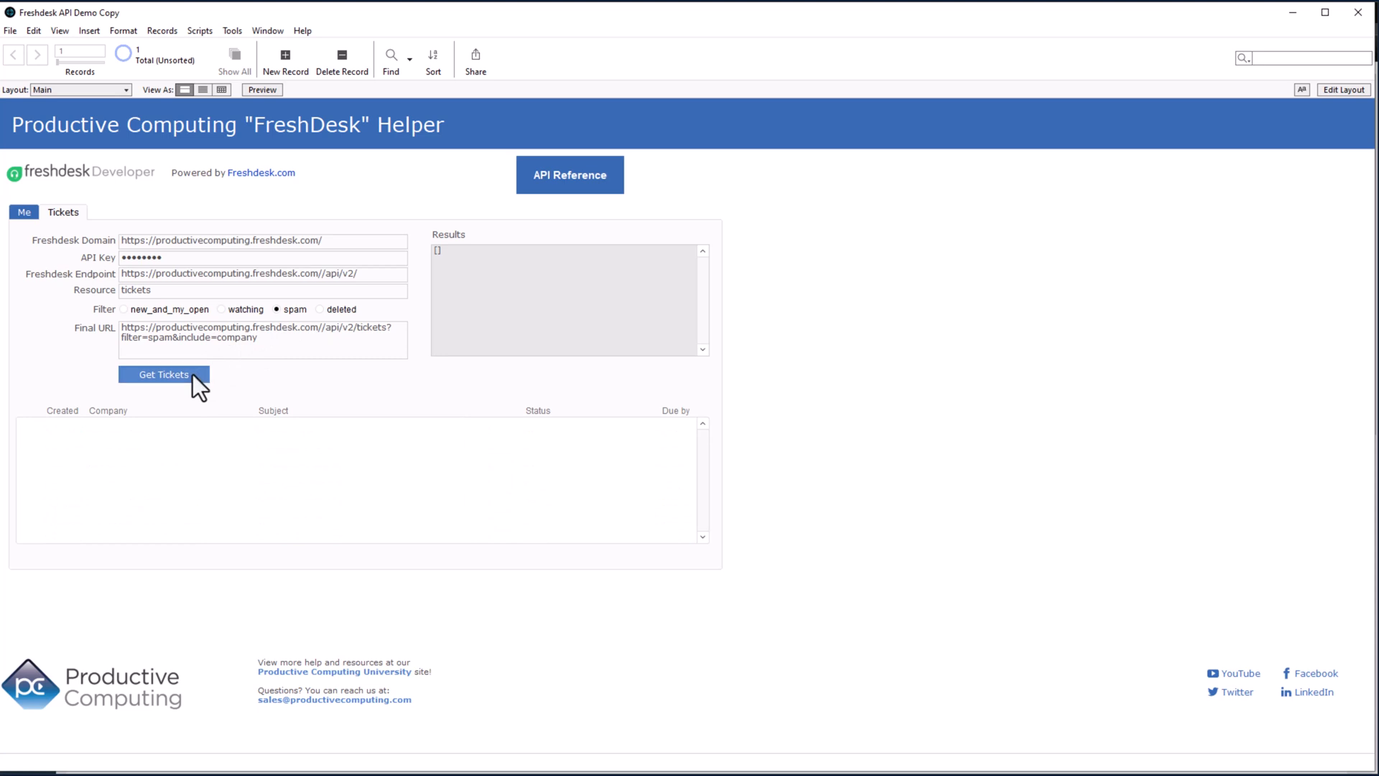
{"action": "left_click", "coordinate": [318, 309]}
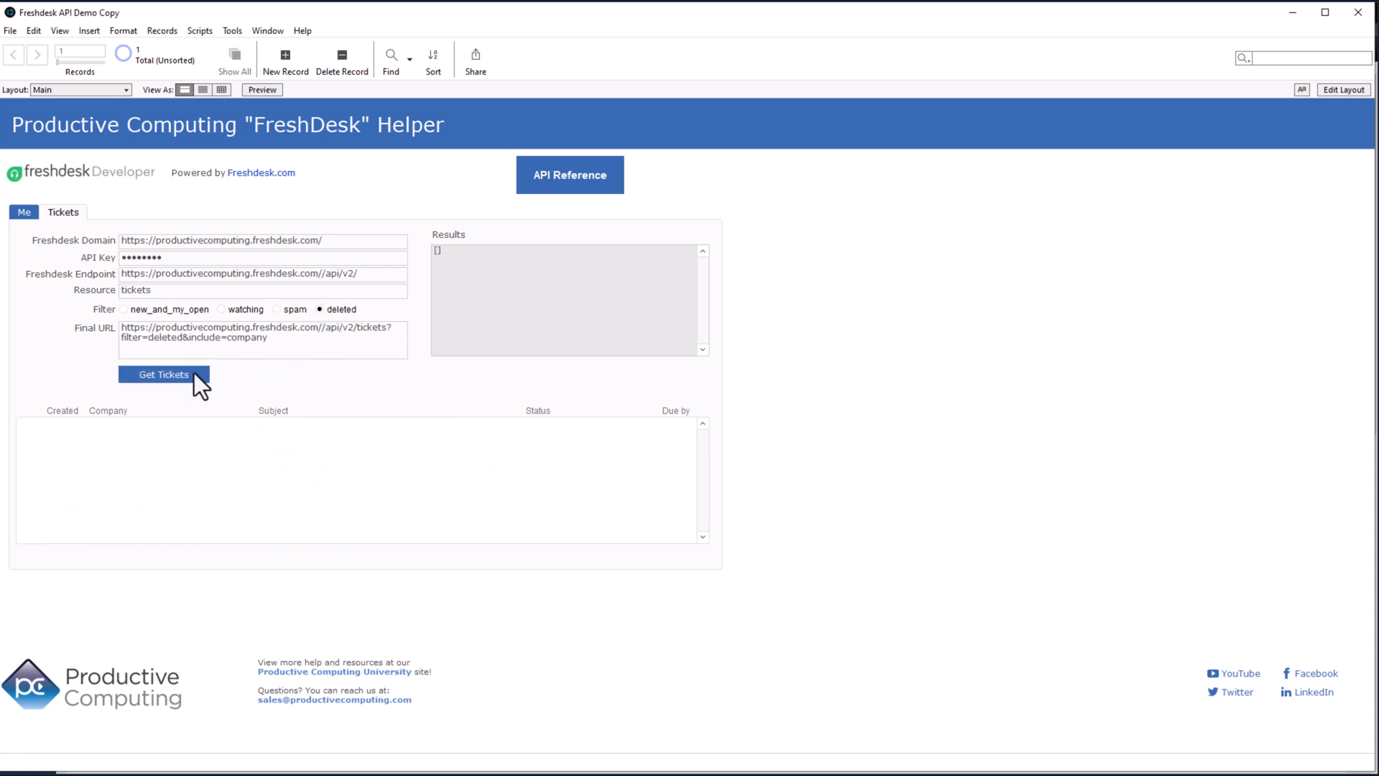
{"action": "left_click", "coordinate": [164, 374]}
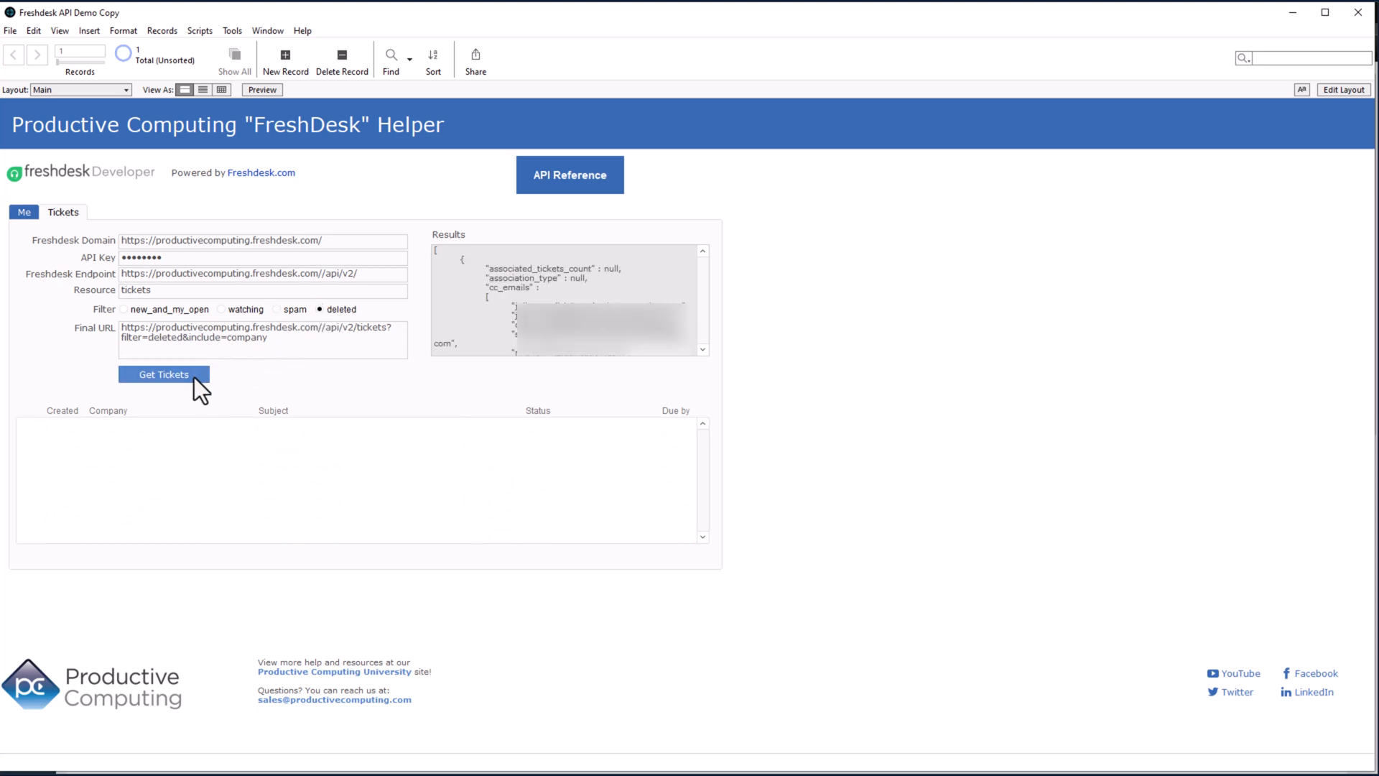
Restore the list with the new_and_my_open filter and return to the Me agent details
{"action": "left_click", "coordinate": [124, 309]}
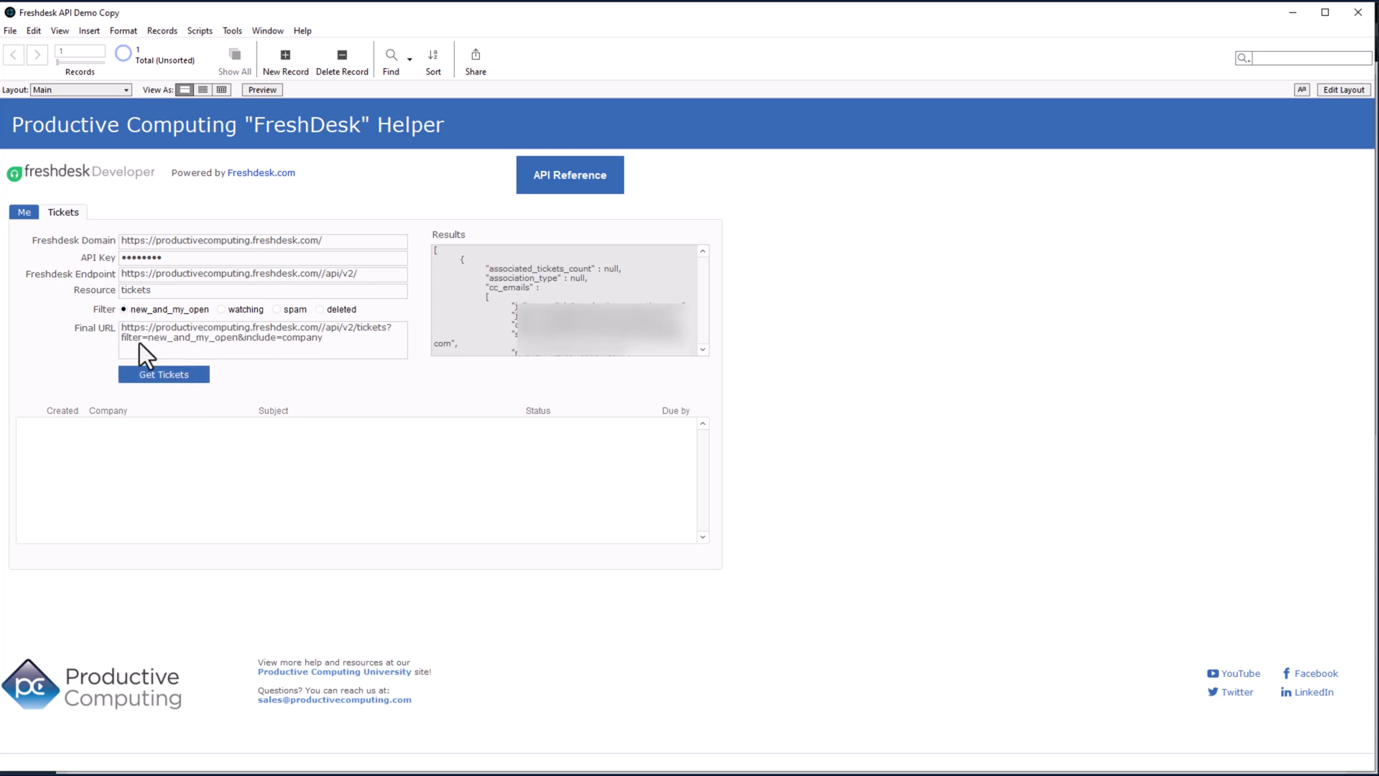
{"action": "left_click", "coordinate": [164, 374]}
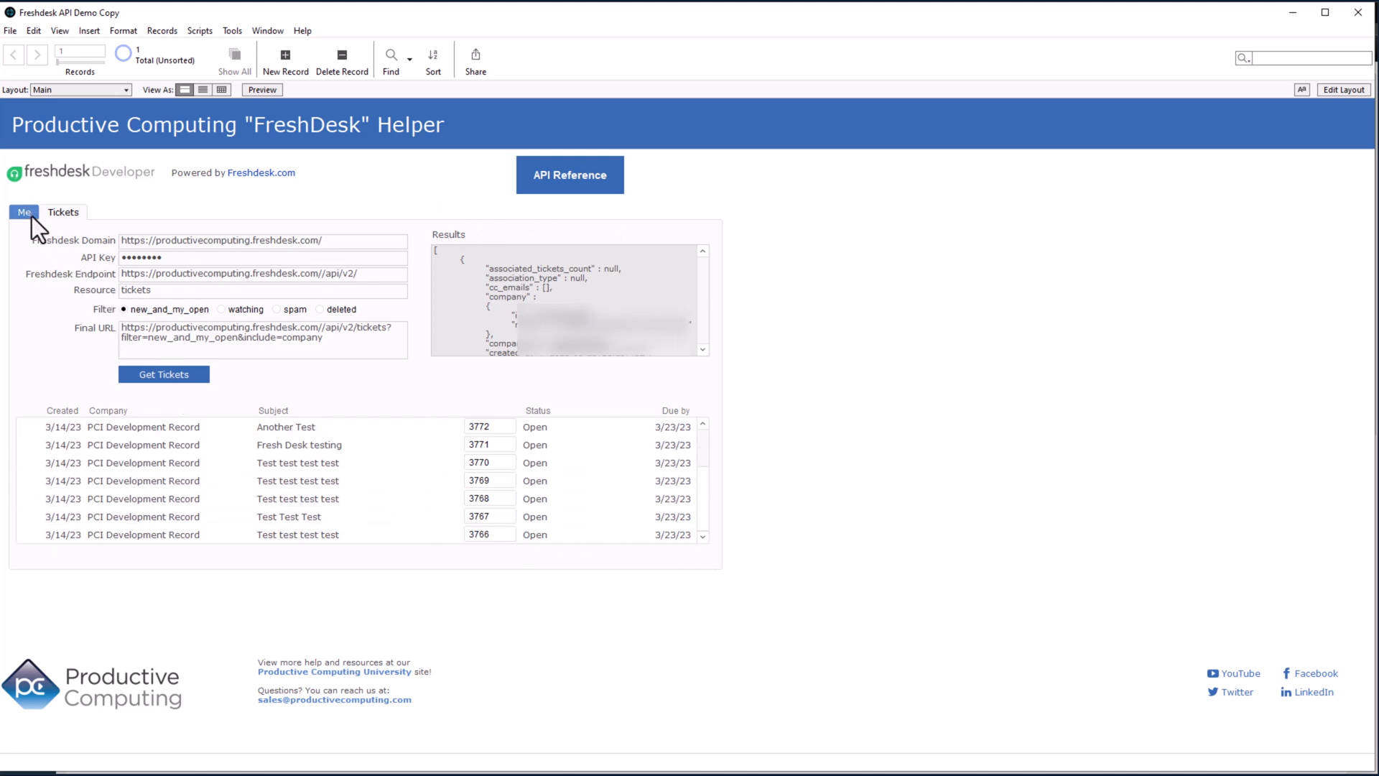
{"action": "left_click", "coordinate": [23, 211]}
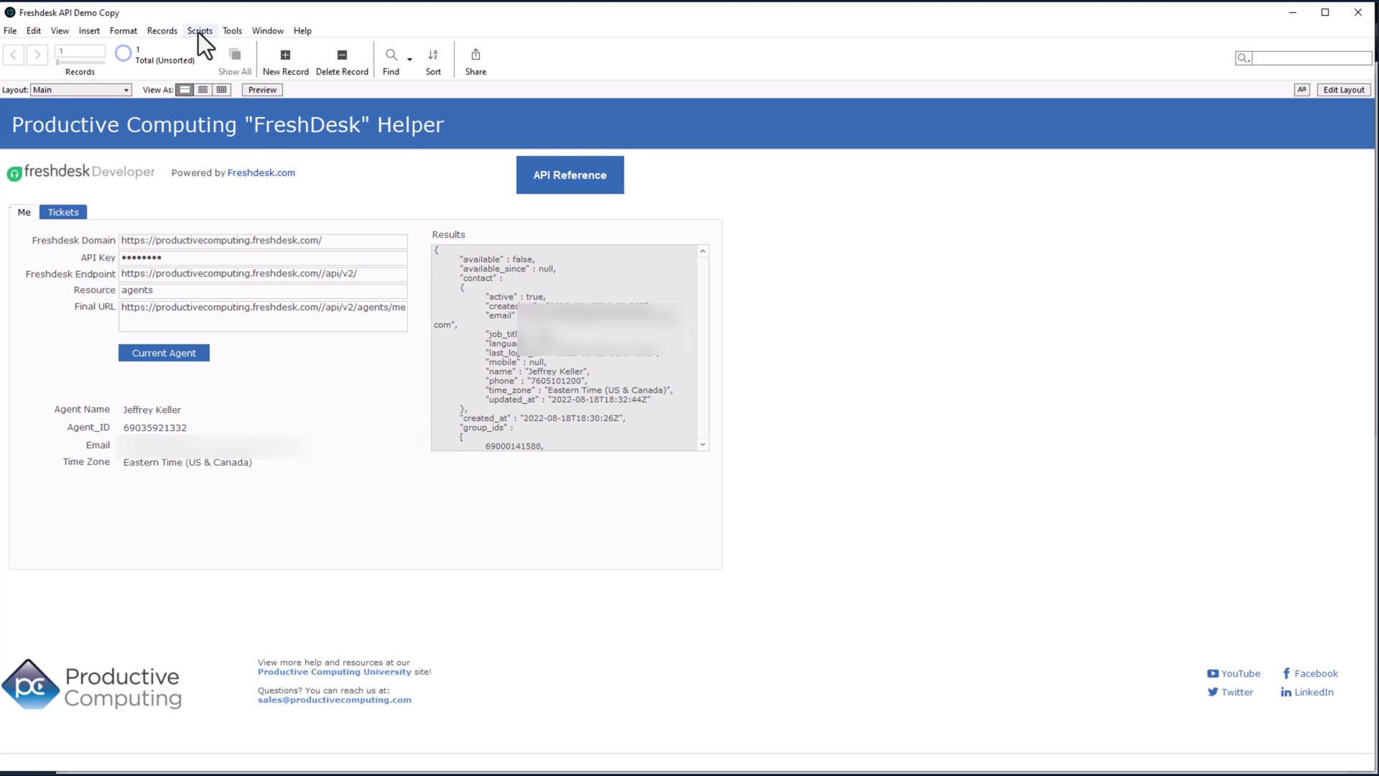
Bring up the Get Current Agent script from the FreshDesk API folder in Script Workspace
{"action": "left_click", "coordinate": [199, 31]}
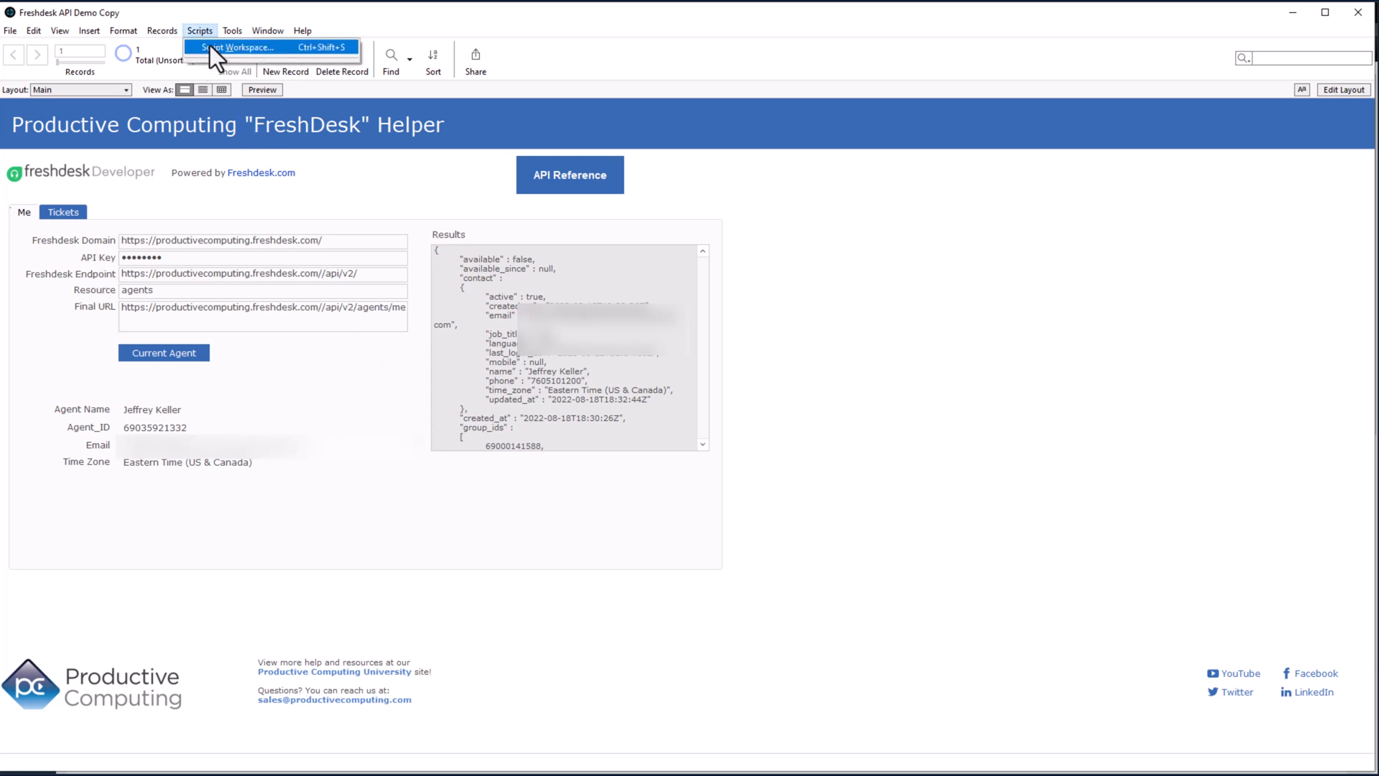
{"action": "left_click", "coordinate": [239, 48]}
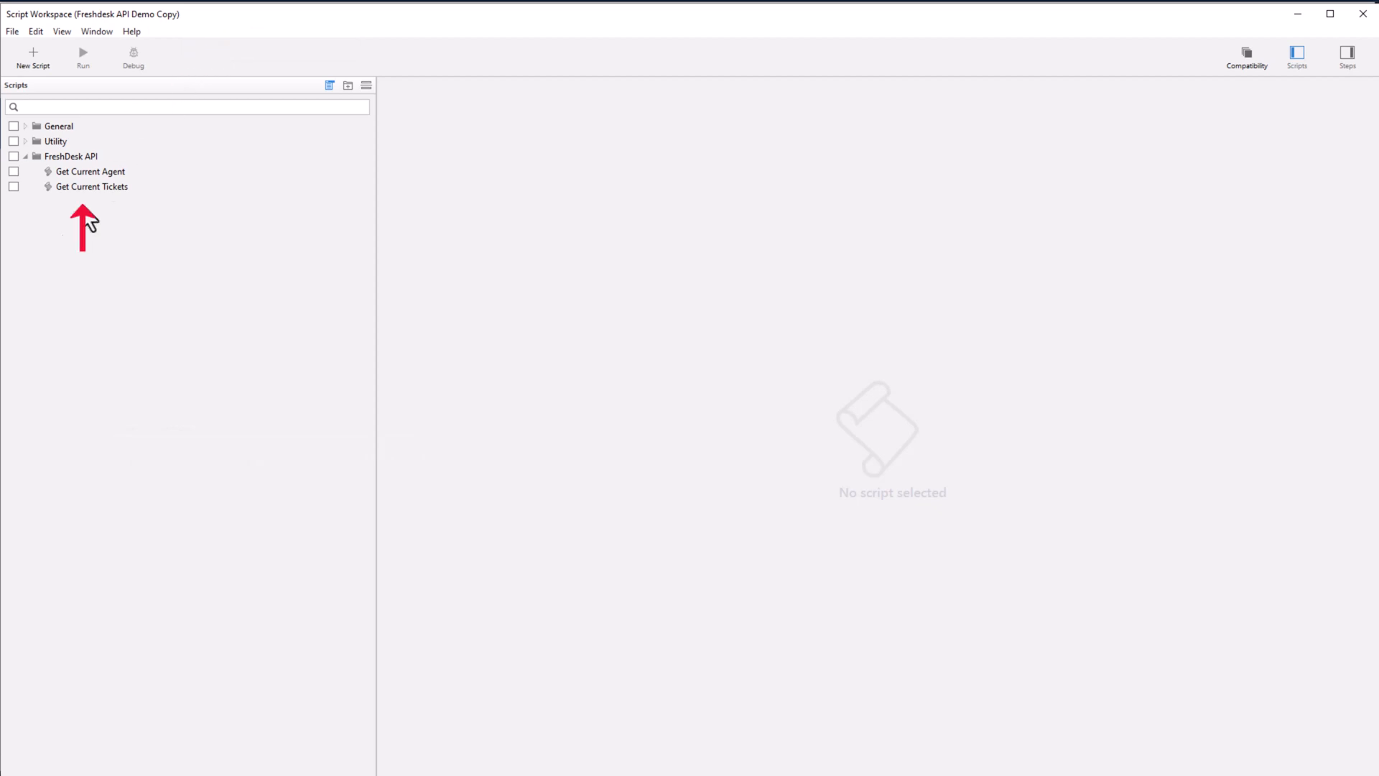
{"action": "left_click", "coordinate": [69, 156]}
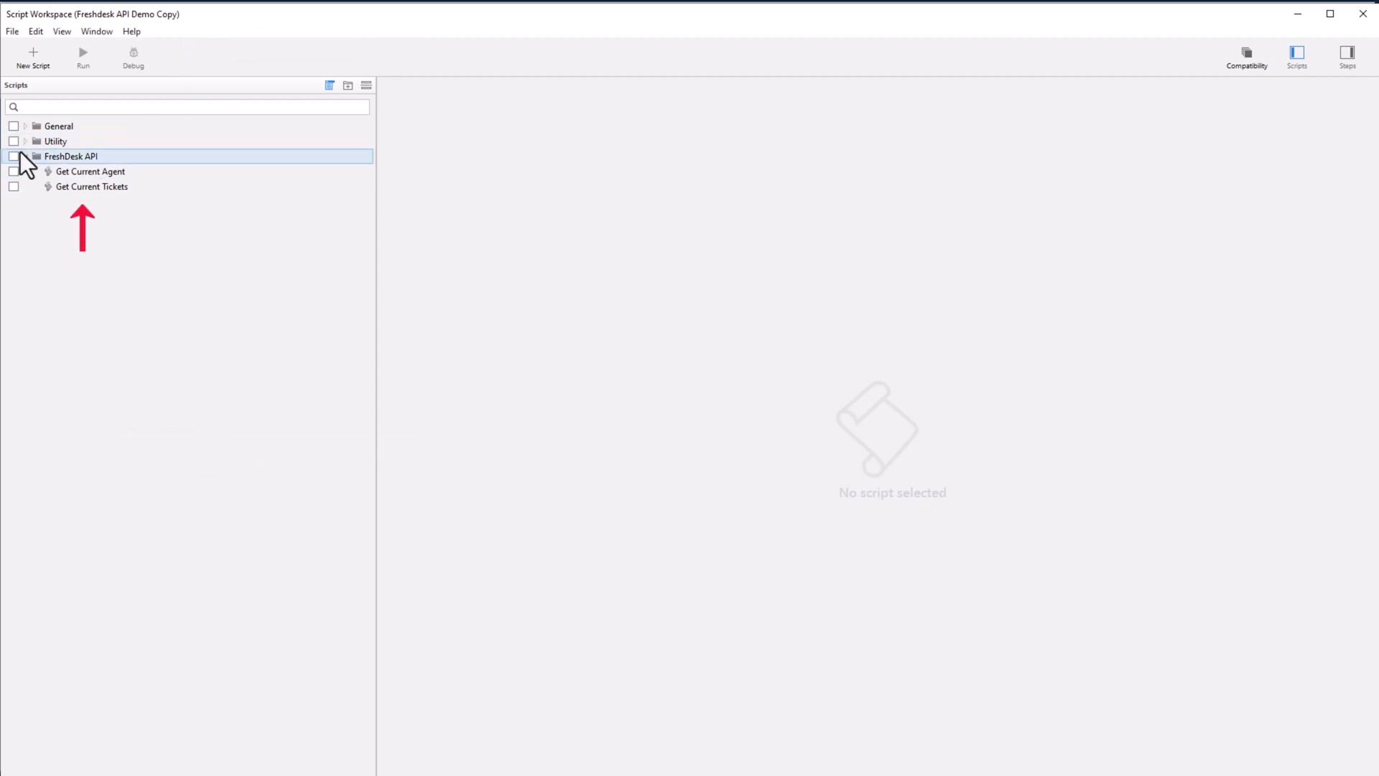
{"action": "left_click", "coordinate": [89, 172]}
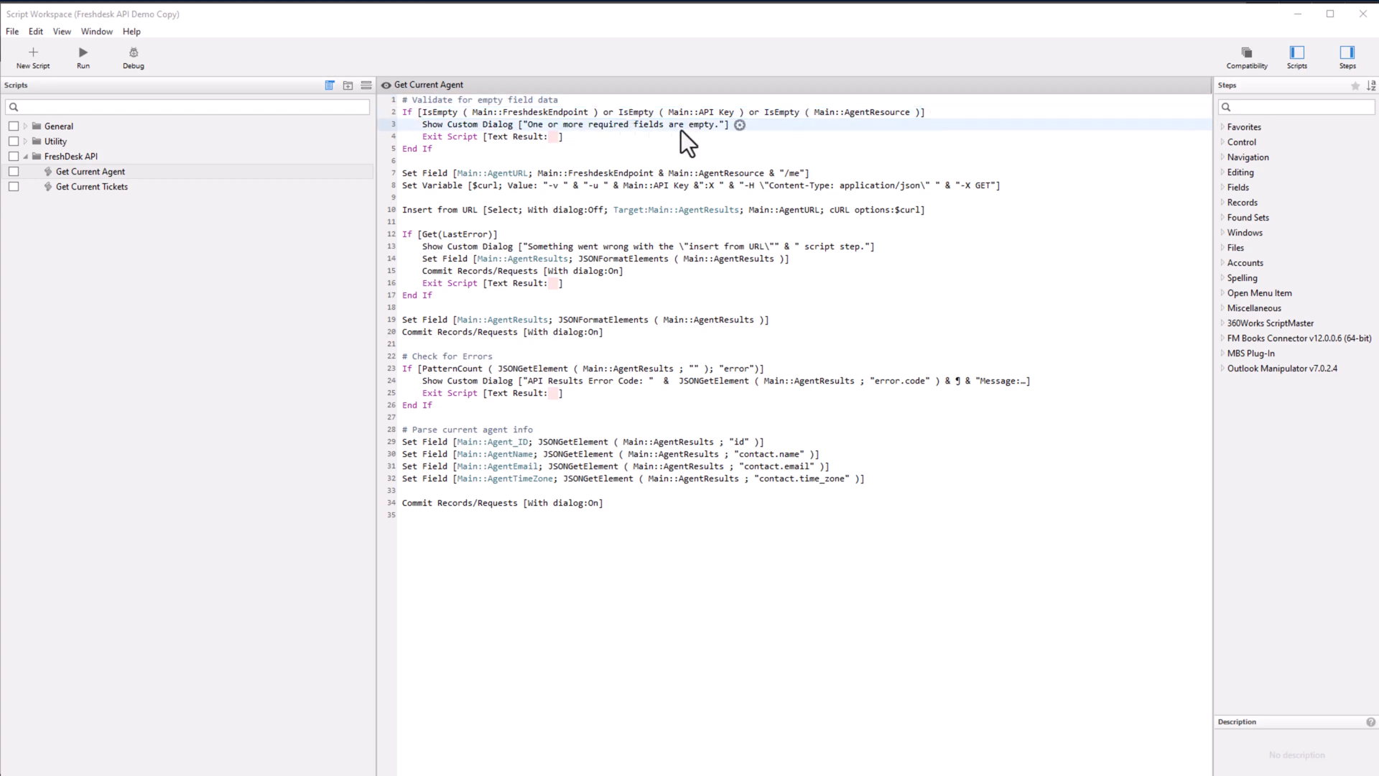
{"action": "mouse_move", "coordinate": [577, 137]}
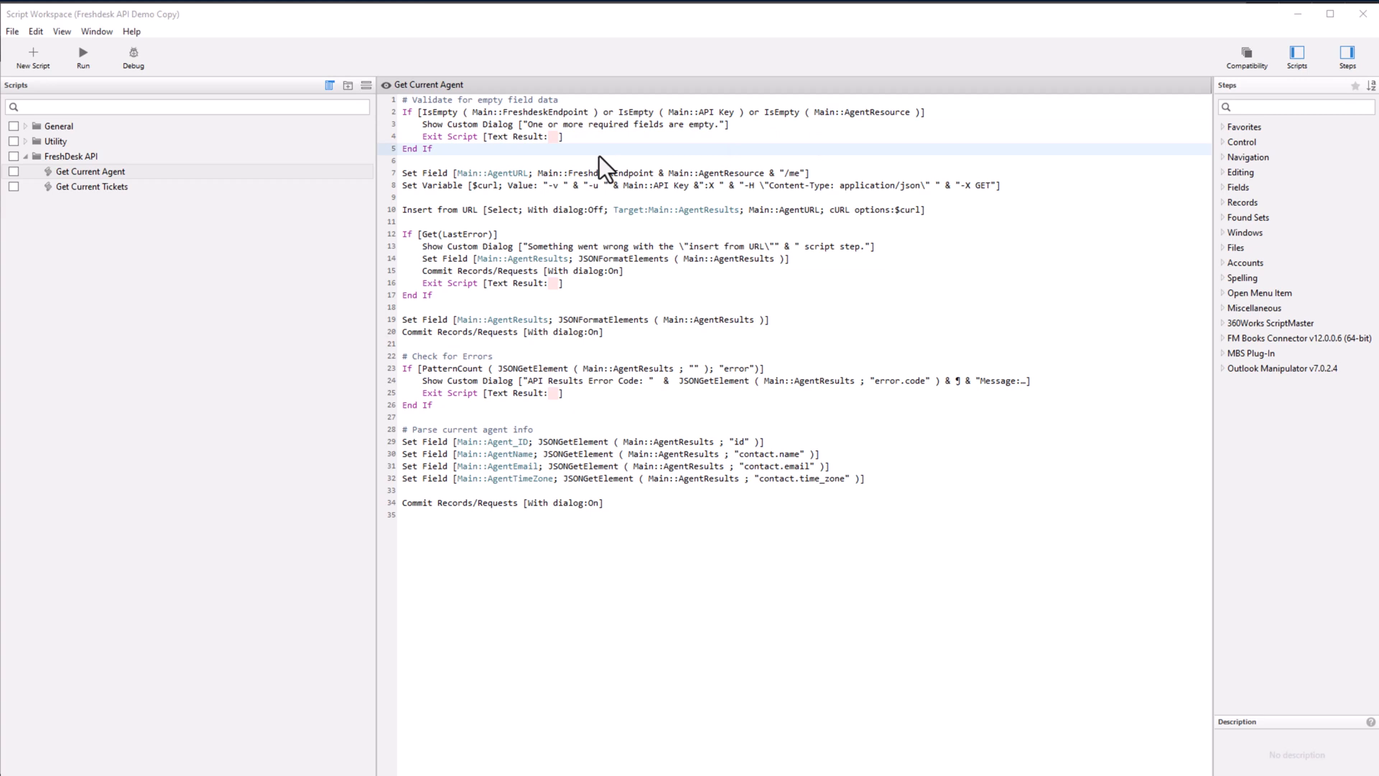
{"action": "mouse_move", "coordinate": [425, 160]}
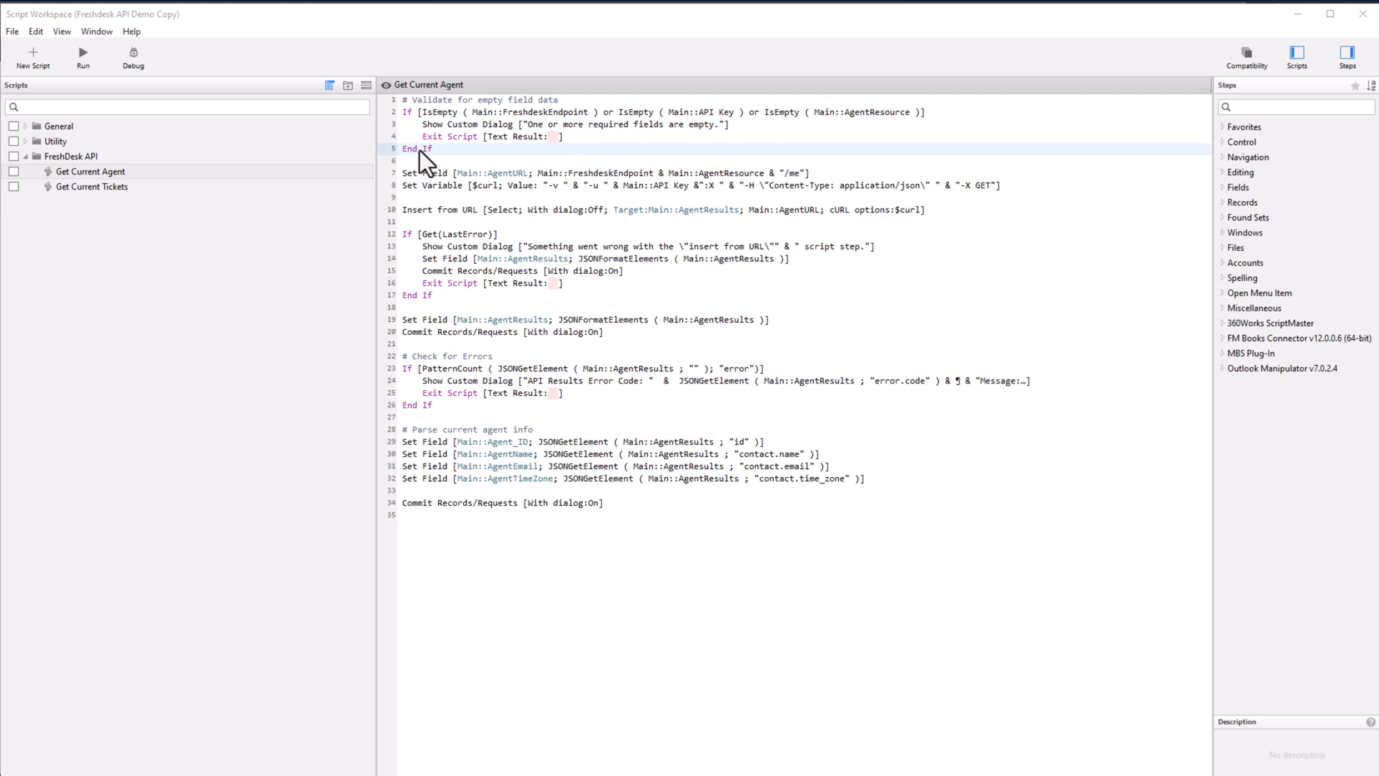
Review its insert-from-URL error handling, result formatting, commit and email steps, then select Get Current Tickets
{"action": "left_click", "coordinate": [492, 173]}
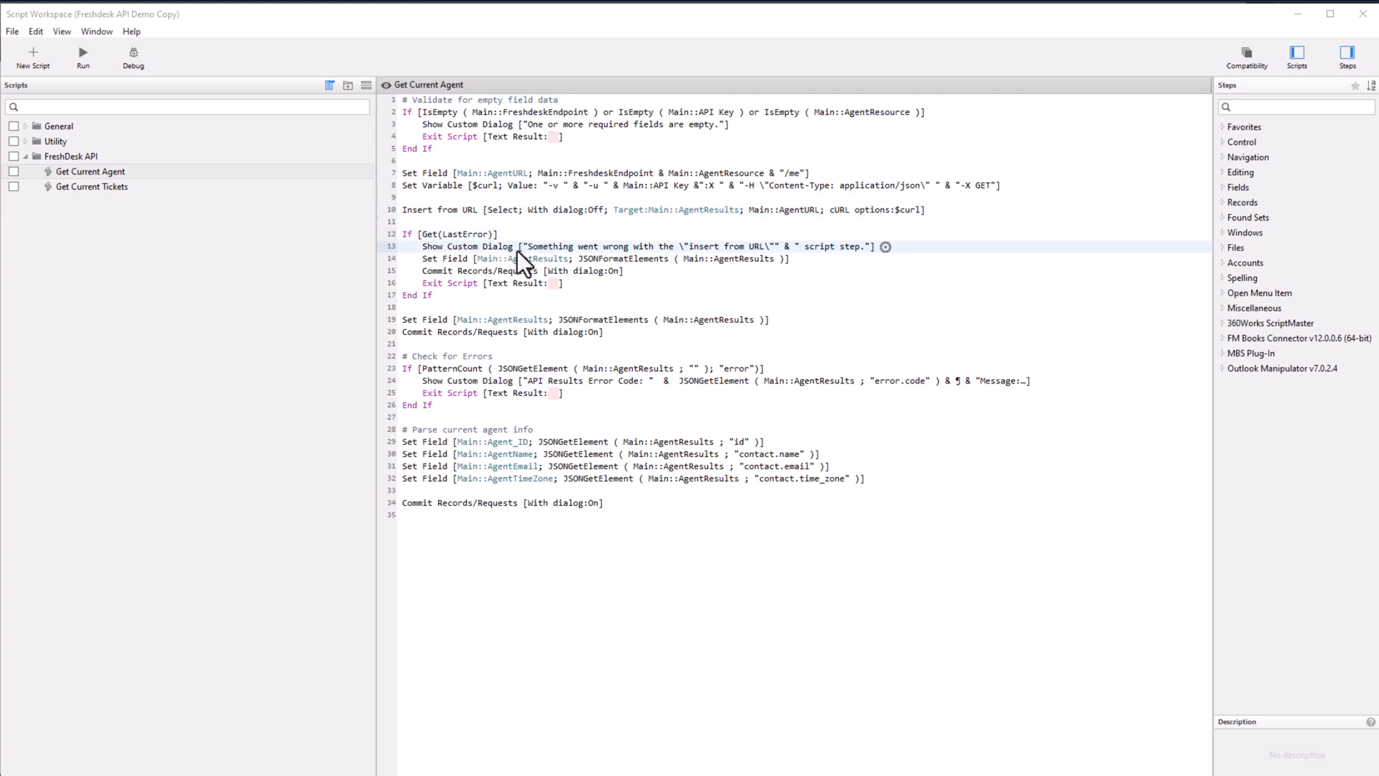
{"action": "left_click", "coordinate": [539, 319]}
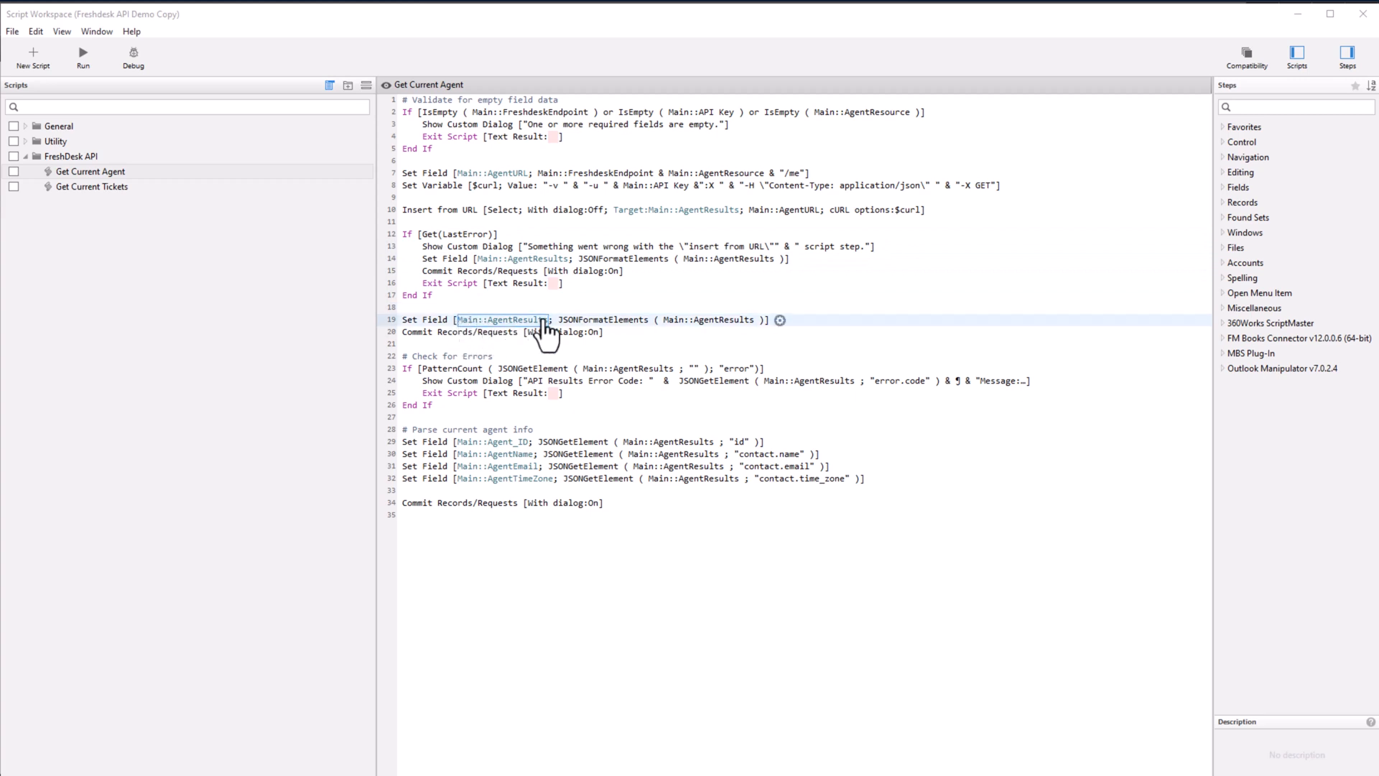
{"action": "left_click", "coordinate": [523, 332]}
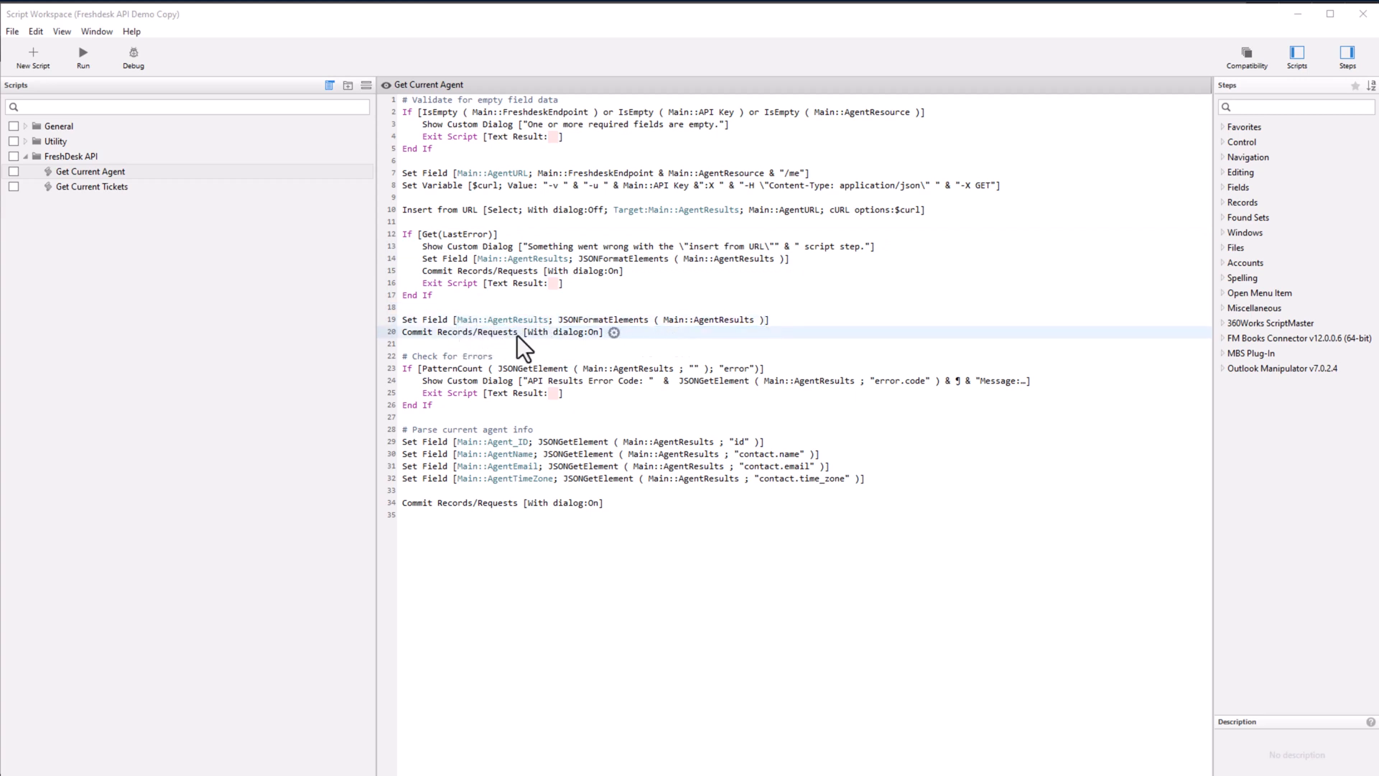
{"action": "left_click", "coordinate": [577, 368]}
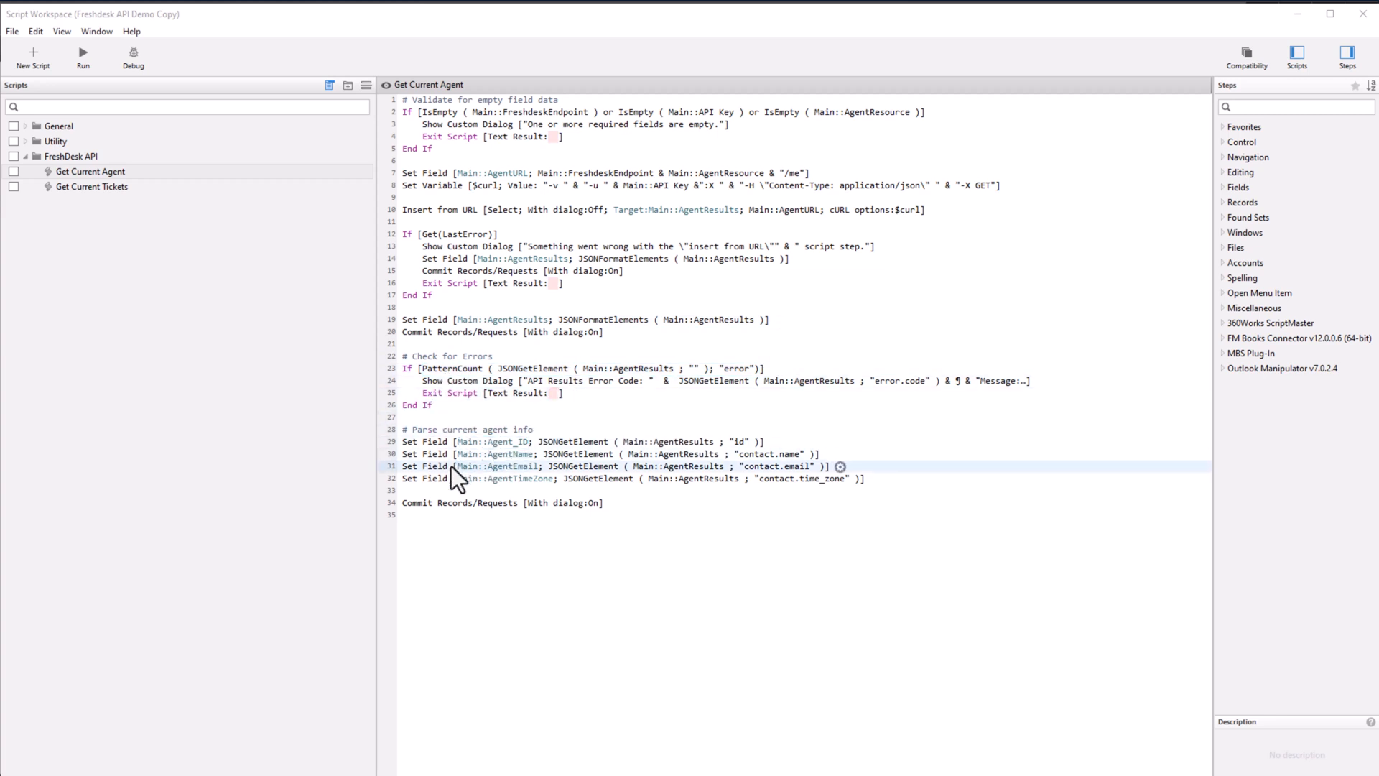
{"action": "left_click", "coordinate": [500, 503]}
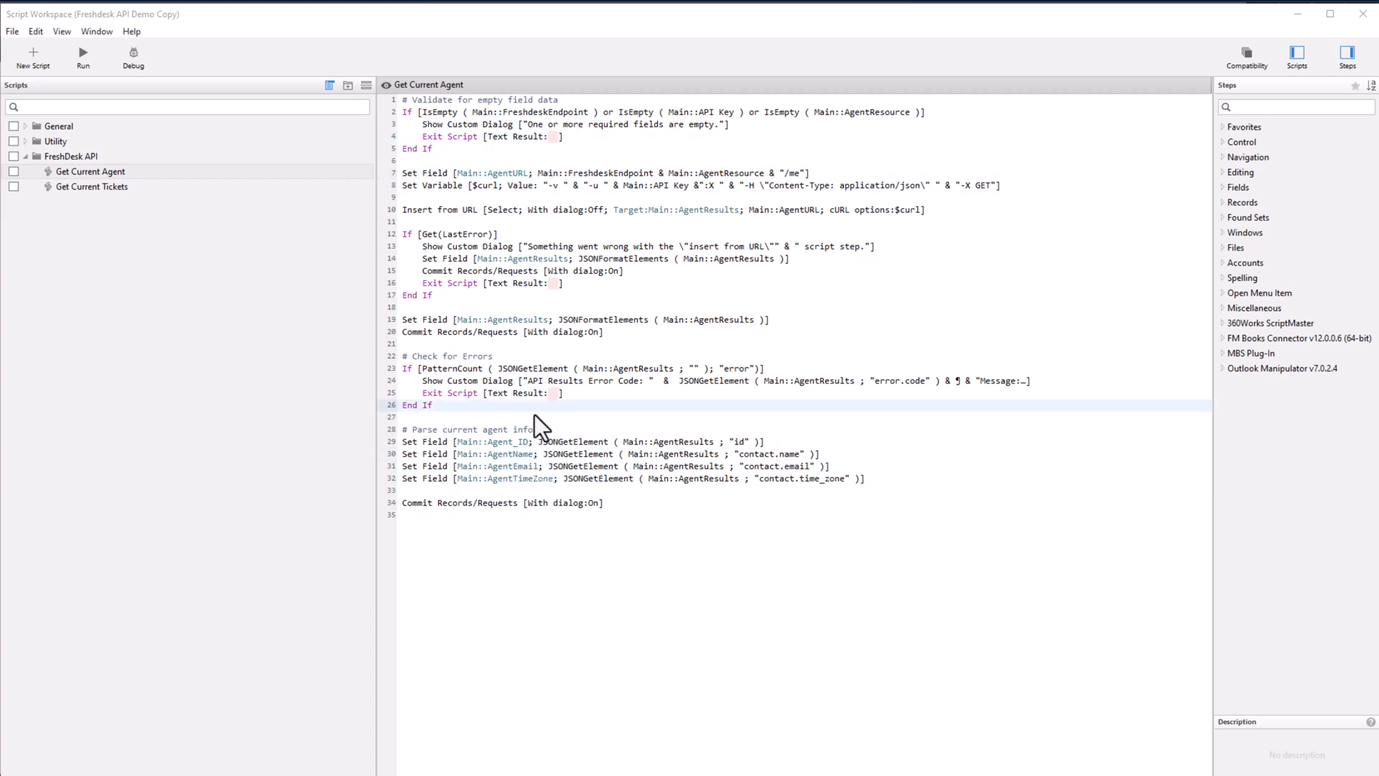
{"action": "left_click", "coordinate": [92, 187]}
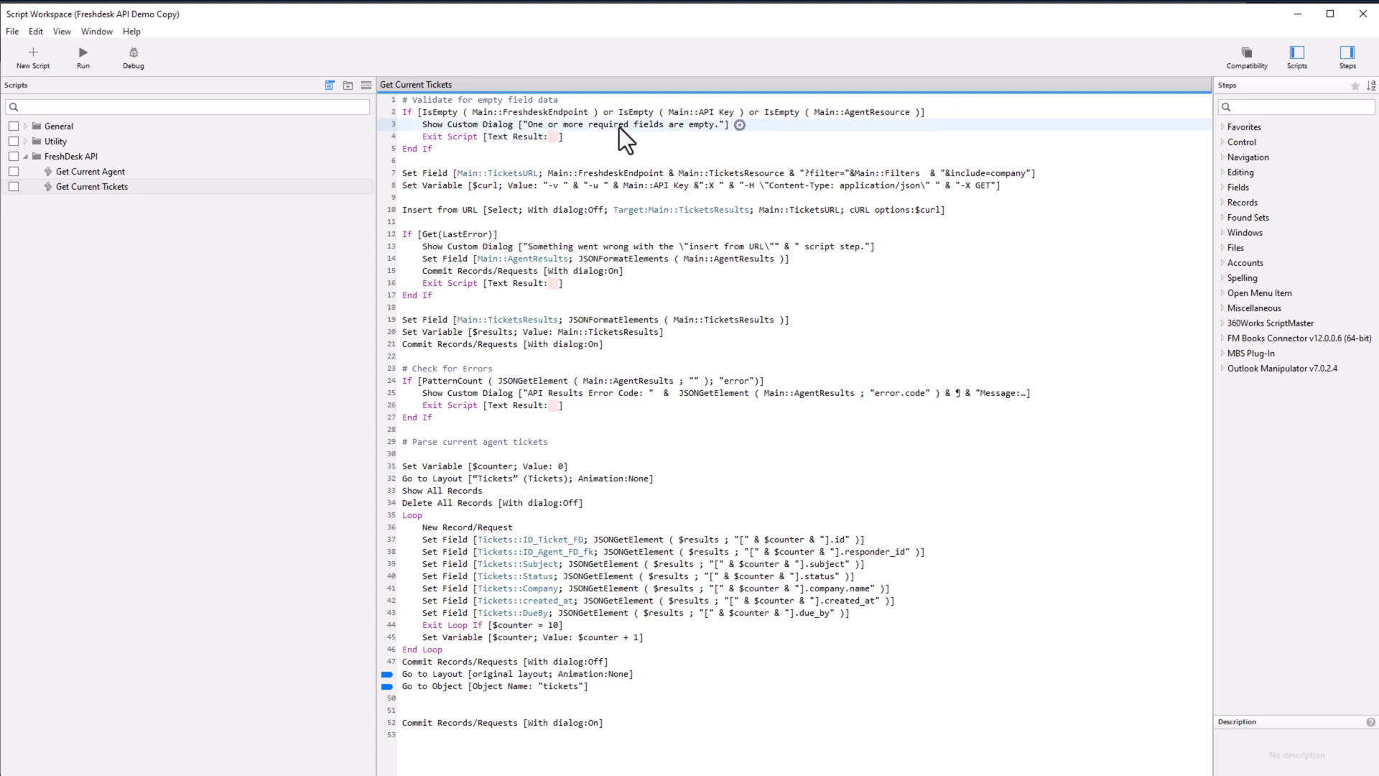
Select a step of the Get Current Tickets script to inspect it
{"action": "left_click", "coordinate": [497, 172]}
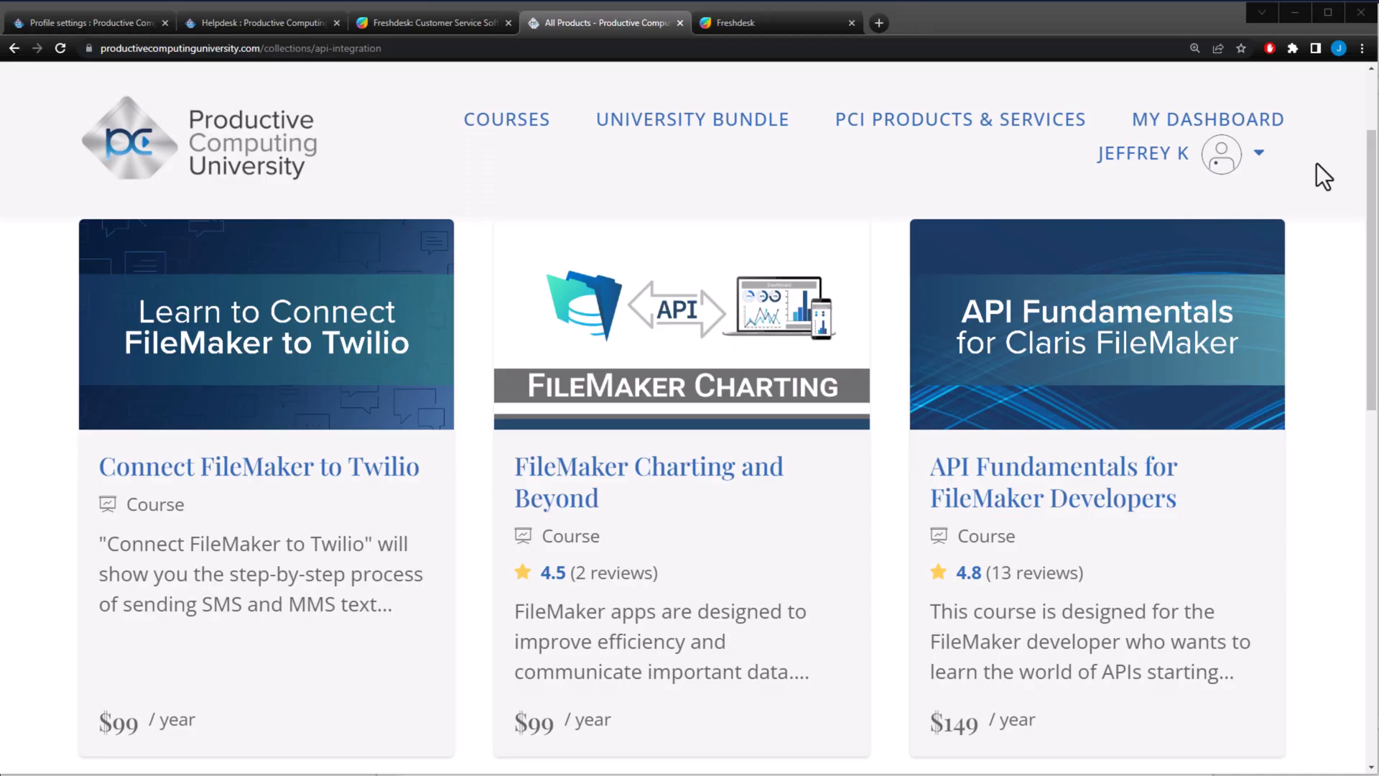
{"action": "mouse_move", "coordinate": [805, 360]}
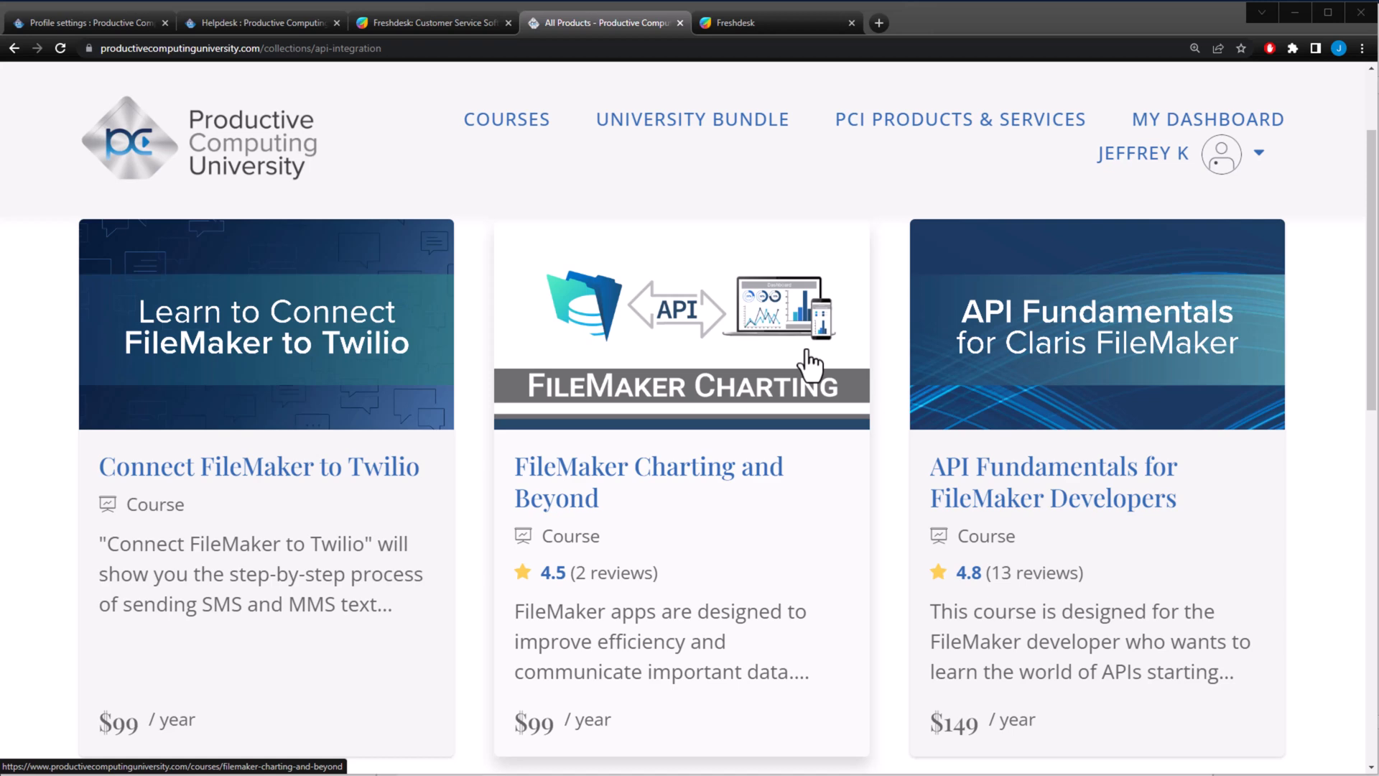
Switch the catalogue filter to All Courses and browse the Claris and FileMaker listings
{"action": "scroll", "scroll_direction": "down", "scroll_amount": 3}
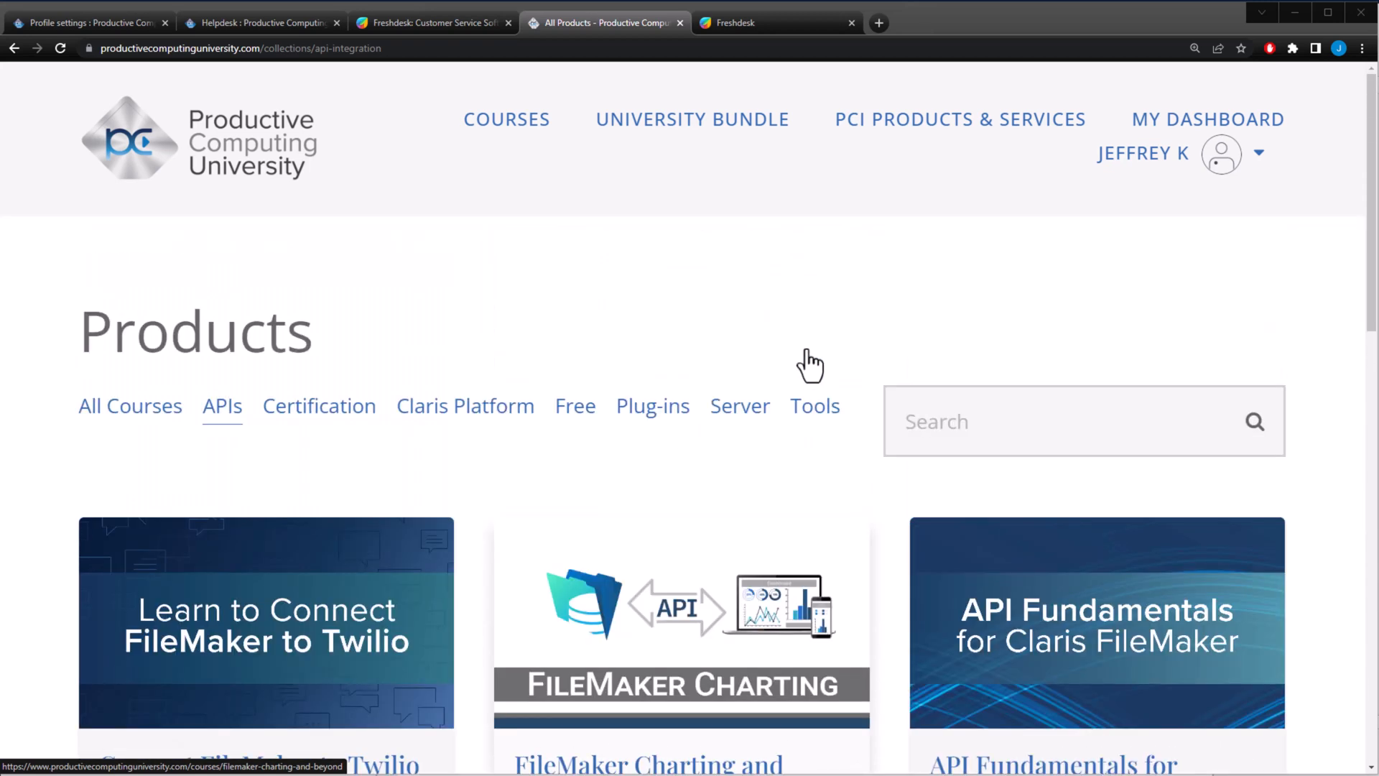
{"action": "left_click", "coordinate": [130, 405]}
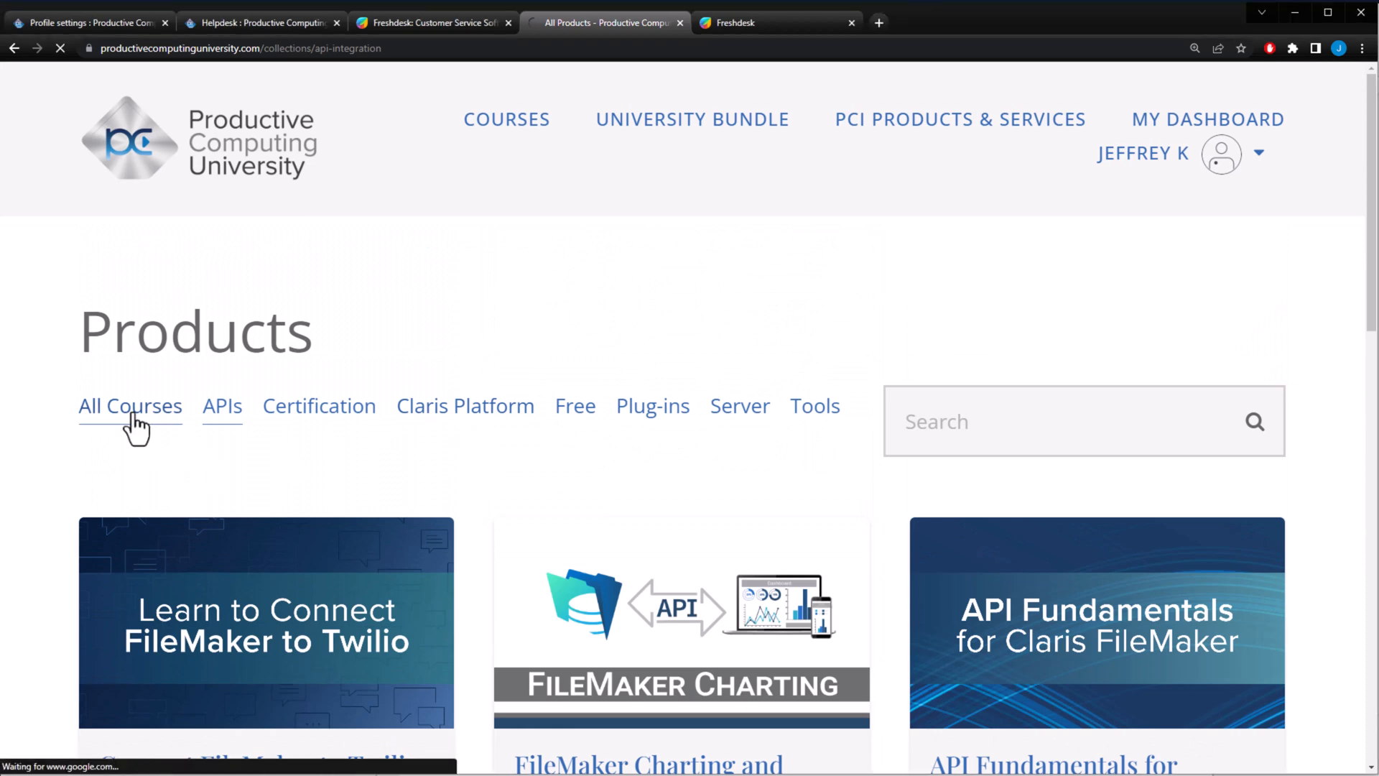
{"action": "left_click", "coordinate": [129, 405]}
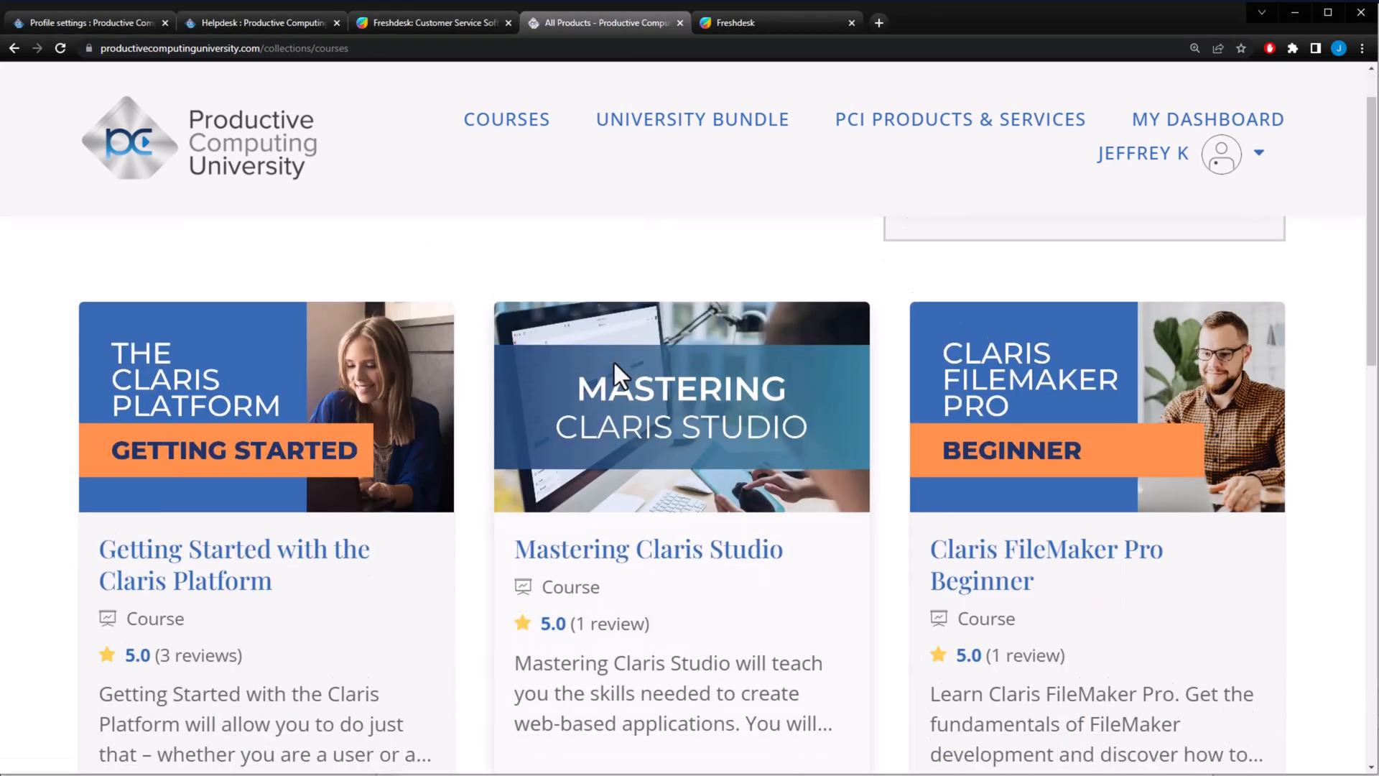
{"action": "scroll", "scroll_direction": "down", "scroll_amount": 3}
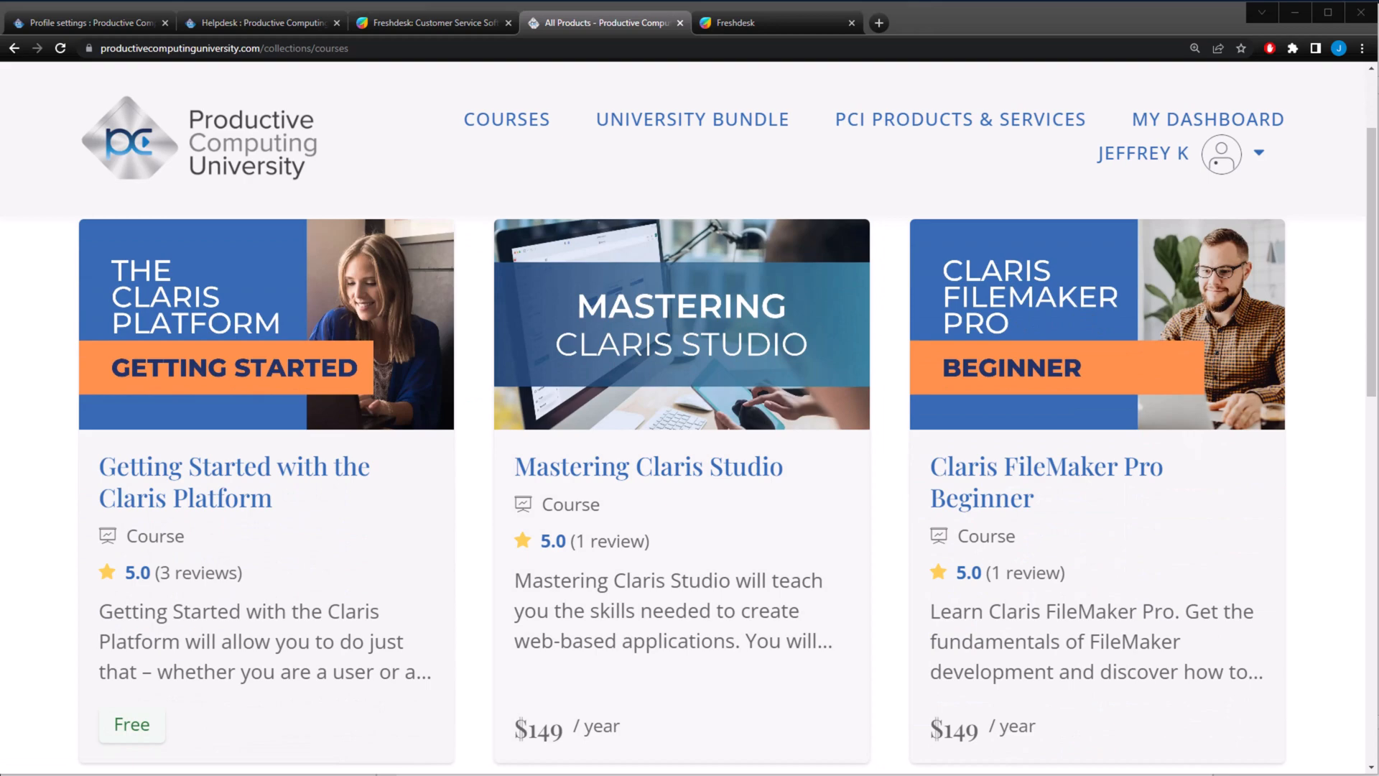
{"action": "scroll", "scroll_direction": "down", "scroll_amount": 3}
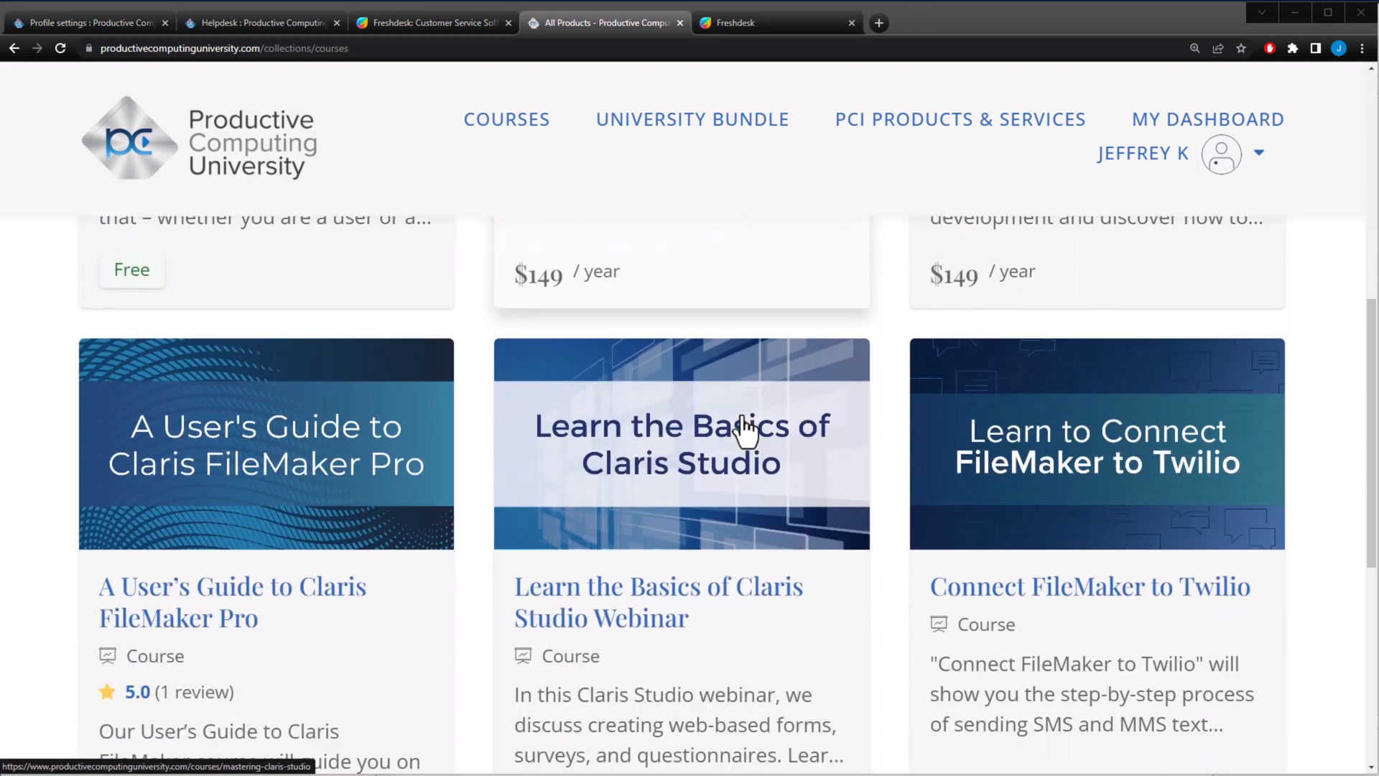
{"action": "scroll", "scroll_direction": "up", "scroll_amount": 3}
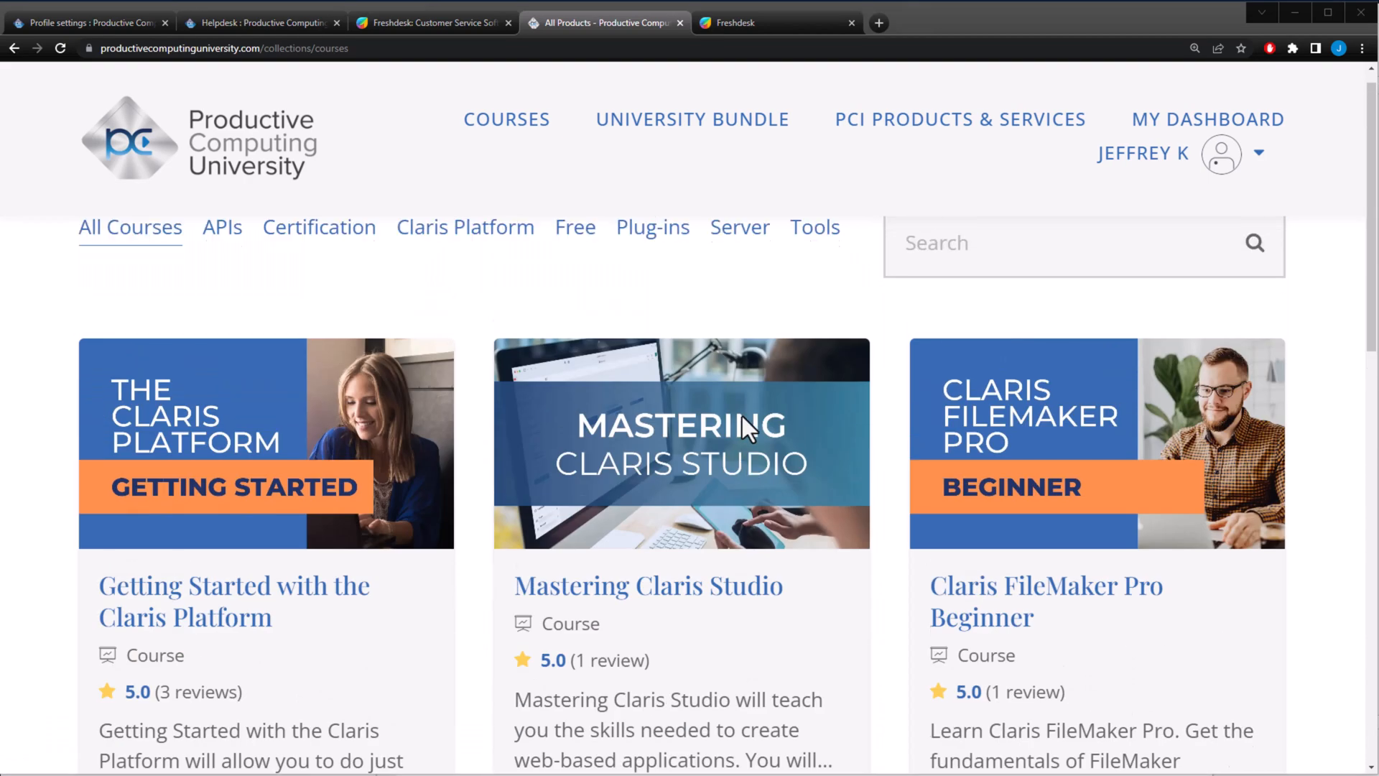